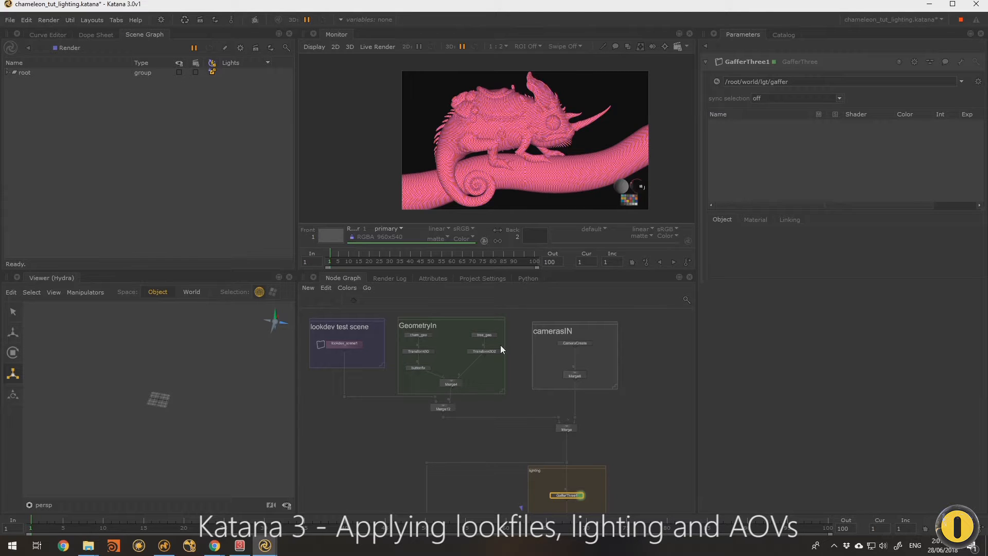
{"action": "mouse_move", "coordinate": [598, 432]}
{"action": "type", "text": "look"}
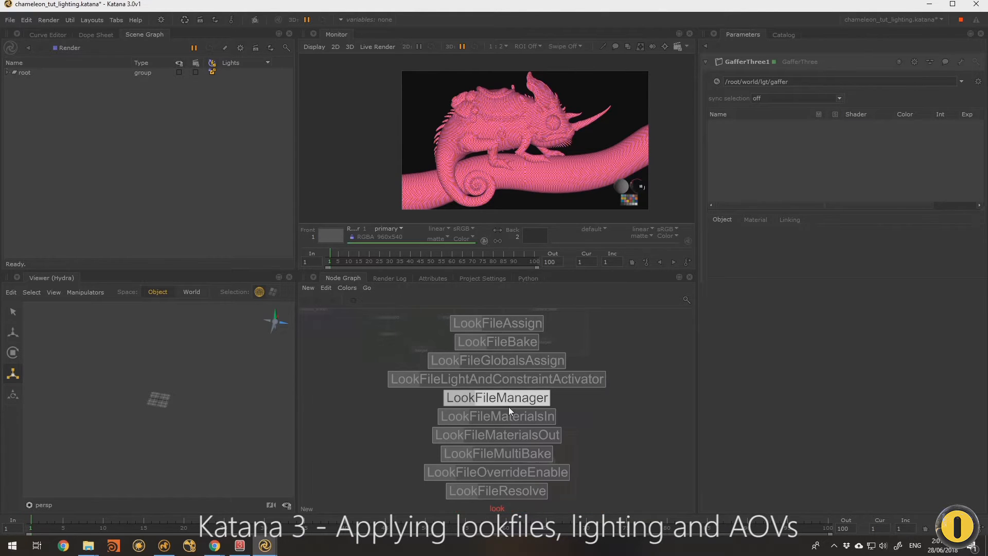
Step: Add a LookFileAssign node below Merge loading Chameleon_base_materials.klf
{"action": "left_click", "coordinate": [496, 398]}
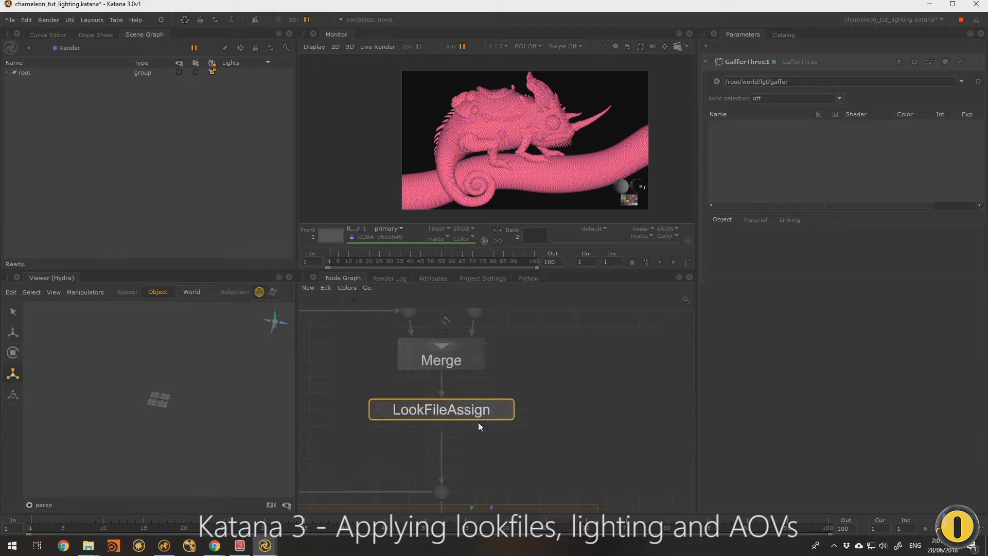
{"action": "left_click", "coordinate": [441, 409]}
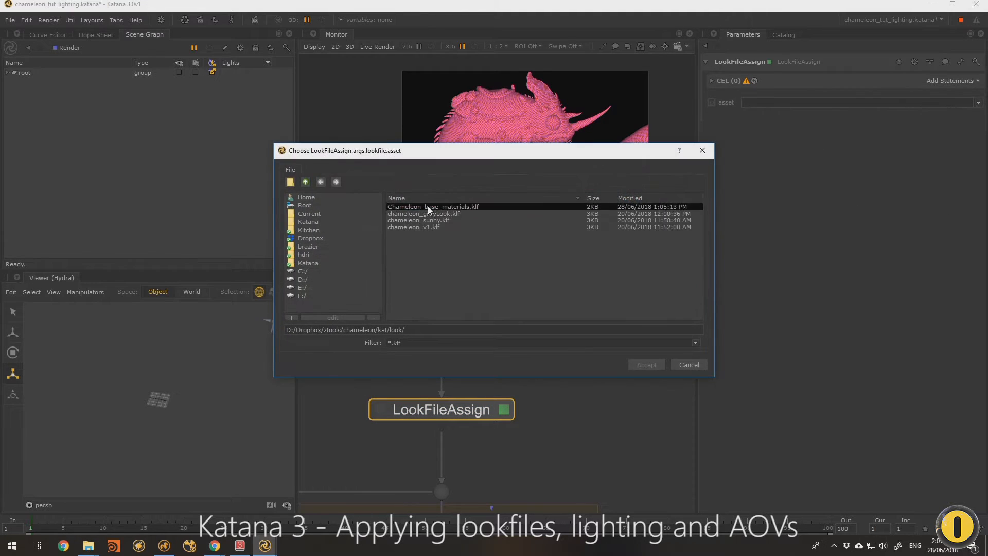
{"action": "left_click", "coordinate": [431, 207]}
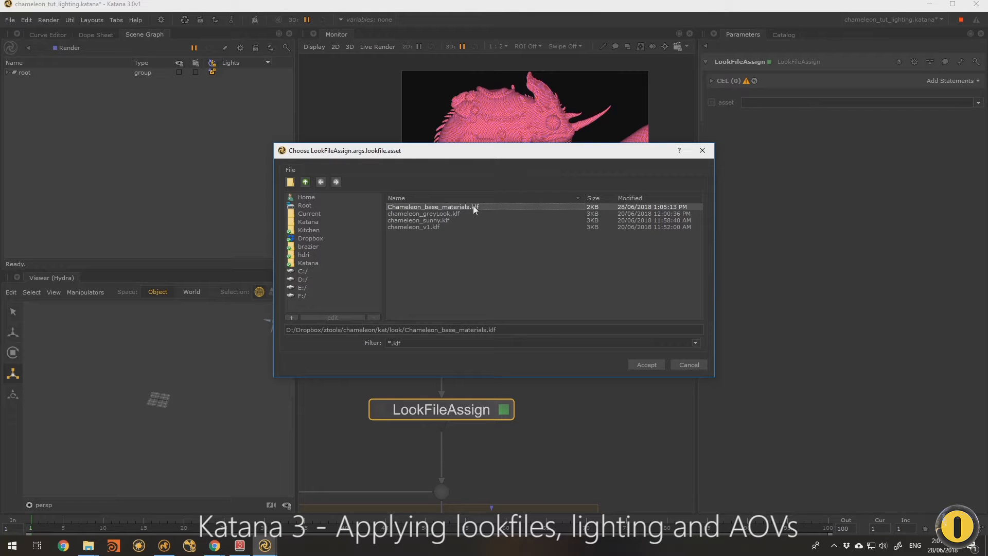
{"action": "left_click", "coordinate": [645, 364]}
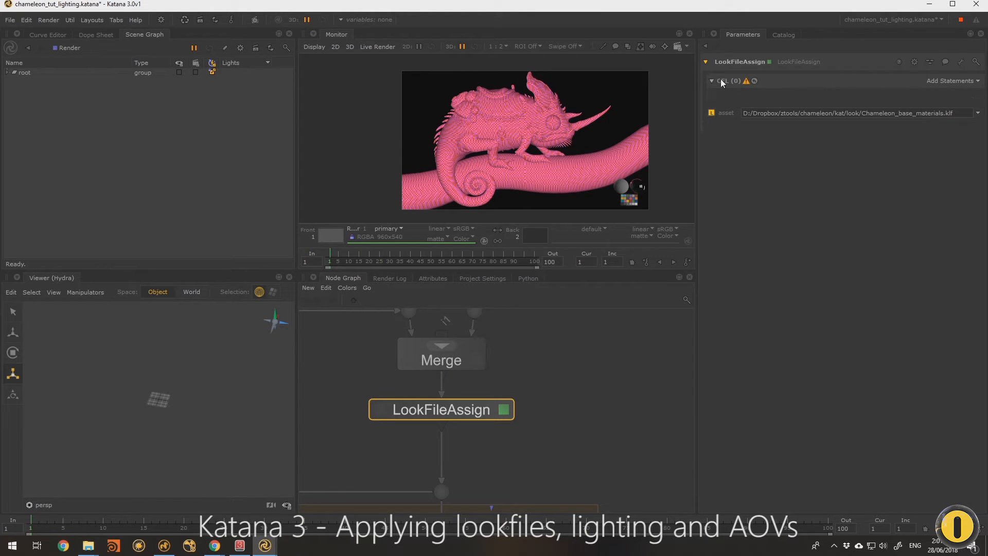
Step: Add a Paths CEL statement to the LookFileAssign targeting /root/world
{"action": "left_click", "coordinate": [950, 80]}
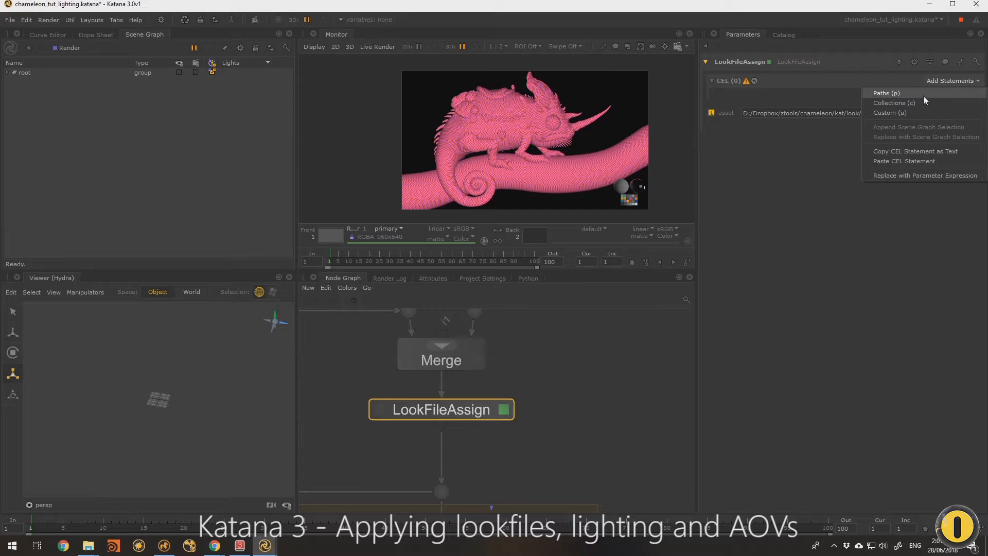
{"action": "left_click", "coordinate": [886, 92]}
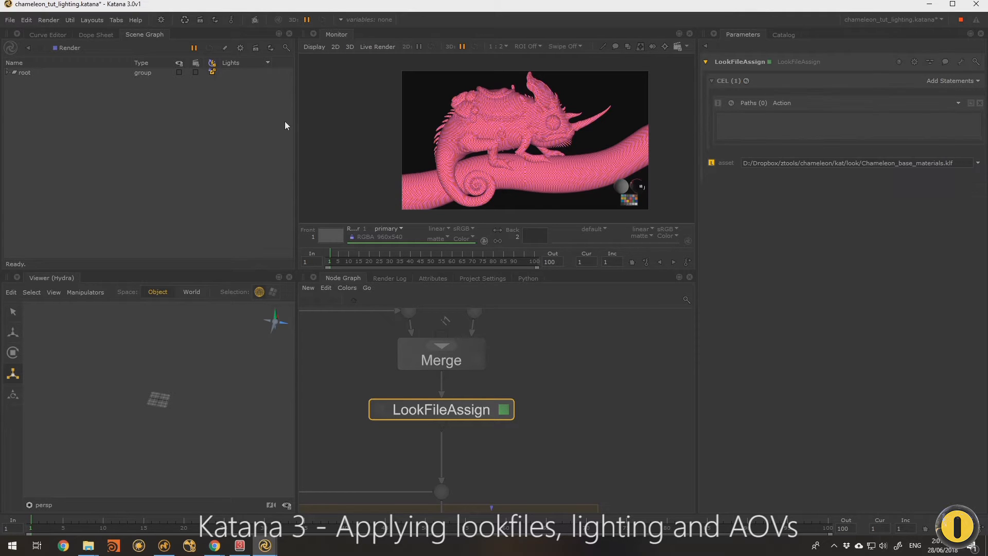
{"action": "left_click", "coordinate": [7, 72]}
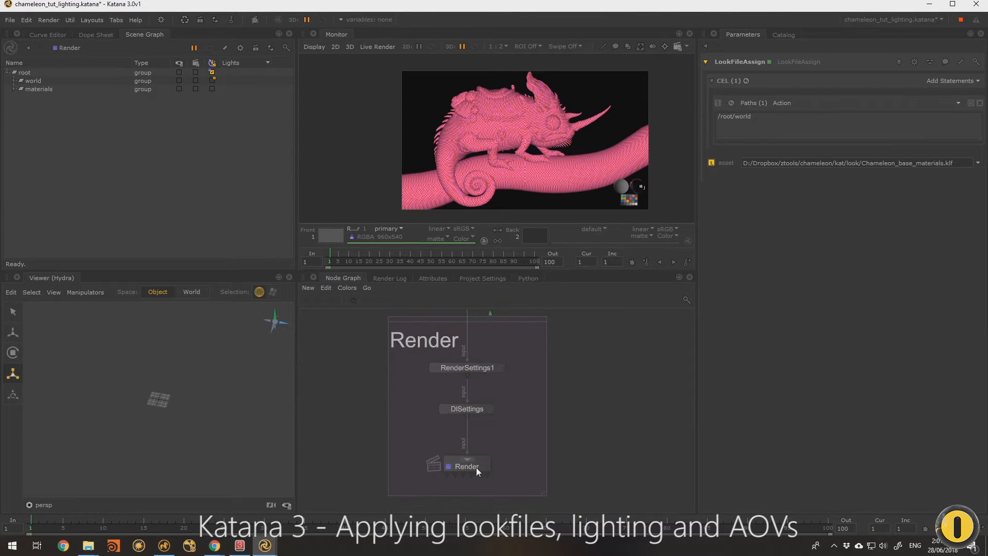
Step: Select the Render node to view its pass settings and outputs
{"action": "left_click", "coordinate": [467, 467]}
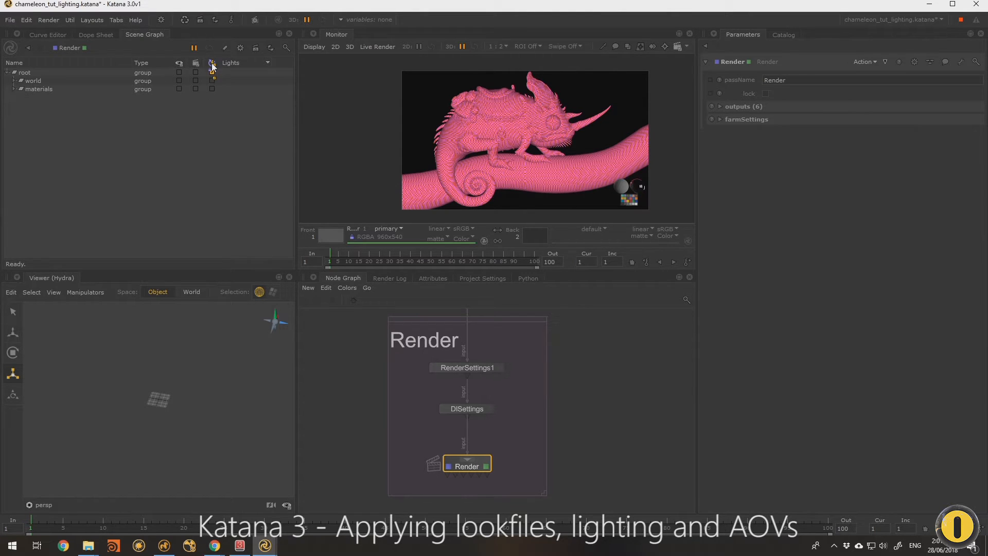
{"action": "mouse_move", "coordinate": [212, 68]}
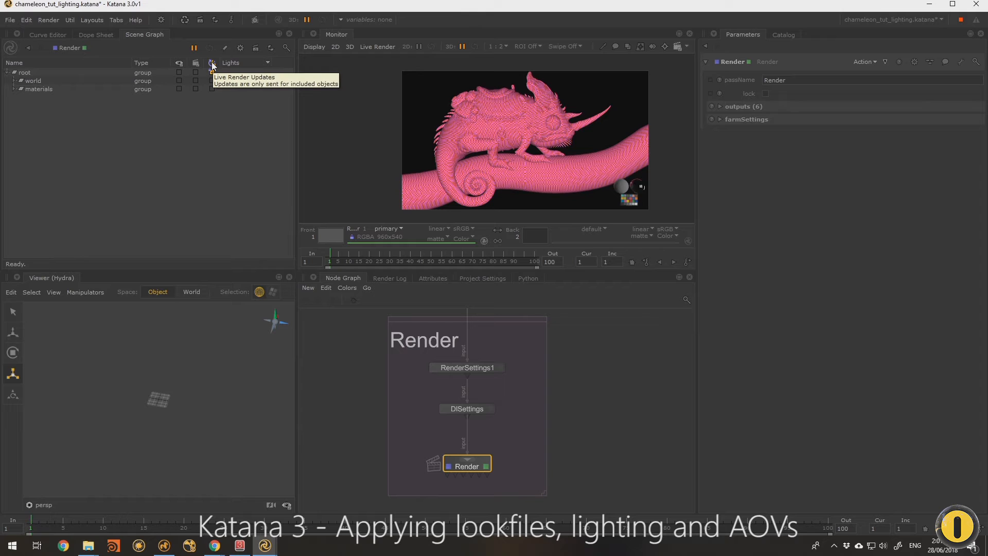
{"action": "mouse_move", "coordinate": [234, 89]}
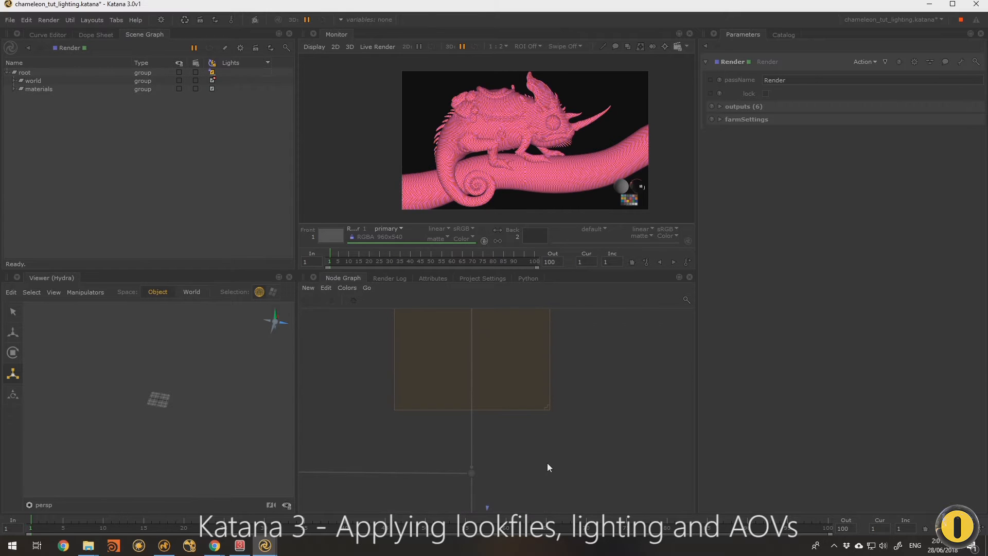
{"action": "mouse_move", "coordinate": [457, 104]}
{"action": "type", "text": "lo"}
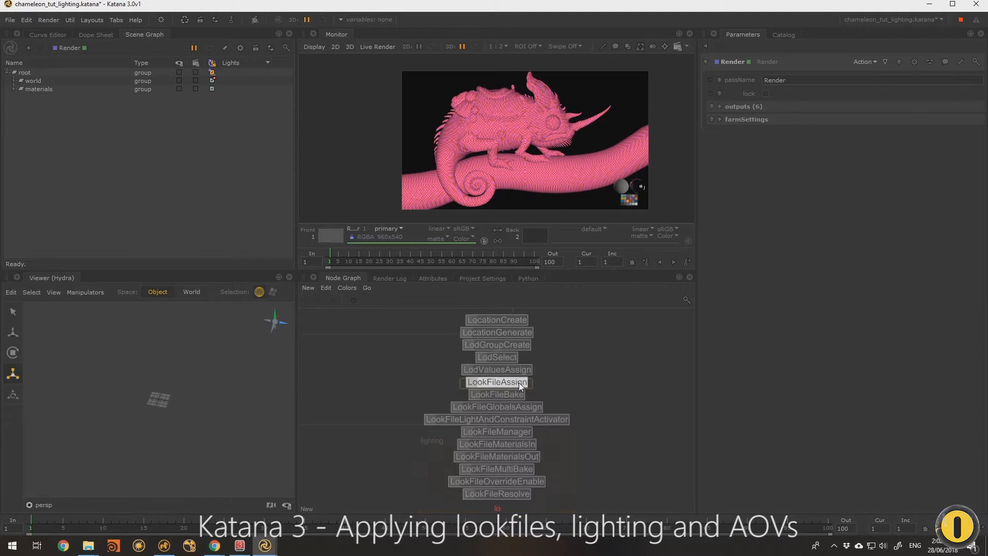
Step: Add a LookFileResolve node after LookFileAssign so the chameleon renders textured
{"action": "scroll", "scroll_direction": "down", "scroll_amount": 3}
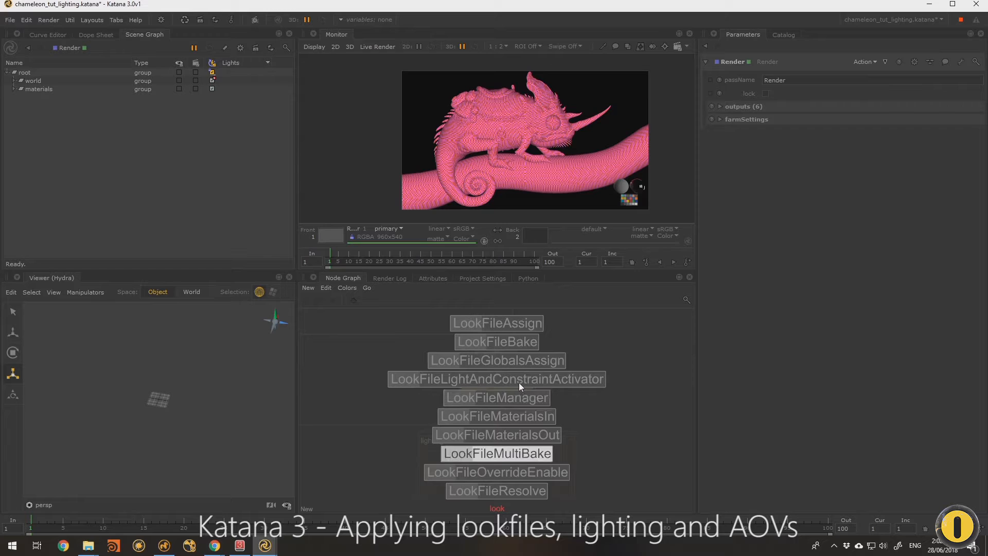
{"action": "left_click", "coordinate": [496, 490]}
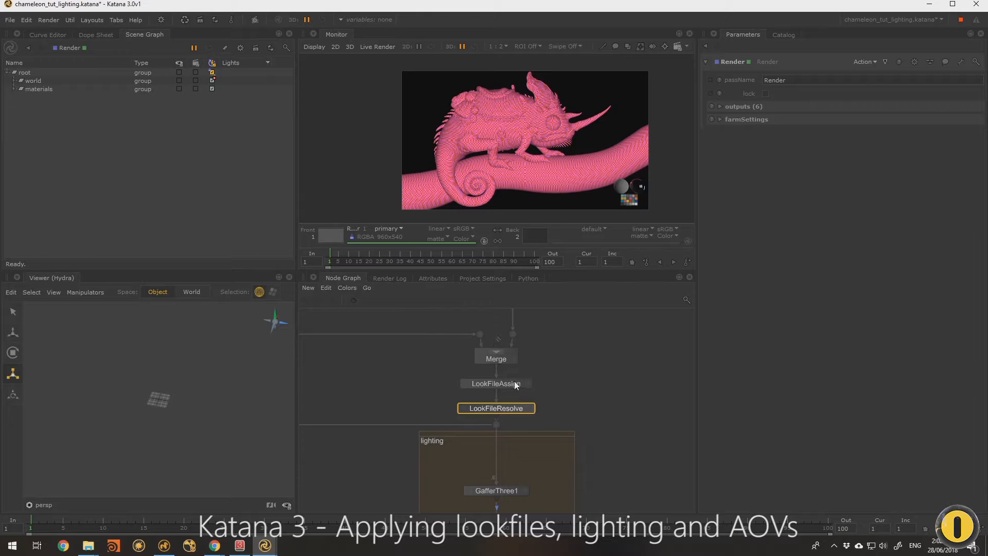
{"action": "left_click", "coordinate": [495, 383]}
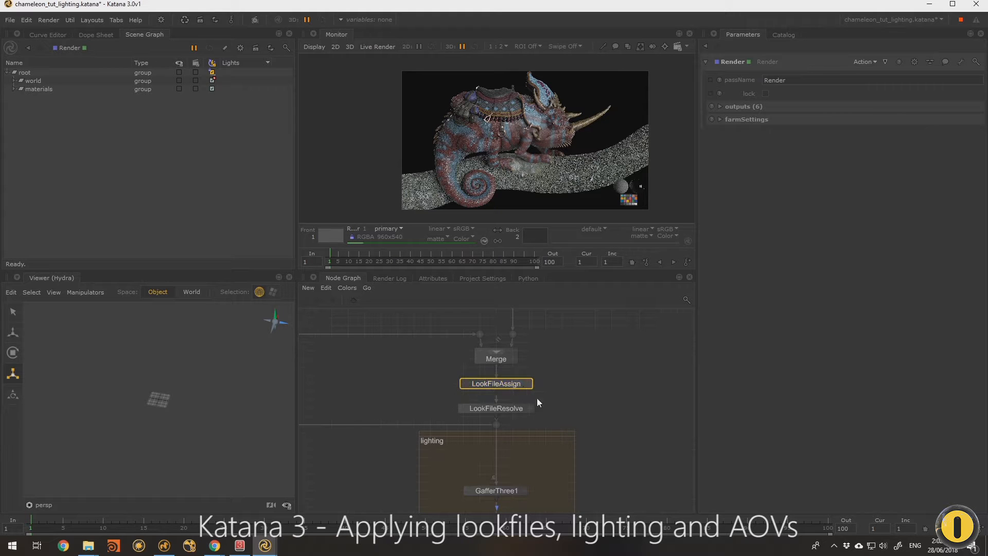
{"action": "left_click", "coordinate": [495, 407]}
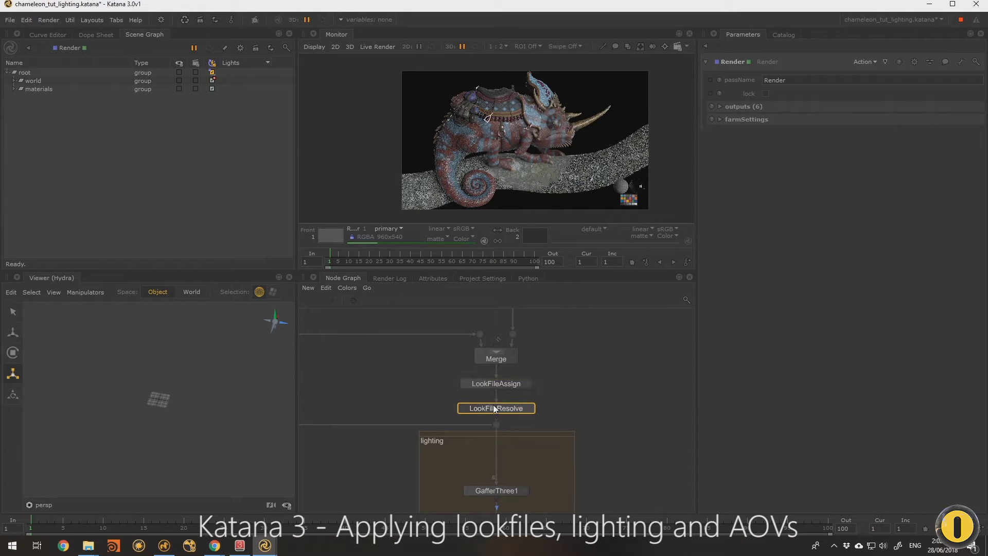
{"action": "left_click", "coordinate": [20, 88]}
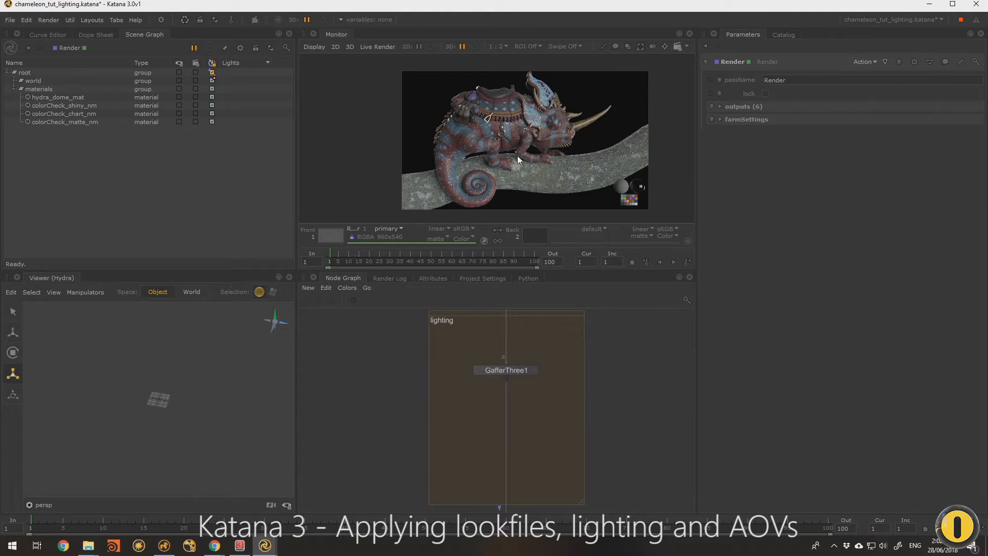
{"action": "mouse_move", "coordinate": [549, 193]}
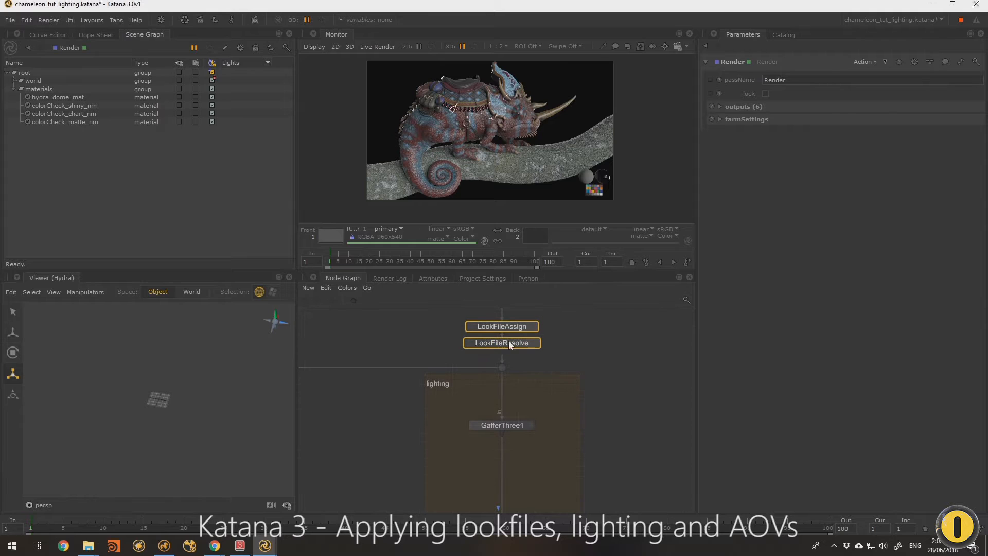
Step: Review the LookFileAssign and GafferThree1 node parameters
{"action": "left_click", "coordinate": [501, 326]}
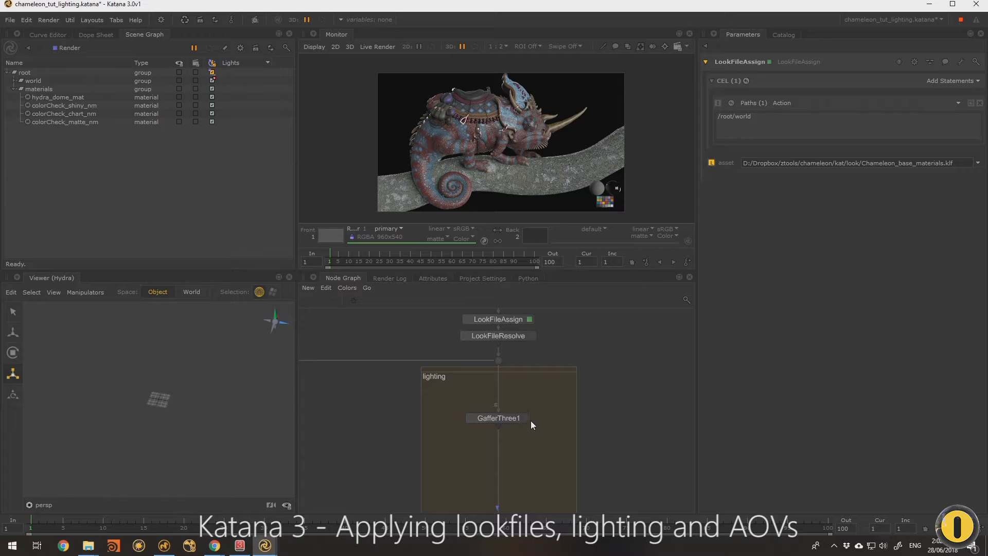
{"action": "left_click", "coordinate": [497, 418]}
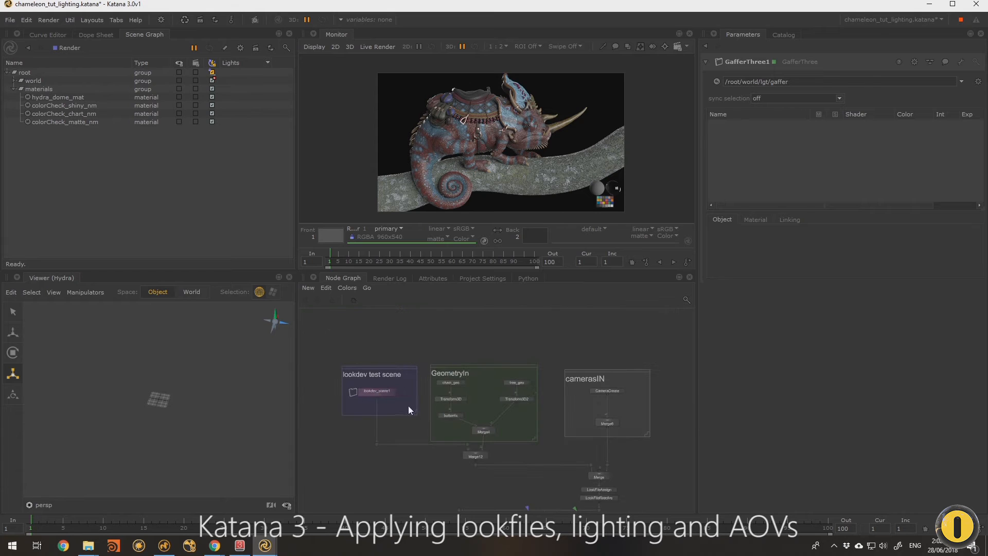
{"action": "left_click", "coordinate": [392, 391]}
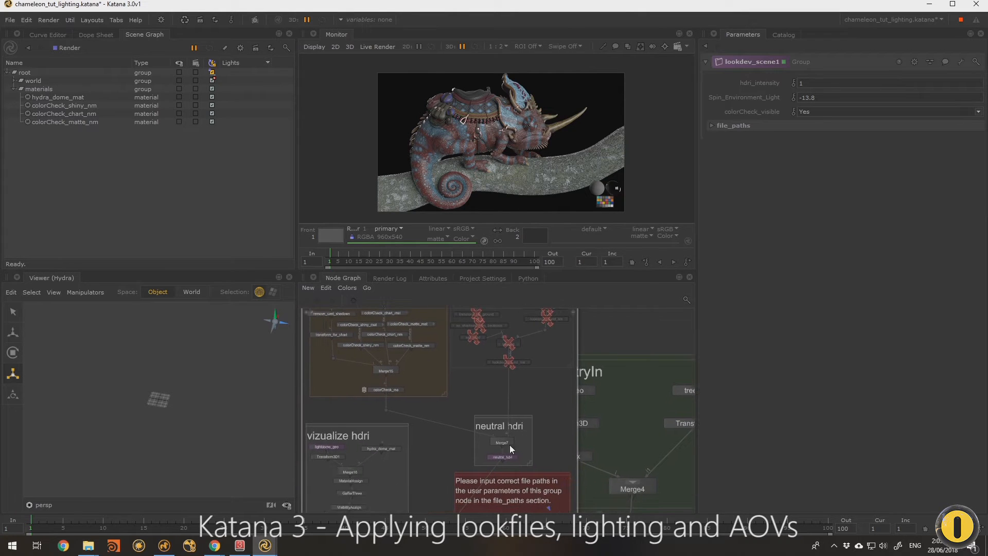
{"action": "left_click", "coordinate": [507, 457]}
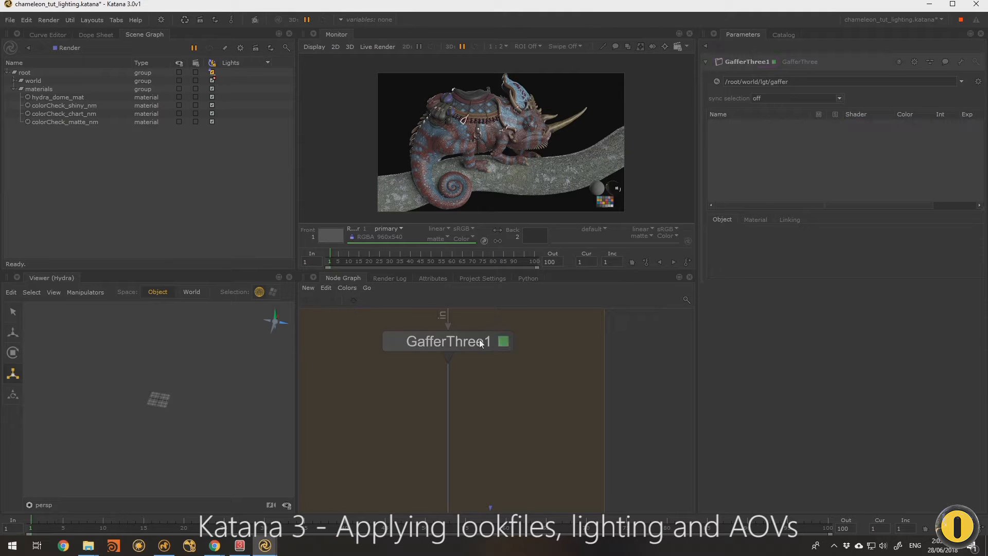
Step: Show GafferThree1's incoming lights and adopt lookdev_neutral_hdri for editing
{"action": "left_click", "coordinate": [447, 341]}
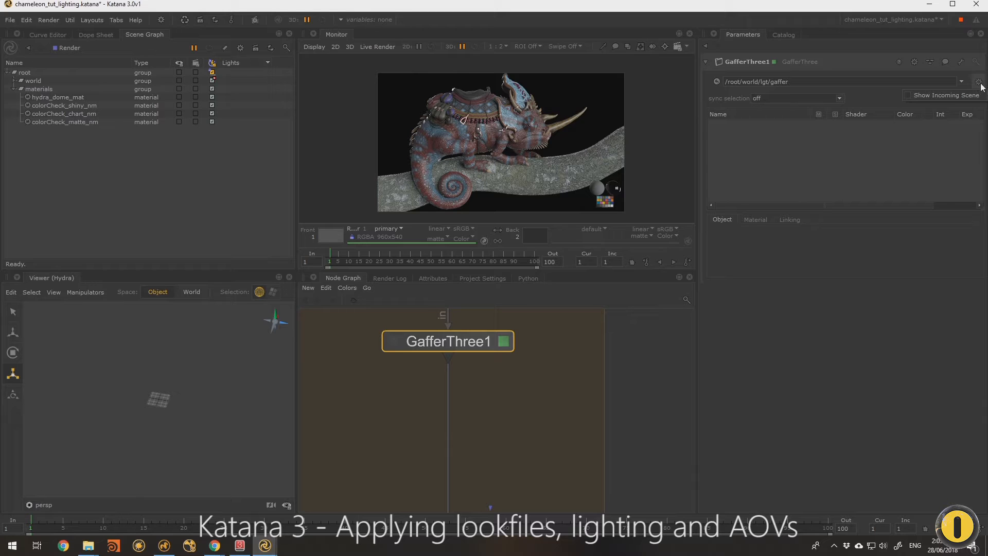
{"action": "left_click", "coordinate": [981, 86]}
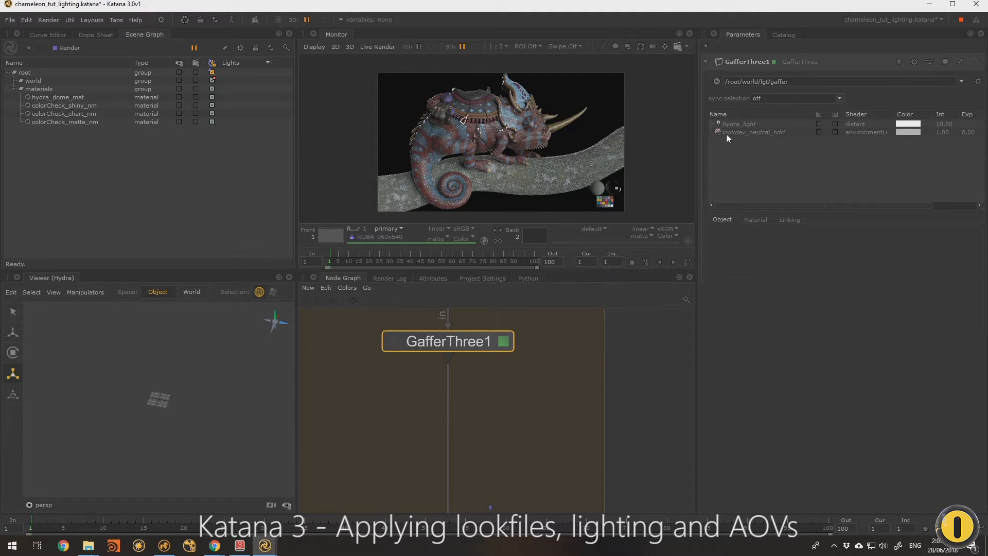
{"action": "mouse_move", "coordinate": [426, 147]}
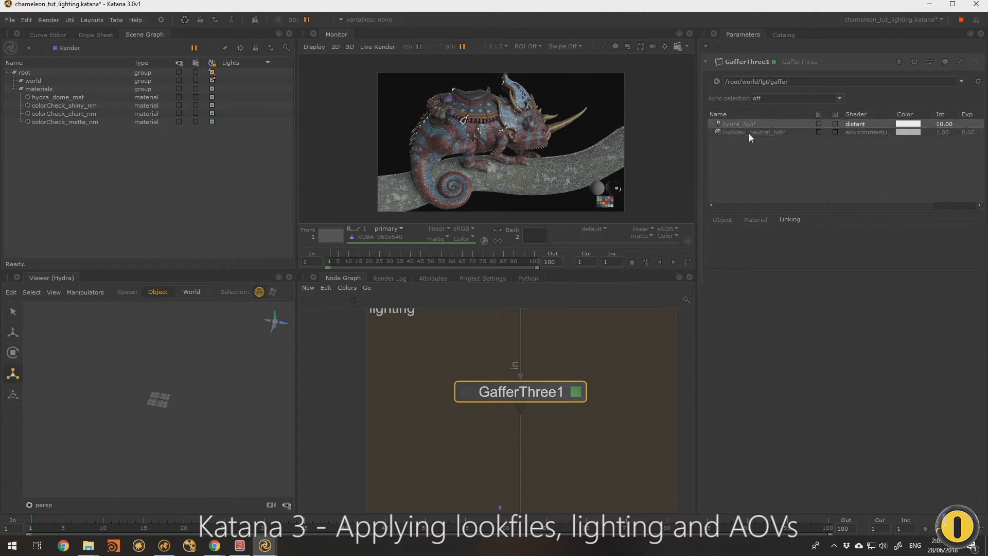
{"action": "left_click", "coordinate": [756, 132]}
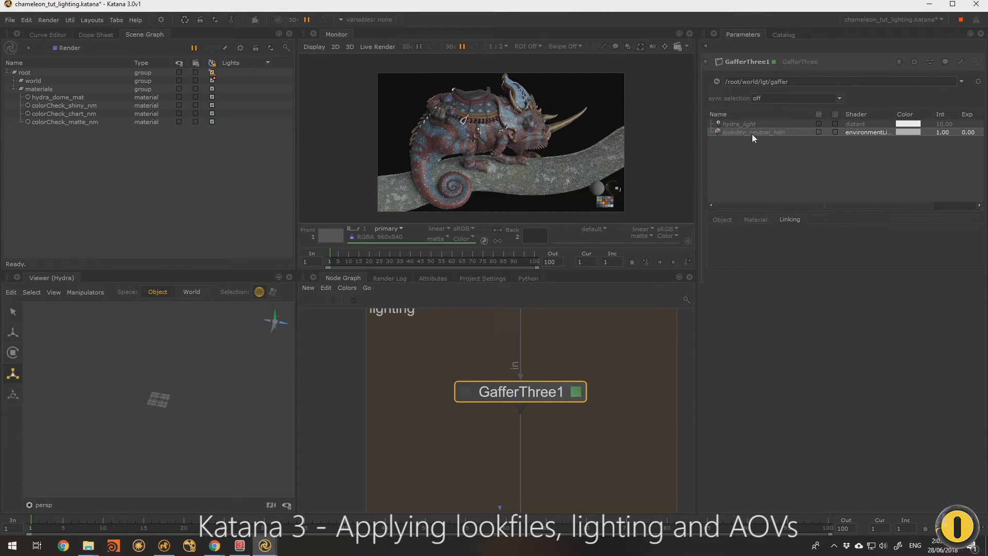
{"action": "right_click", "coordinate": [754, 133]}
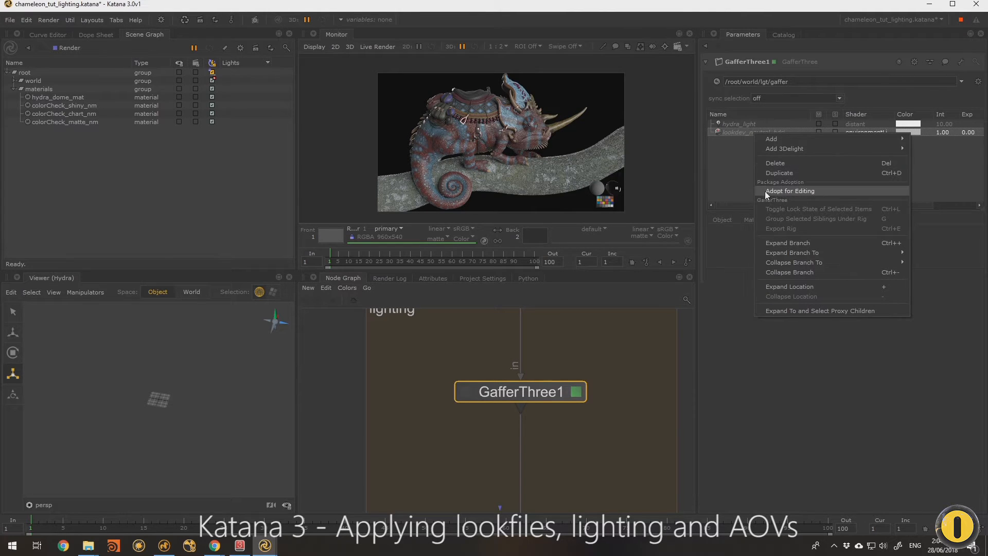
{"action": "left_click", "coordinate": [790, 190]}
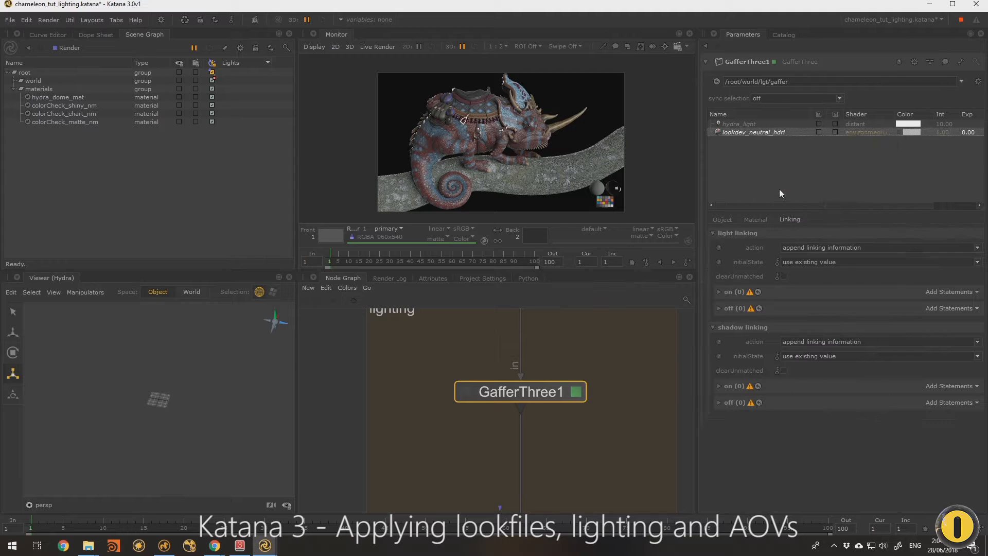
Step: Check the light's Material and Object settings, then mute lookdev_neutral_hdri
{"action": "left_click", "coordinate": [754, 218]}
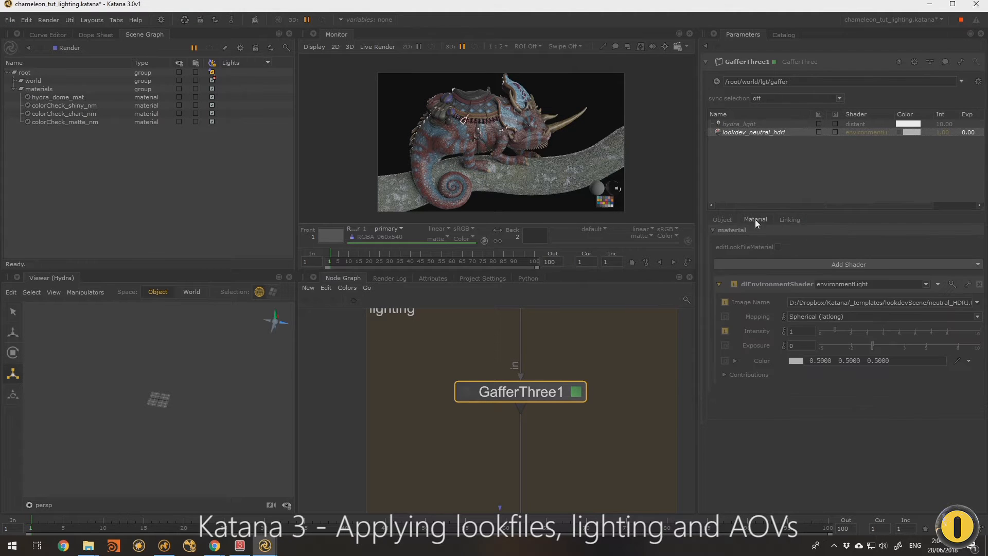
{"action": "left_click", "coordinate": [723, 219]}
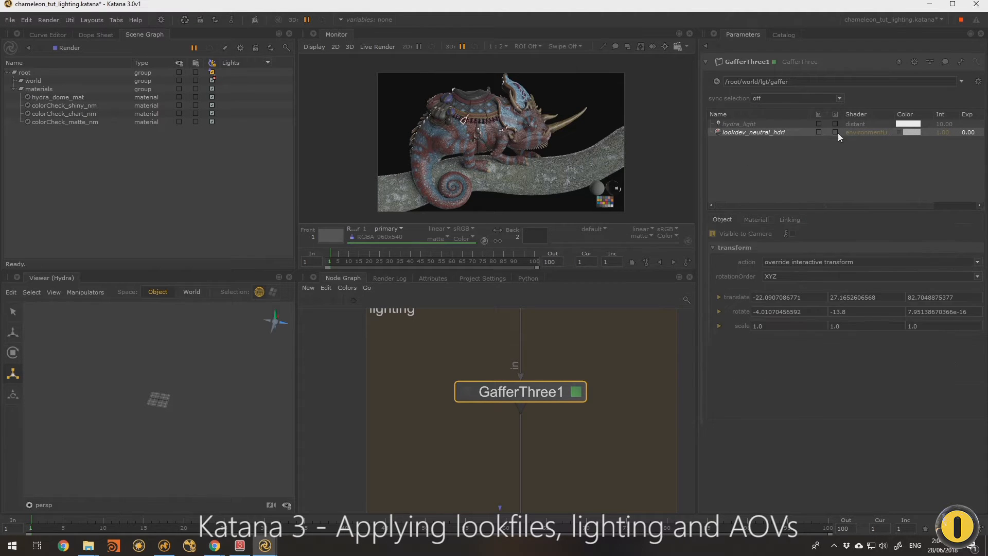
{"action": "left_click", "coordinate": [818, 132]}
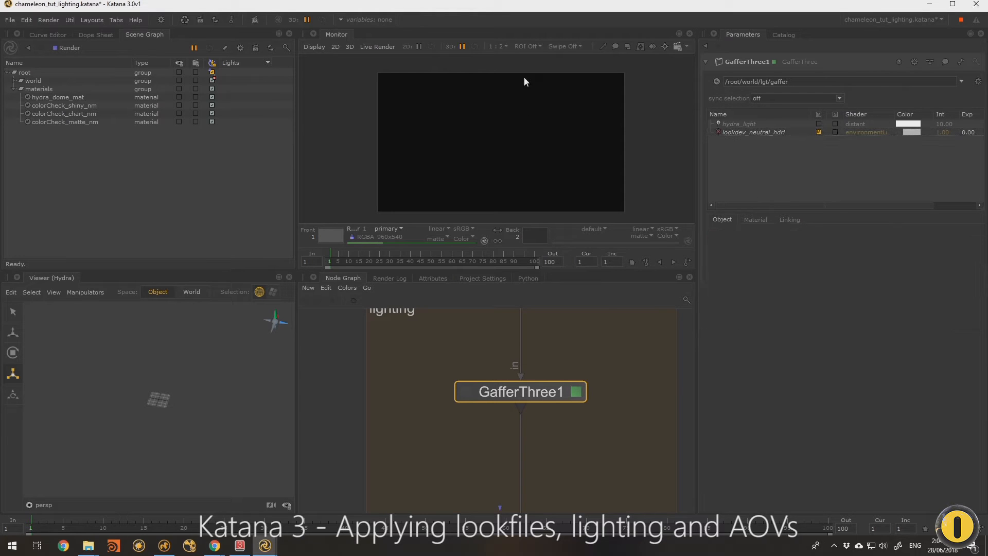
{"action": "mouse_move", "coordinate": [760, 146]}
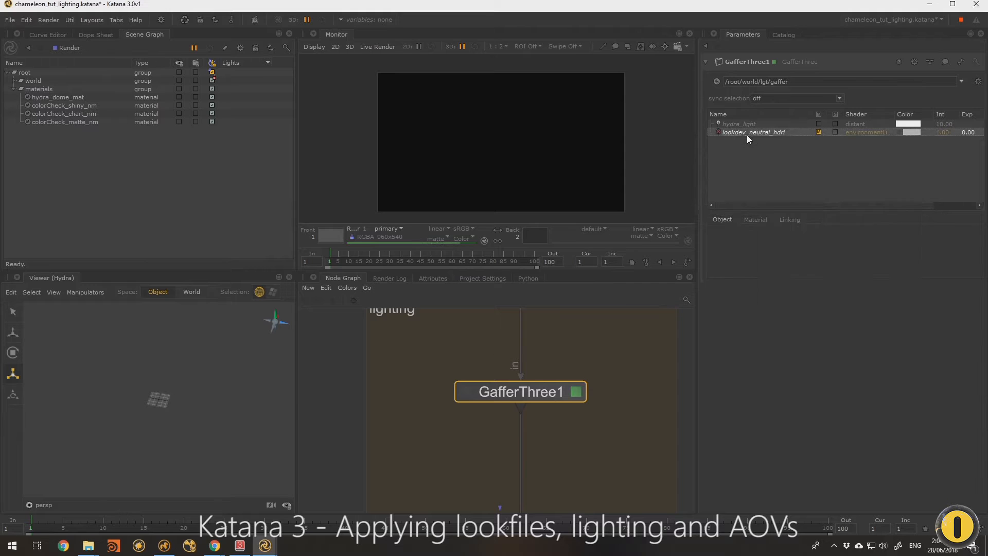
Step: Add a 3Delight environment light, envLight, to the GafferThree1 rig
{"action": "right_click", "coordinate": [750, 136]}
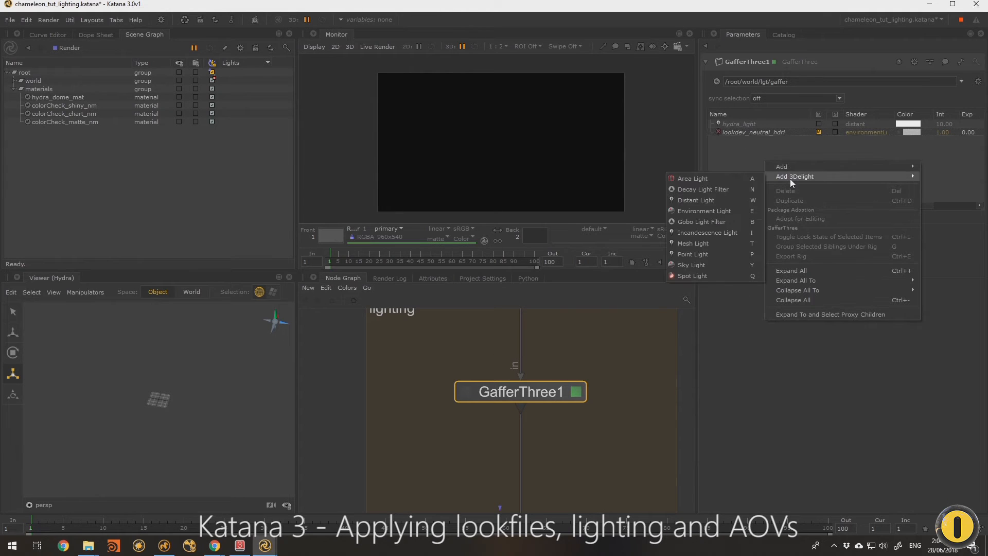
{"action": "left_click", "coordinate": [704, 209]}
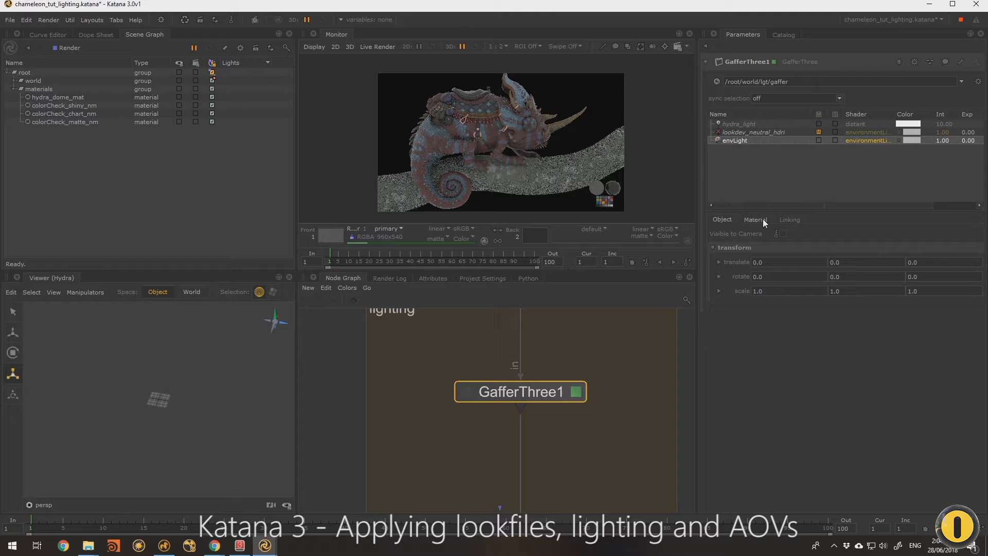
{"action": "left_click", "coordinate": [754, 219]}
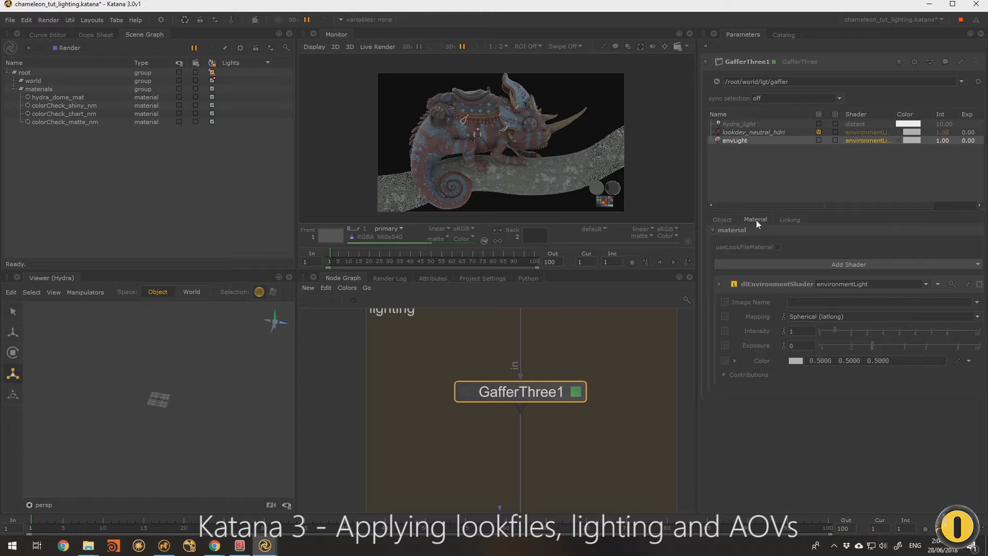
Step: Set envLight's image to the venetian_crossroads_2k HDRI from tex/hdri
{"action": "left_click", "coordinate": [978, 302]}
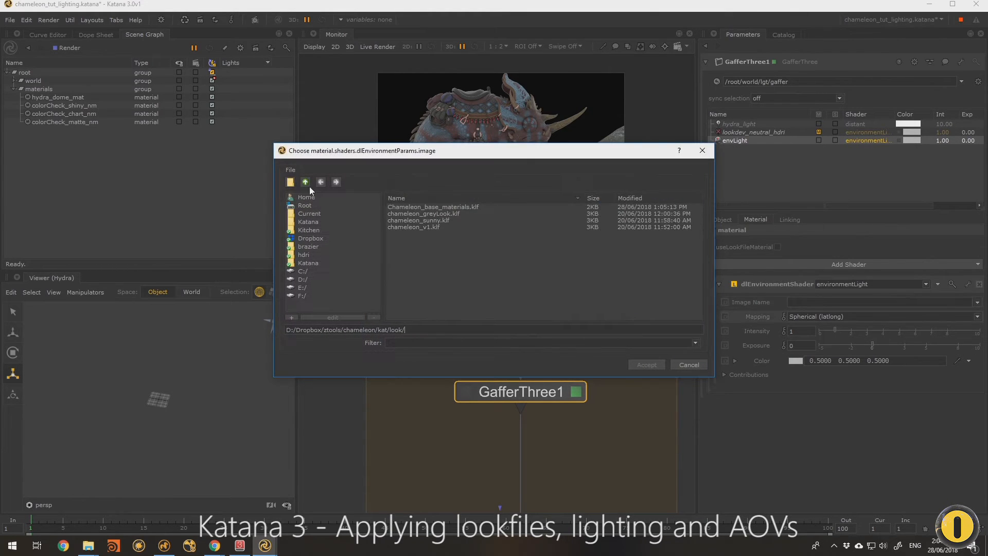
{"action": "left_click", "coordinate": [306, 182]}
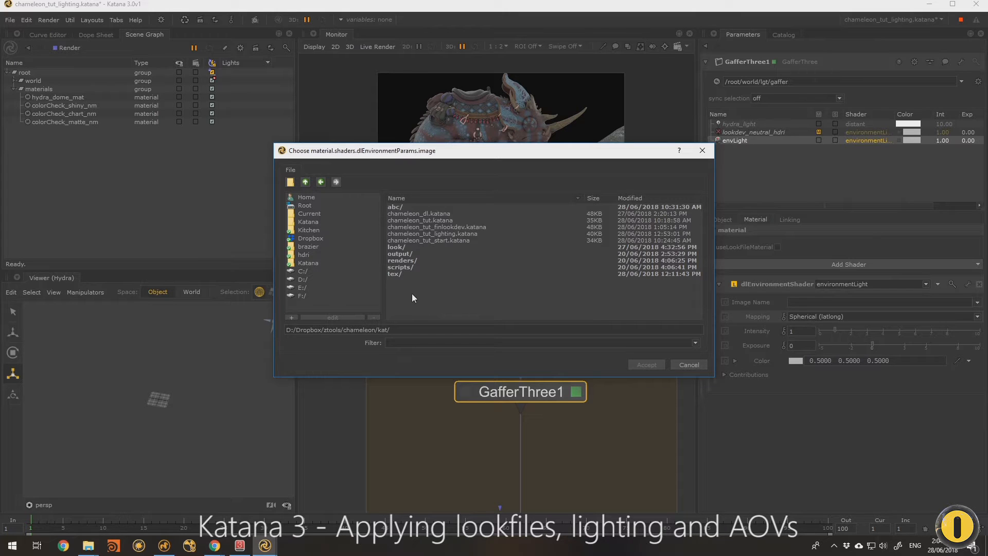
{"action": "double_click", "coordinate": [401, 273]}
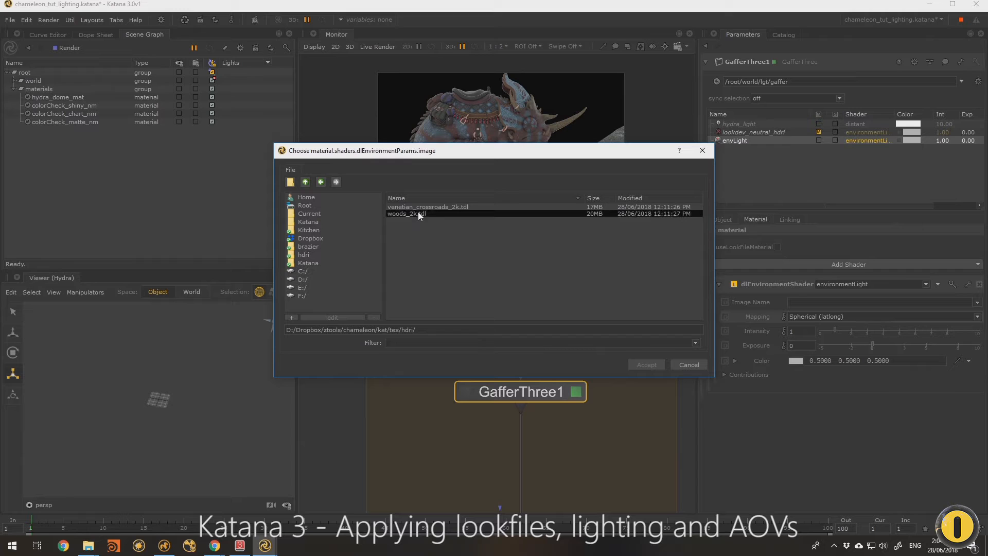
{"action": "left_click", "coordinate": [427, 207]}
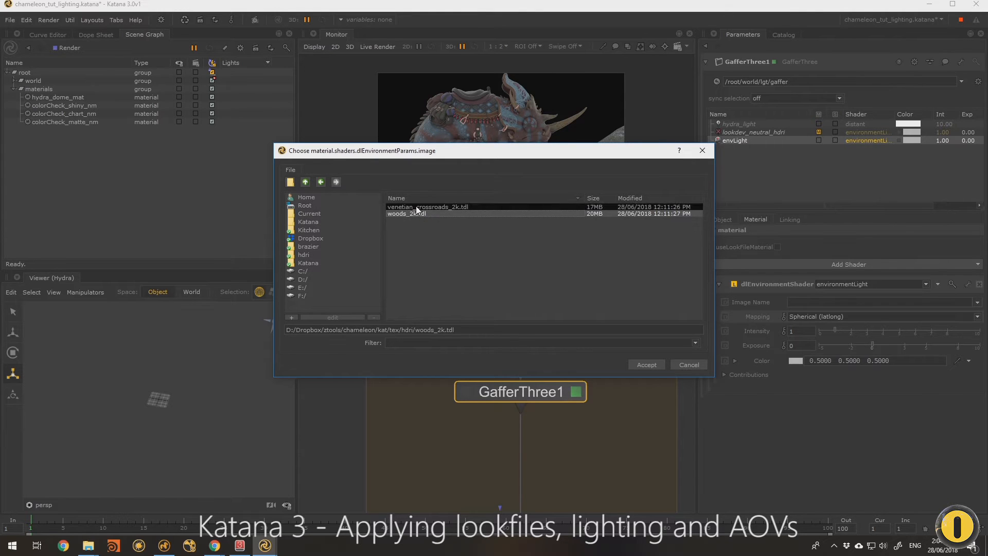
{"action": "left_click", "coordinate": [646, 364]}
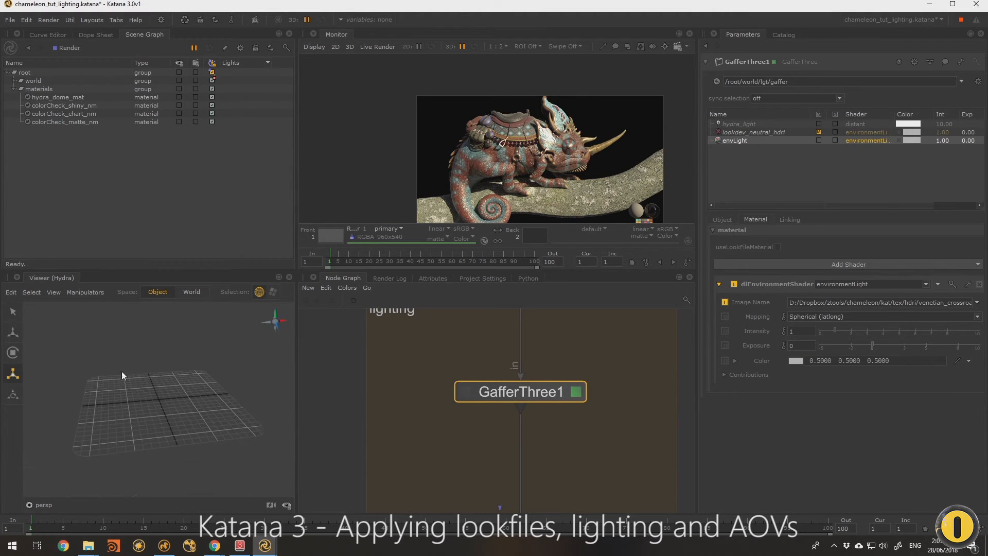
{"action": "mouse_move", "coordinate": [198, 454]}
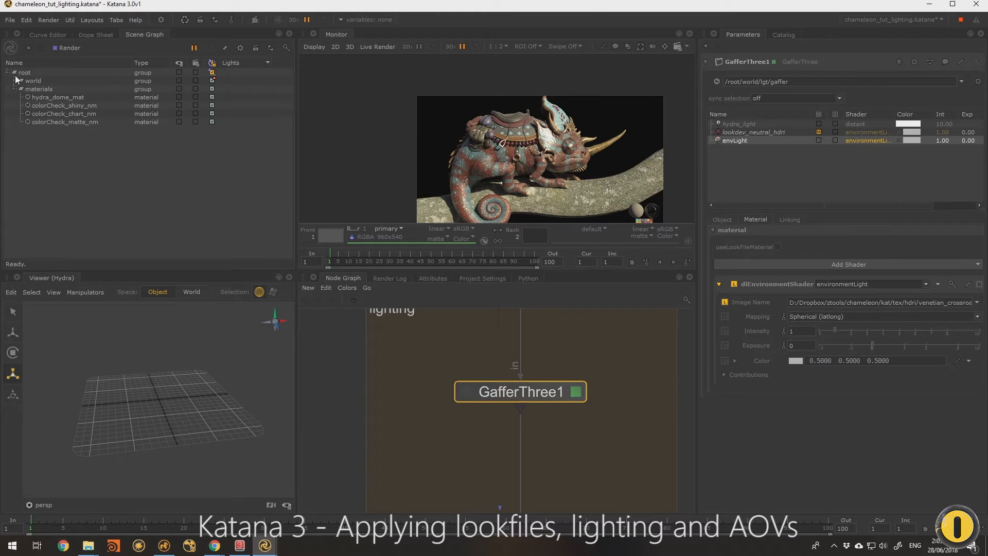
Step: Expand world > geo and the char and env branches to show chameleon and branch geometry
{"action": "left_click", "coordinate": [20, 81]}
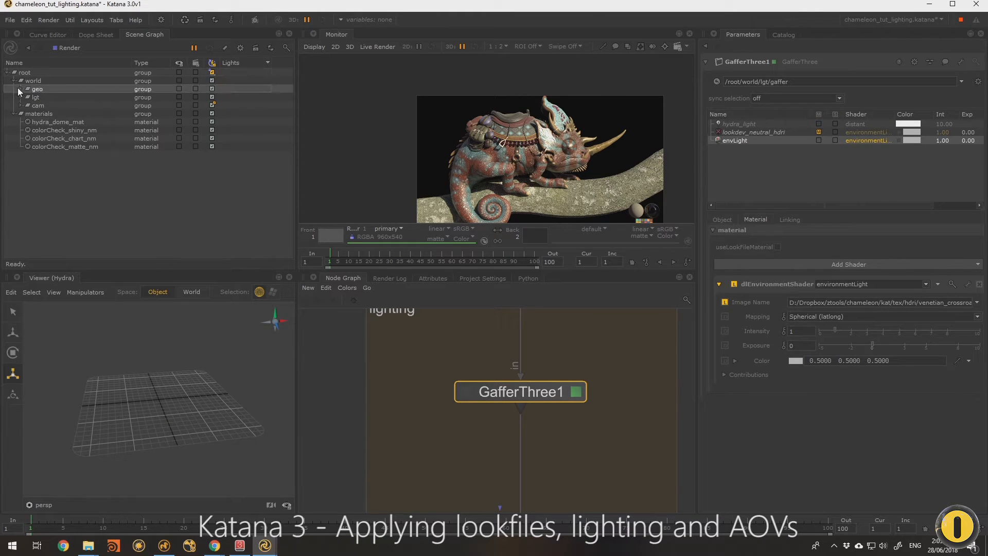
{"action": "left_click", "coordinate": [18, 89]}
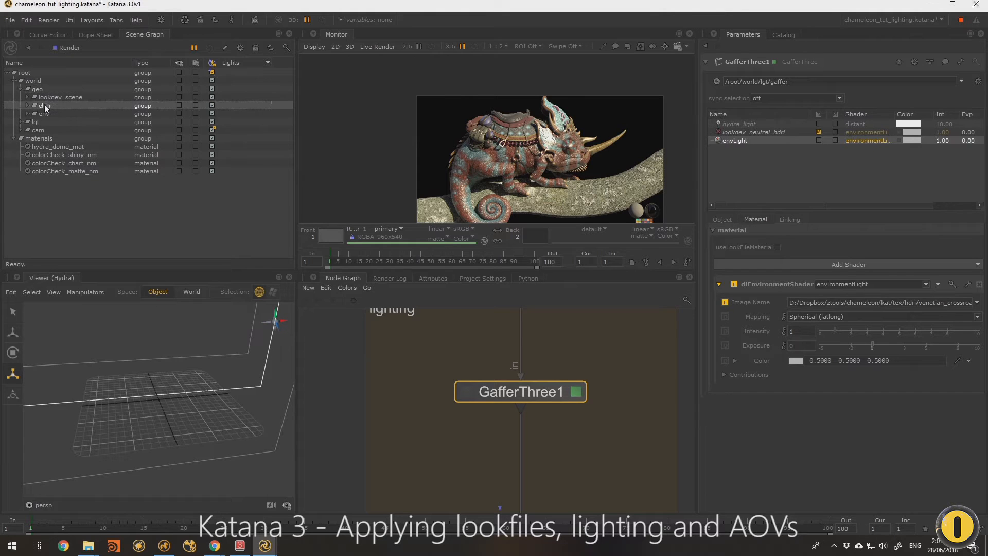
{"action": "left_click", "coordinate": [23, 105]}
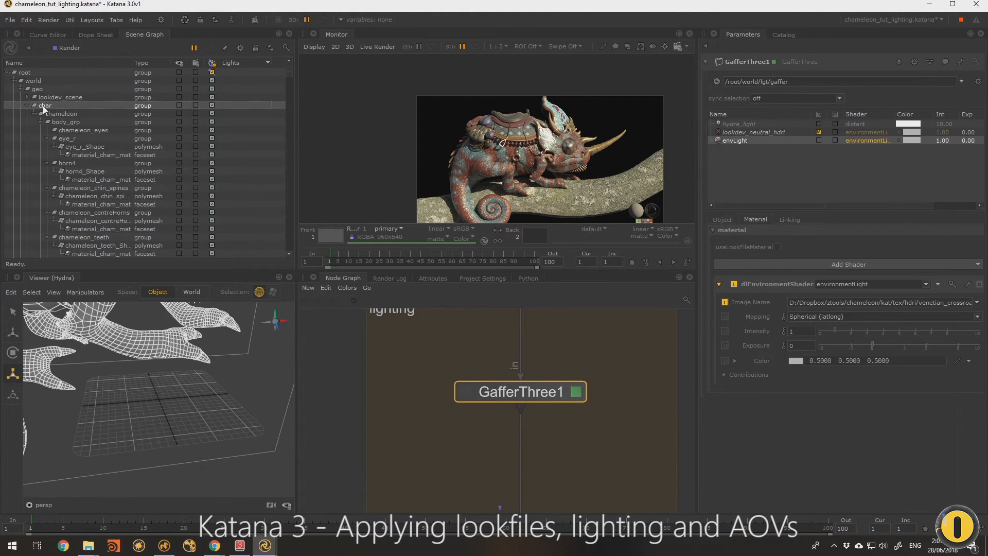
{"action": "right_click", "coordinate": [45, 105]}
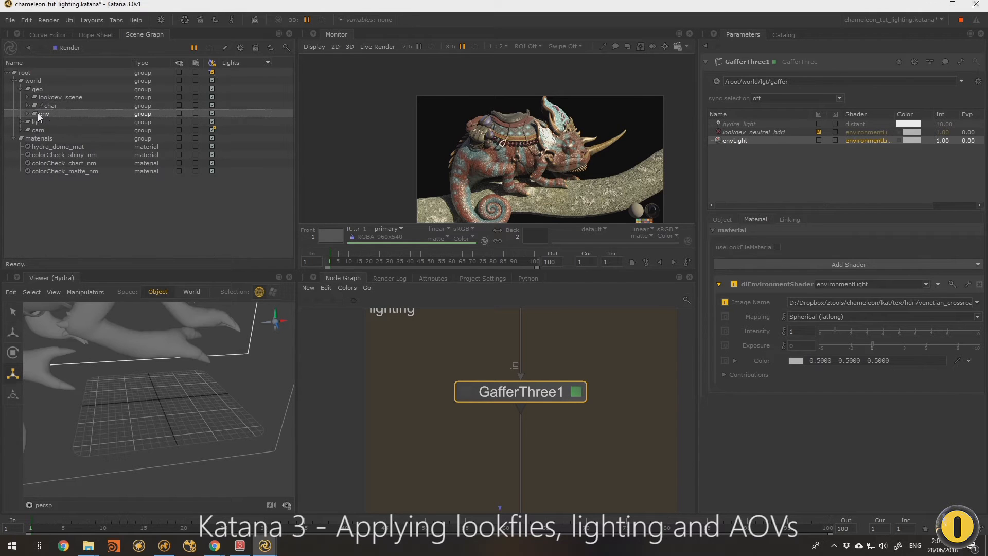
{"action": "right_click", "coordinate": [43, 113]}
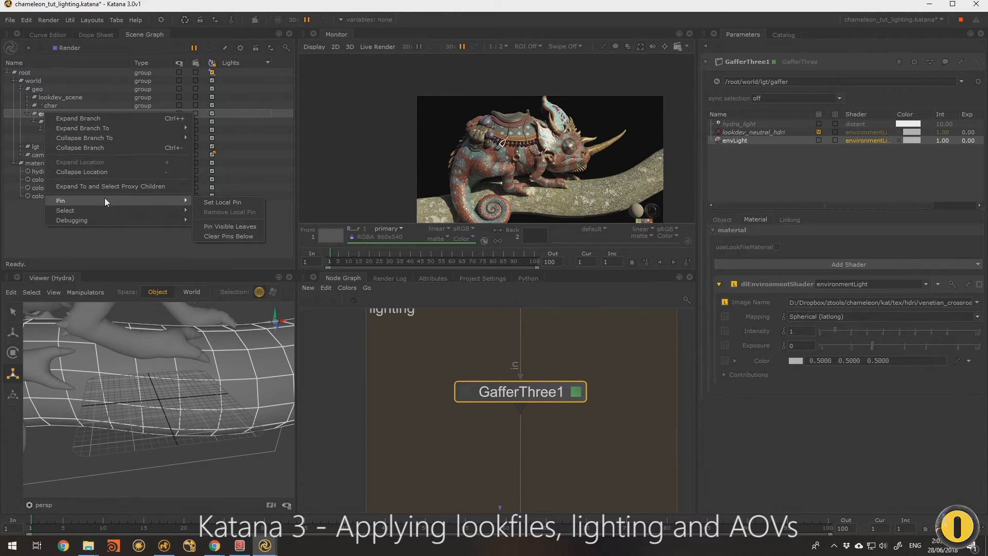
{"action": "left_click", "coordinate": [78, 118]}
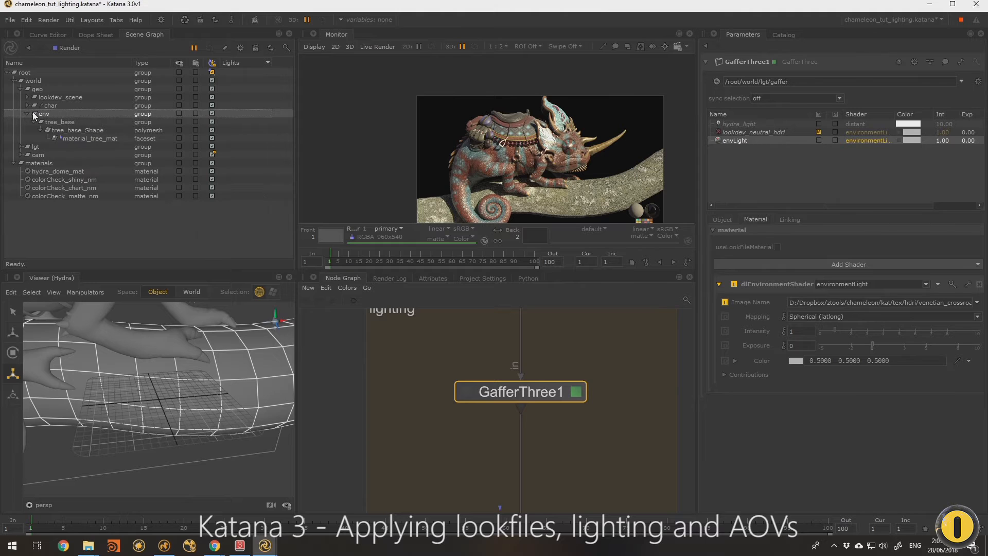
{"action": "left_click", "coordinate": [34, 114]}
{"action": "type", "text": "0.8"}
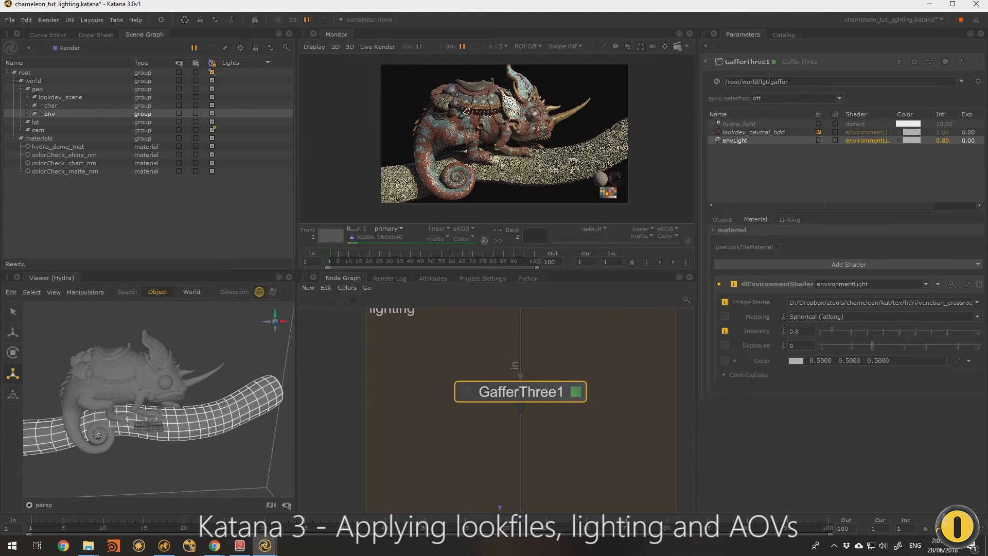
Step: Add a 3Delight point light to the GafferThree1 rig
{"action": "right_click", "coordinate": [734, 141]}
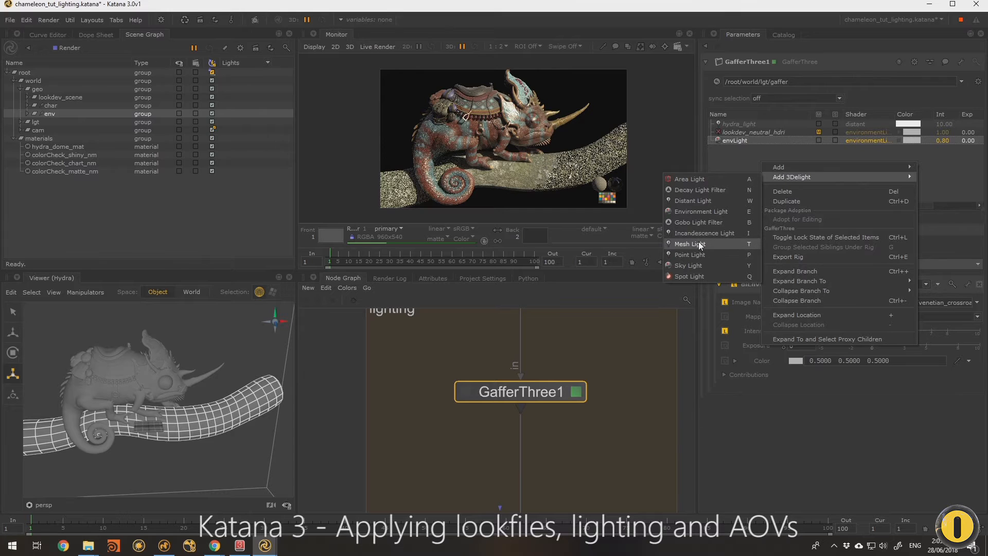
{"action": "mouse_move", "coordinate": [698, 223]}
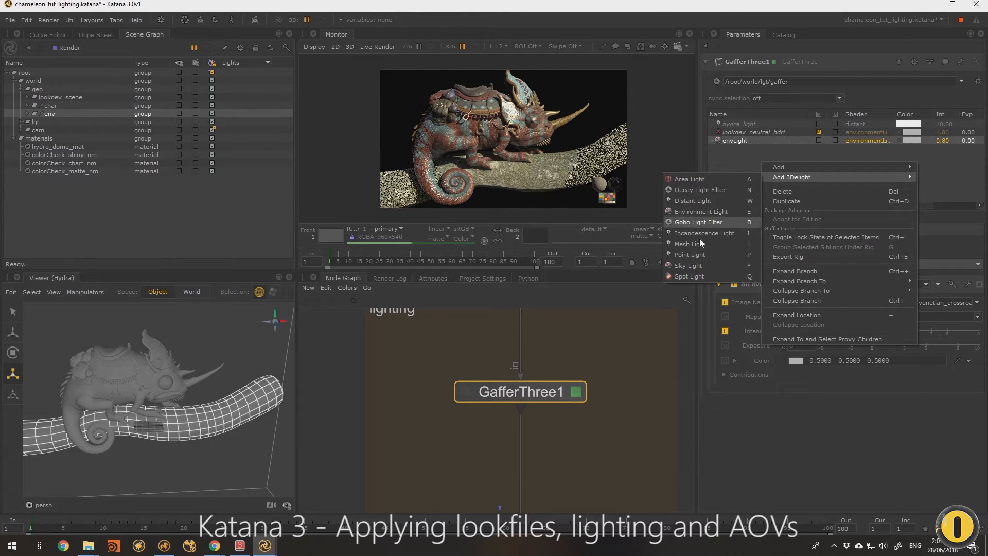
{"action": "mouse_move", "coordinate": [704, 233]}
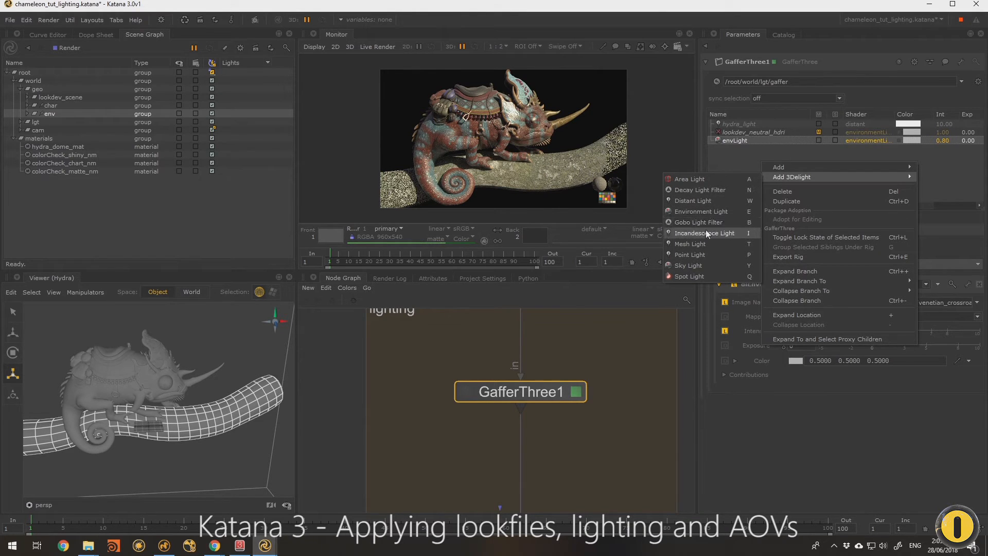
{"action": "mouse_move", "coordinate": [690, 254]}
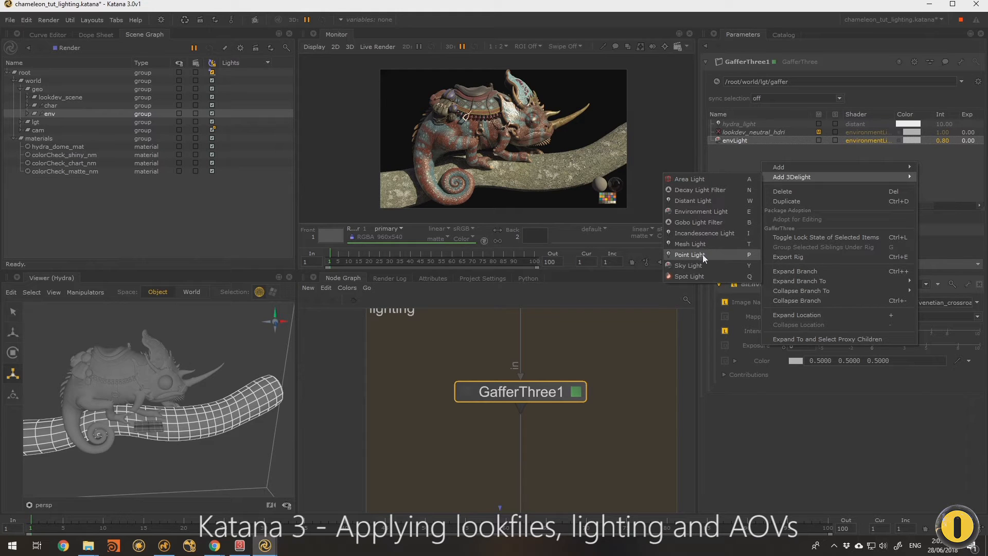
{"action": "left_click", "coordinate": [689, 254]}
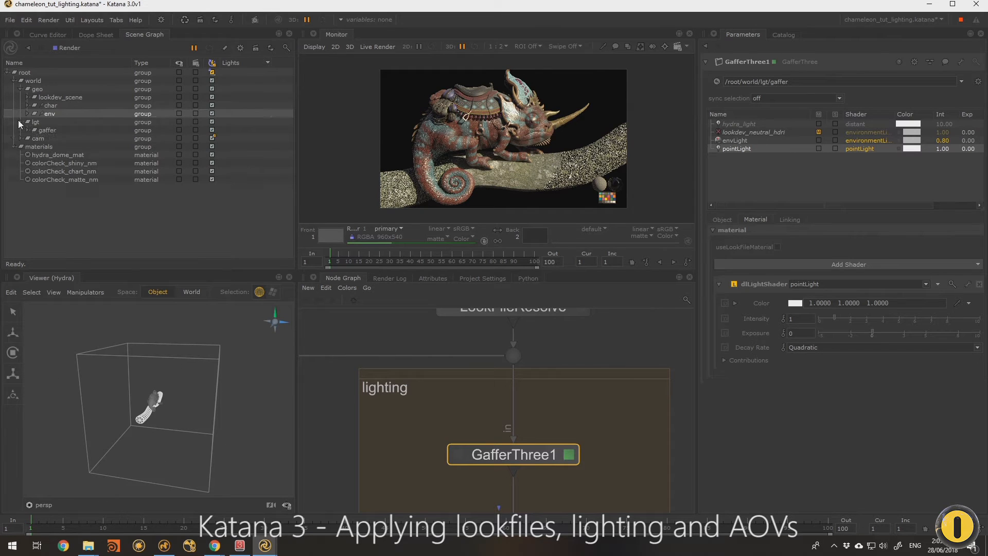
Step: Set GafferThree1 sync selection to in/out and test it selecting envLight and pointLight
{"action": "left_click", "coordinate": [20, 129]}
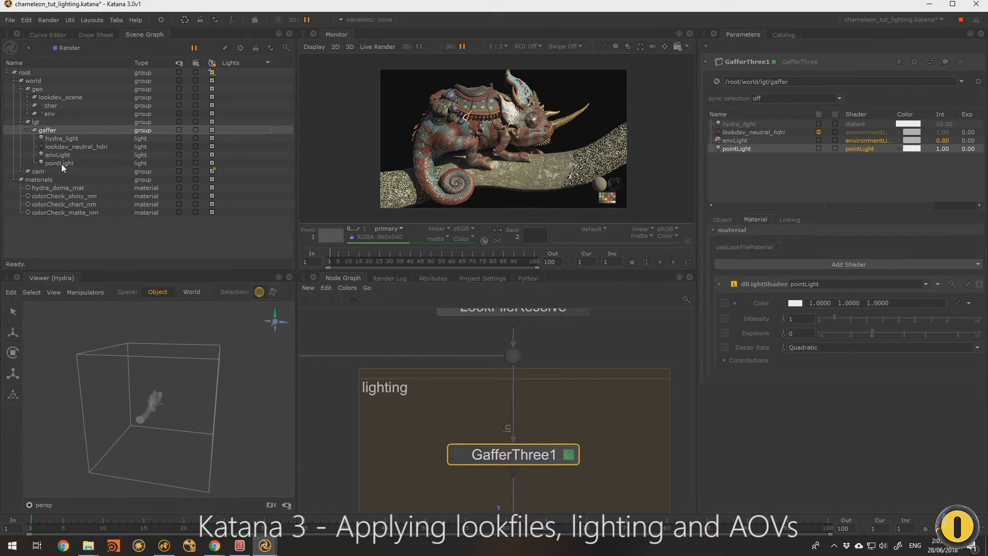
{"action": "left_click", "coordinate": [59, 162]}
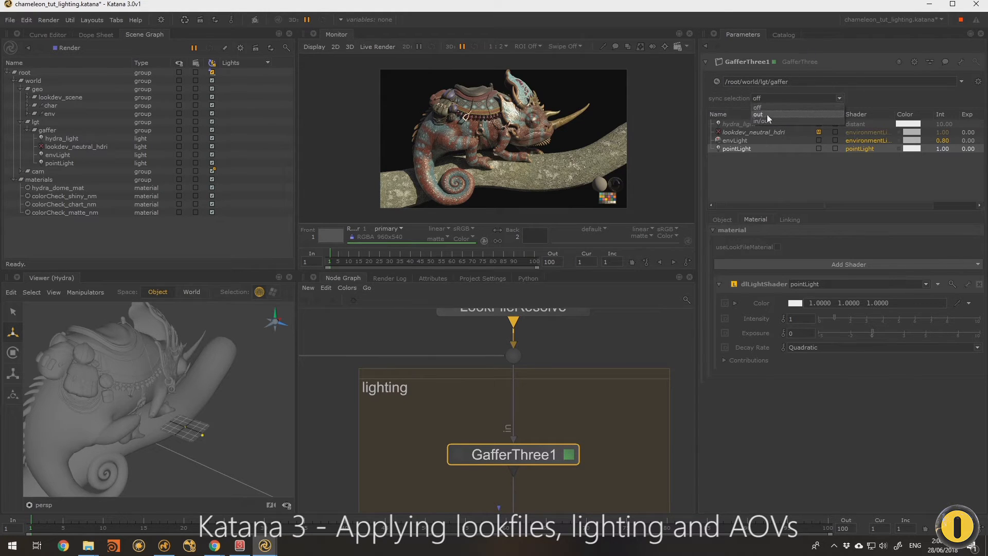
{"action": "left_click", "coordinate": [763, 120]}
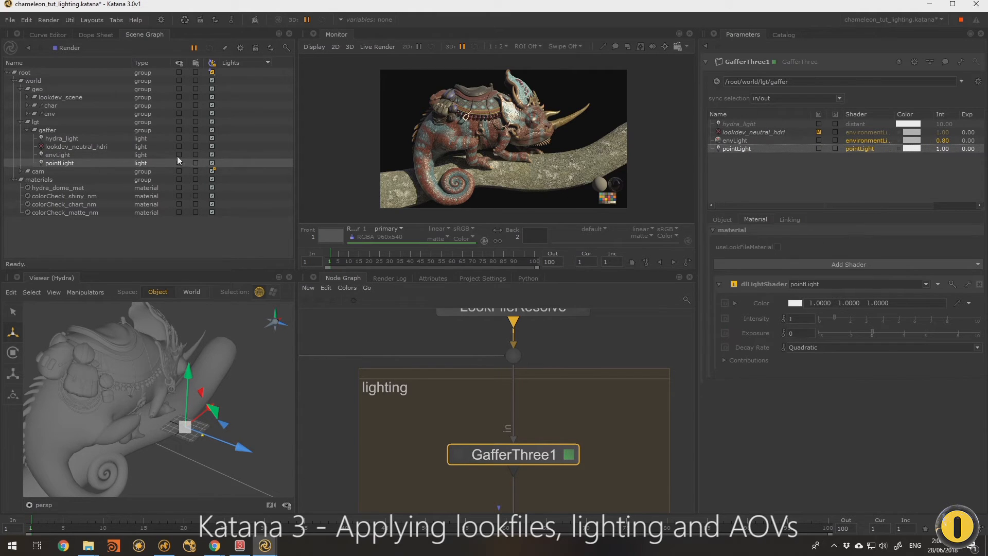
{"action": "left_click", "coordinate": [57, 154]}
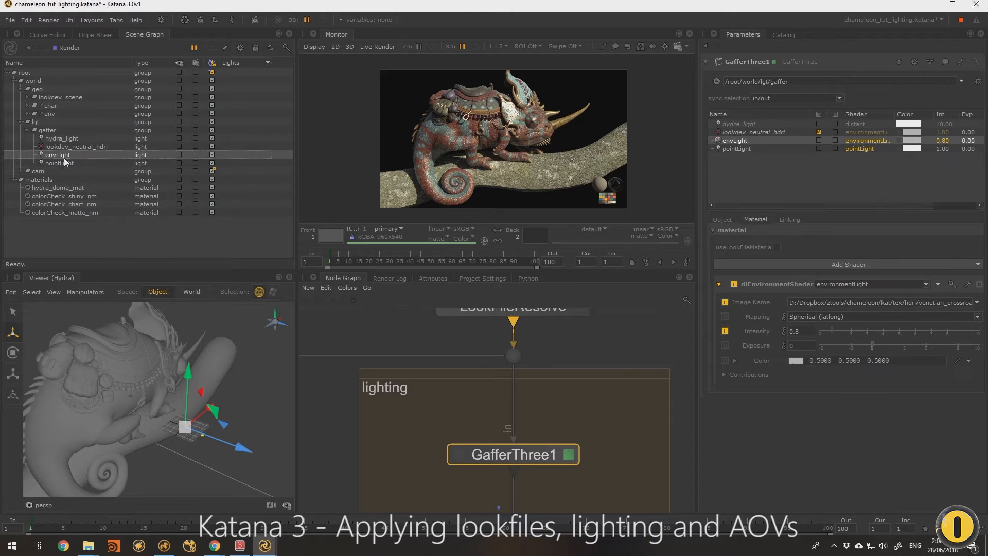
{"action": "mouse_move", "coordinate": [63, 166]}
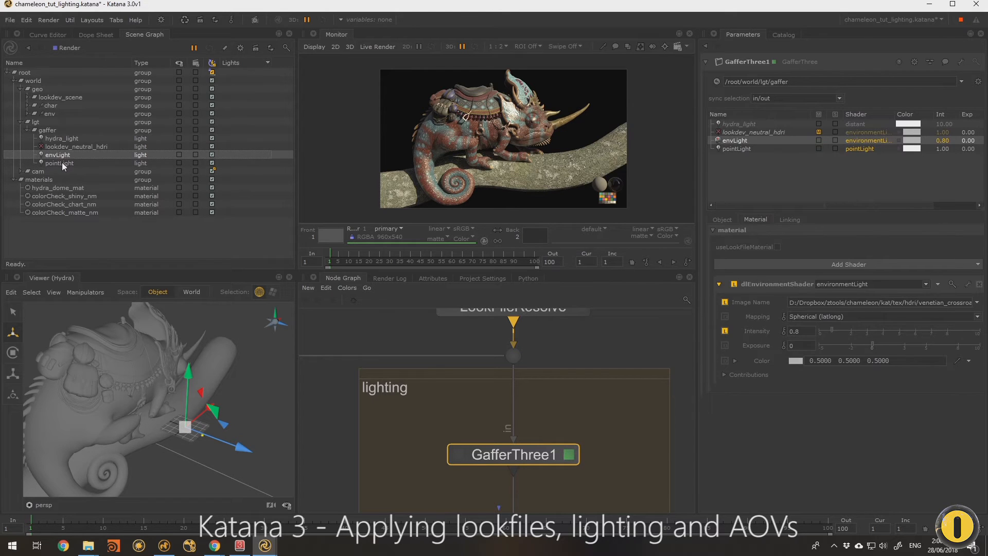
{"action": "left_click", "coordinate": [59, 163]}
{"action": "type", "text": "12"}
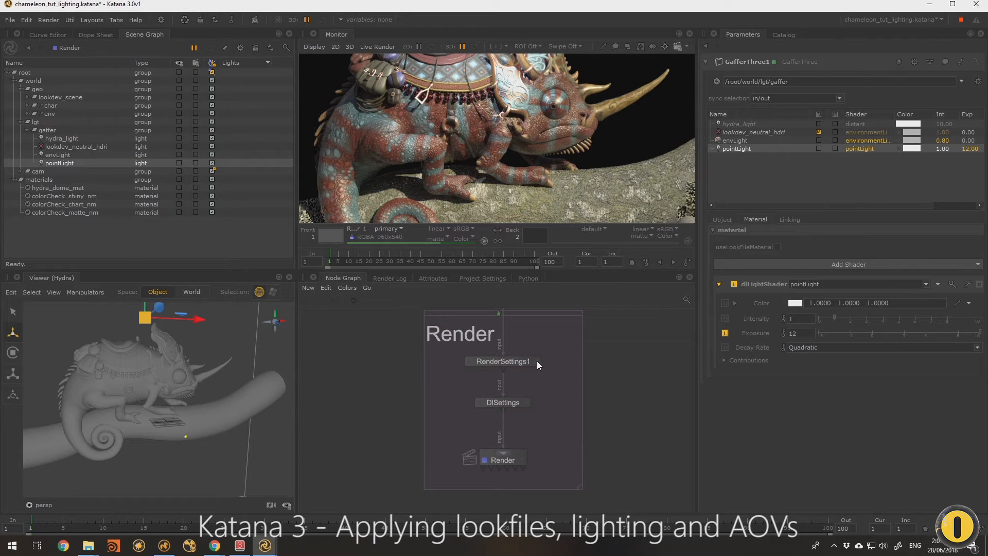
Step: In DlSettings set Shading Samples to 64 and Reduction Sampling to 10%
{"action": "left_click", "coordinate": [502, 362]}
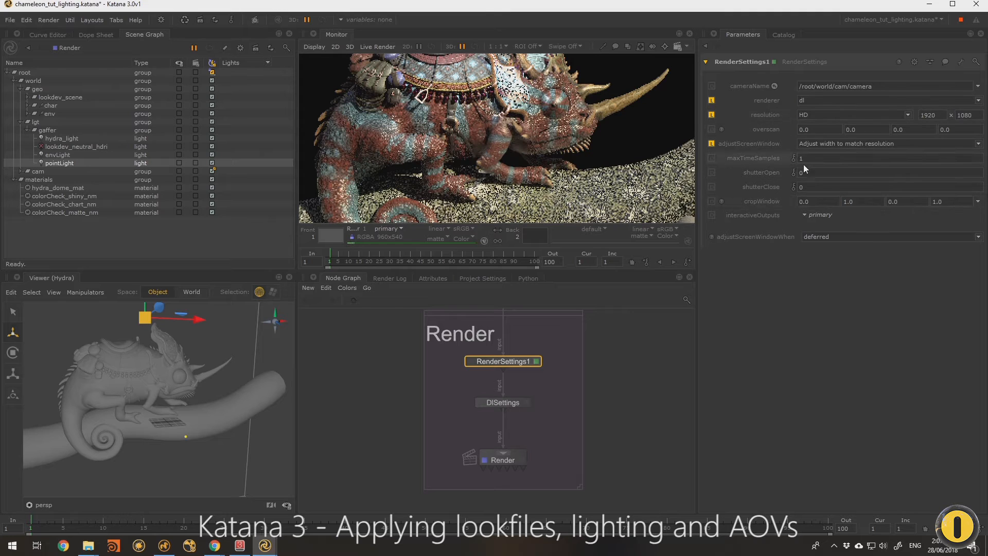
{"action": "left_click", "coordinate": [501, 403]}
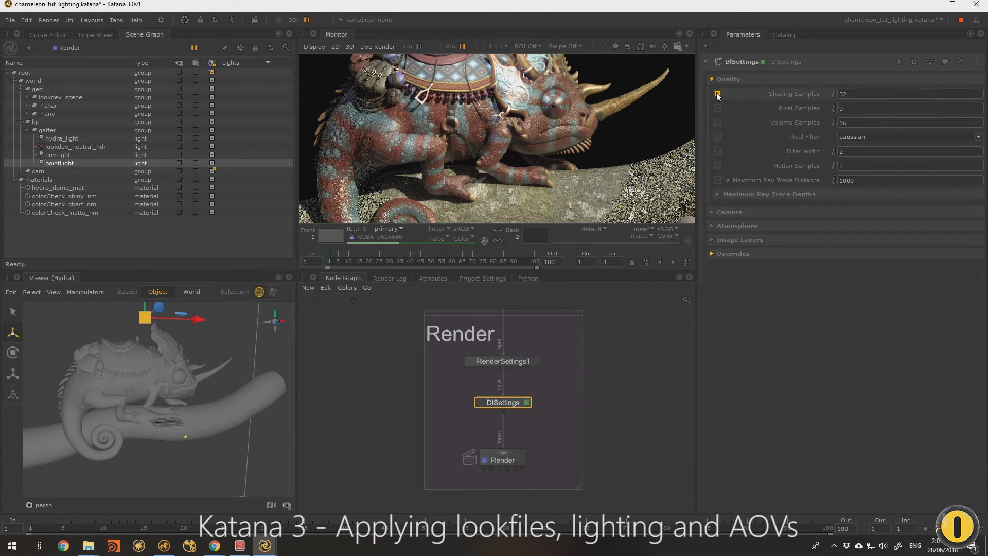
{"action": "left_click", "coordinate": [733, 253]}
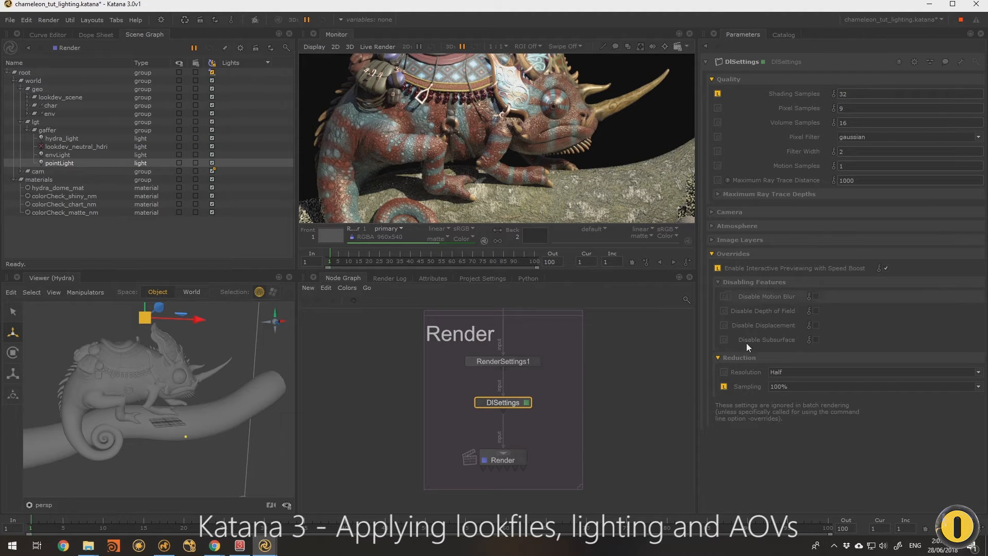
{"action": "mouse_move", "coordinate": [775, 352]}
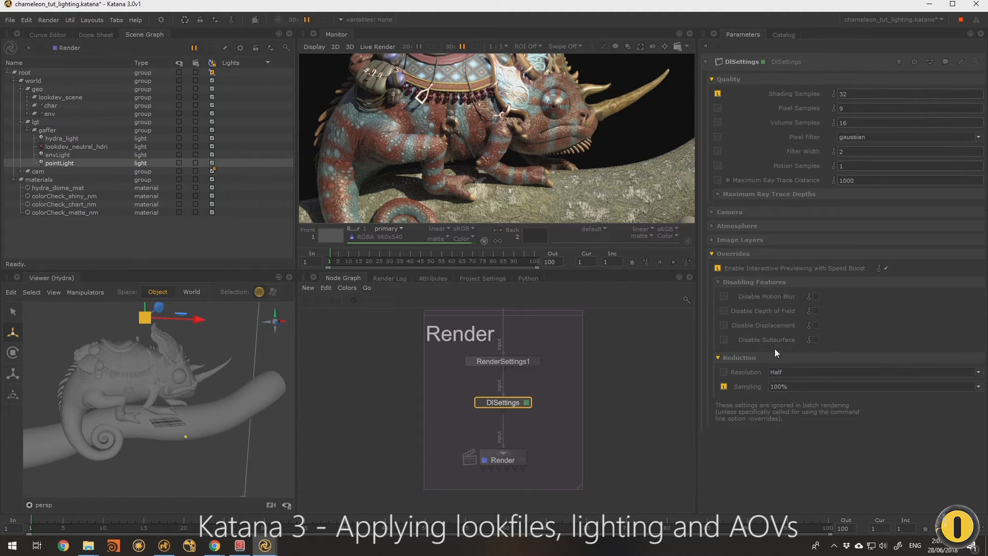
{"action": "left_click", "coordinate": [873, 386]}
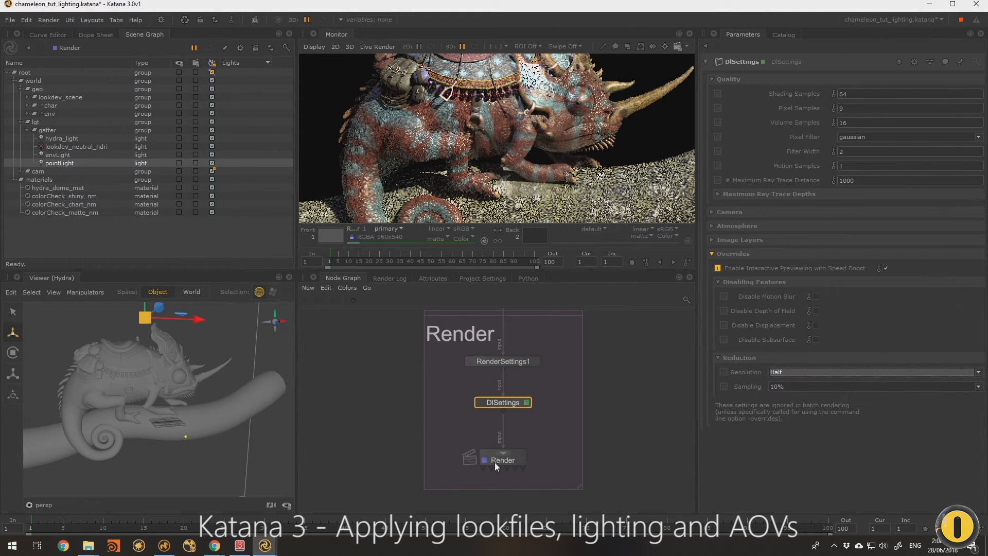
Step: Set the DlSettings preview sampling reduction to 10% after checking the Render node
{"action": "left_click", "coordinate": [502, 459]}
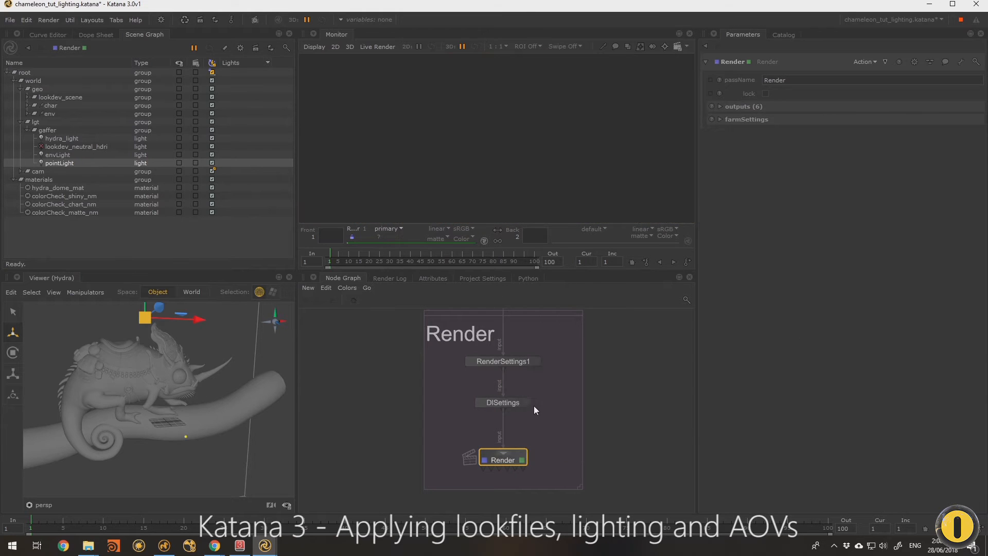
{"action": "left_click", "coordinate": [502, 402]}
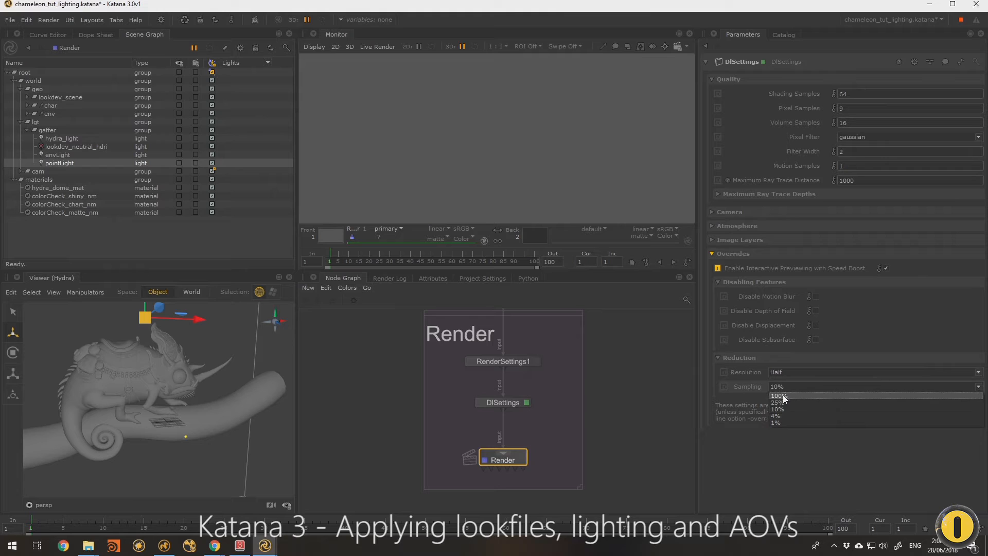
{"action": "left_click", "coordinate": [779, 409]}
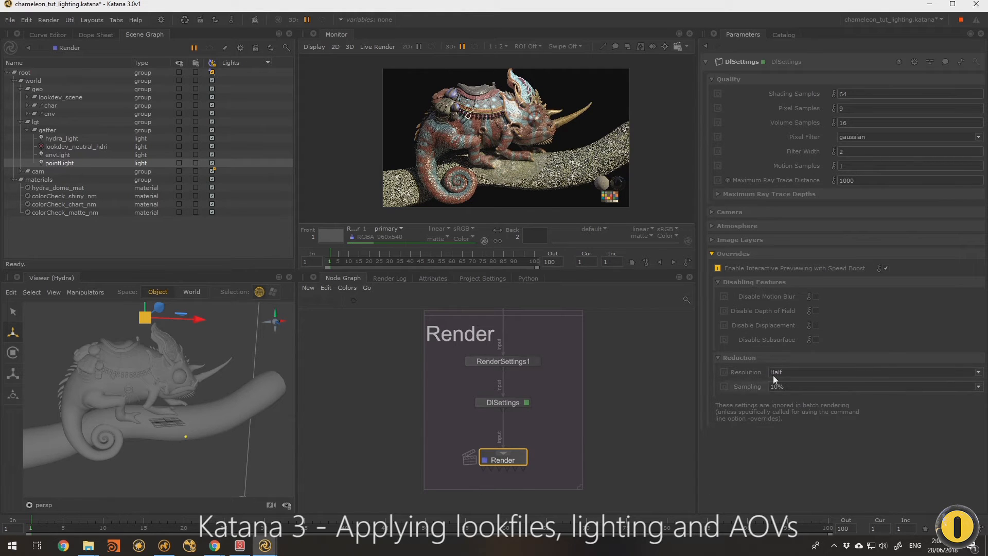
Step: Look through /root/world/cam/camera in the Viewer
{"action": "left_click", "coordinate": [44, 504]}
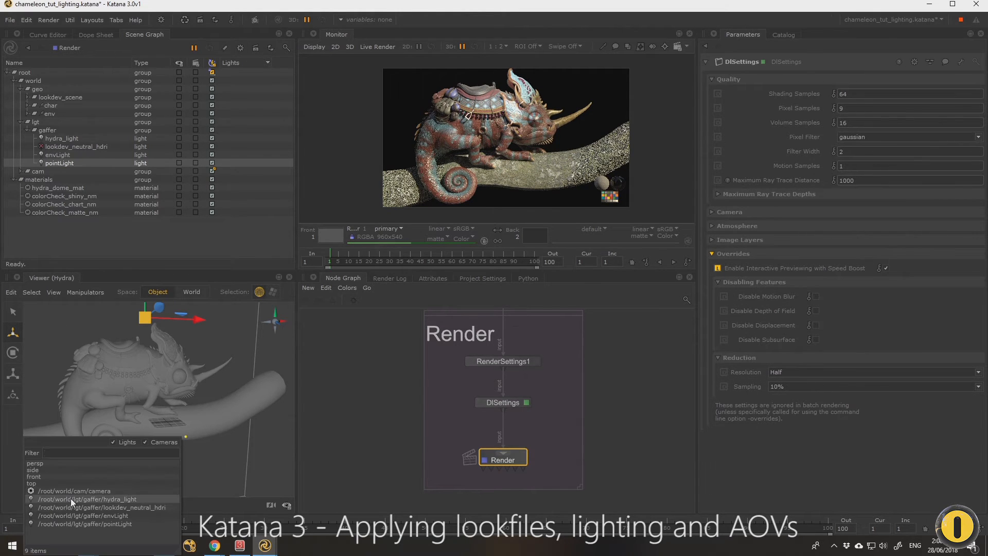
{"action": "left_click", "coordinate": [74, 489]}
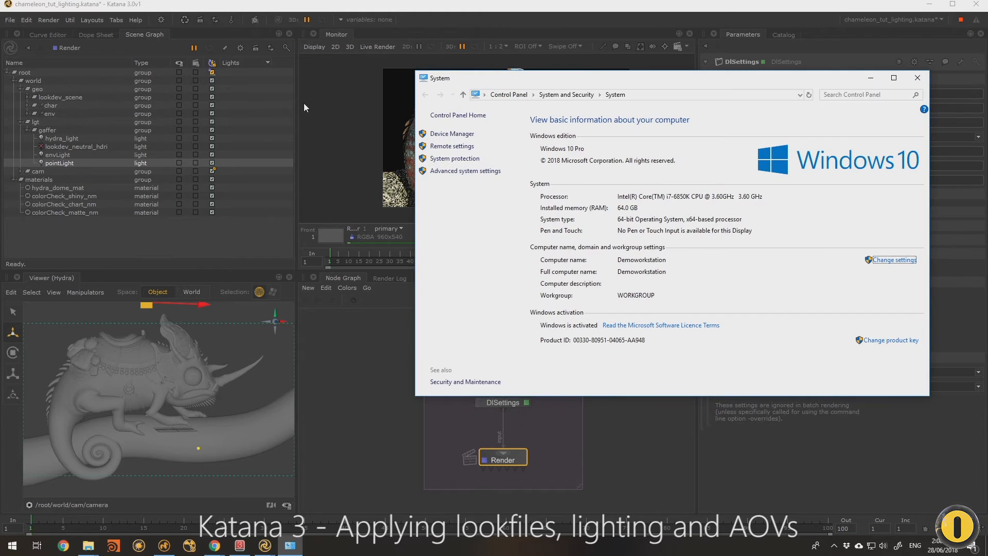
{"action": "mouse_move", "coordinate": [676, 203]}
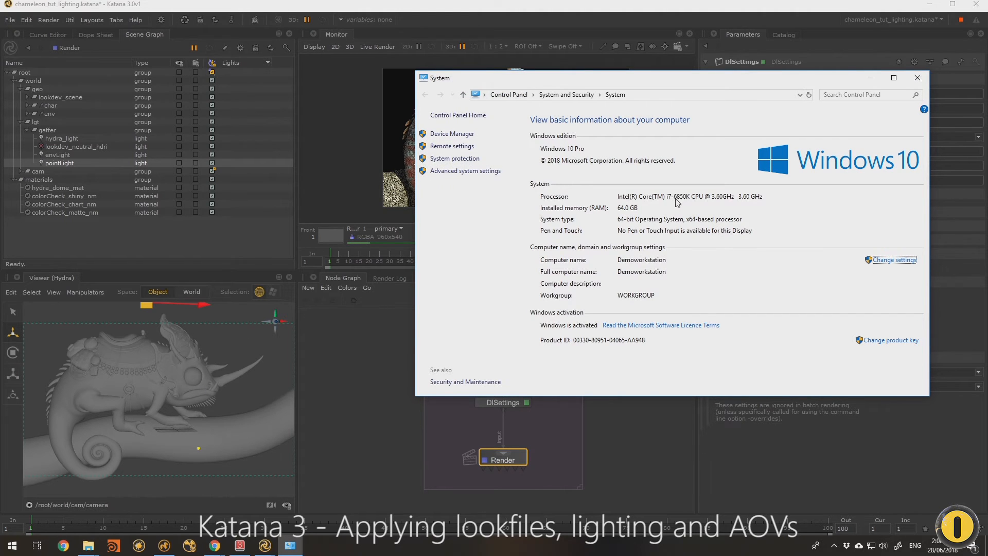
{"action": "mouse_move", "coordinate": [643, 211]}
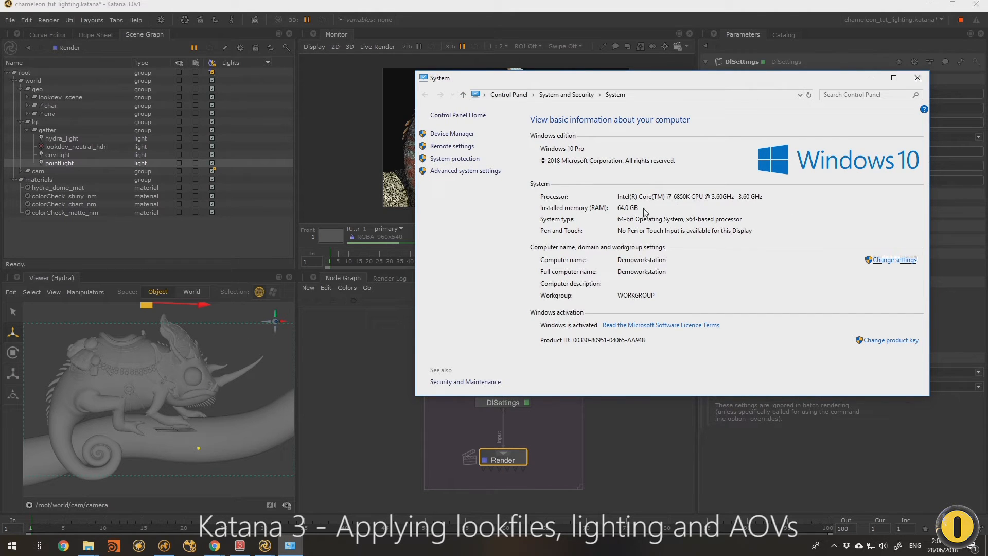
{"action": "mouse_move", "coordinate": [818, 192]}
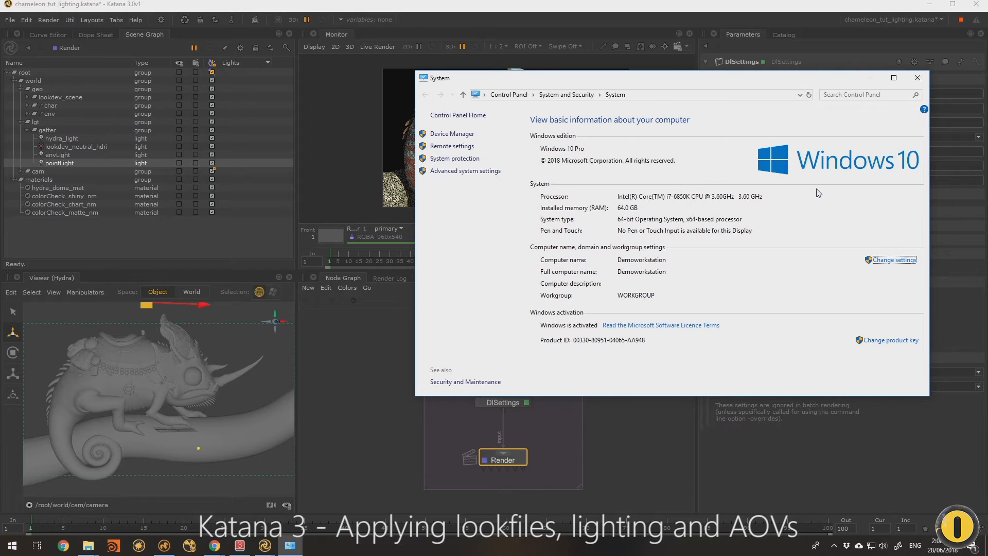
Step: Close the Windows System window showing the i7-6850K processor and 64 GB RAM
{"action": "left_click", "coordinate": [917, 77]}
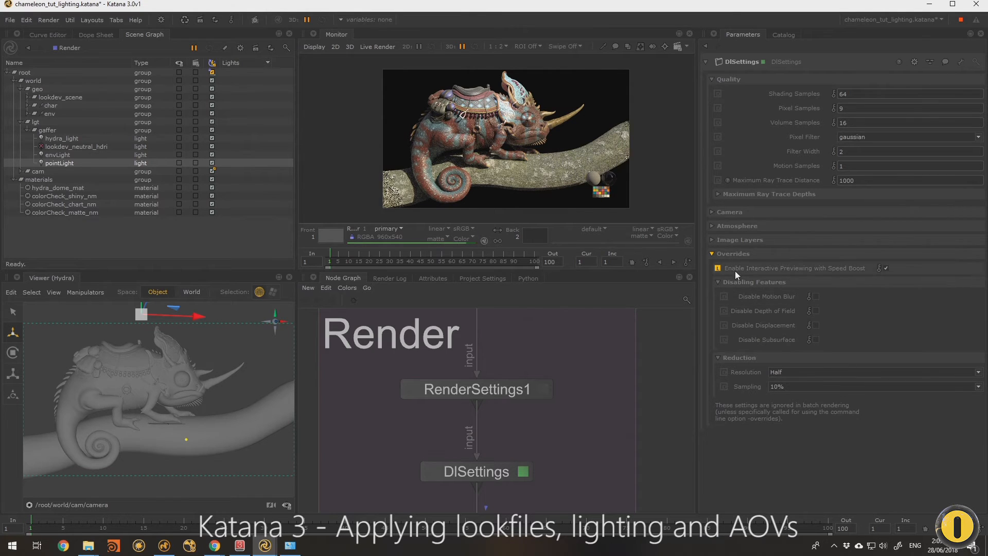
Step: Collapse the DlSettings Overrides group so only quality settings stay expanded
{"action": "left_click", "coordinate": [713, 253]}
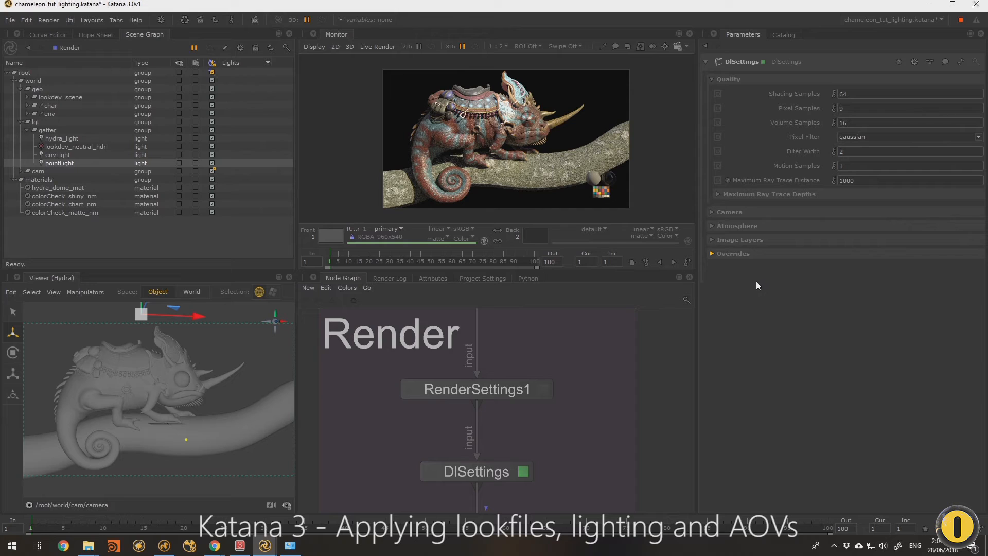
{"action": "mouse_move", "coordinate": [572, 474]}
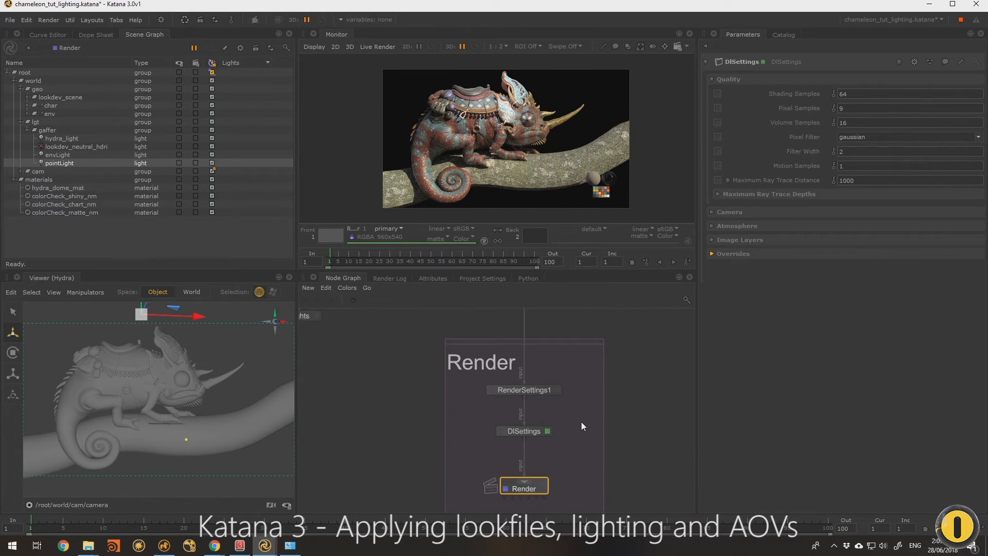
{"action": "mouse_move", "coordinate": [766, 340]}
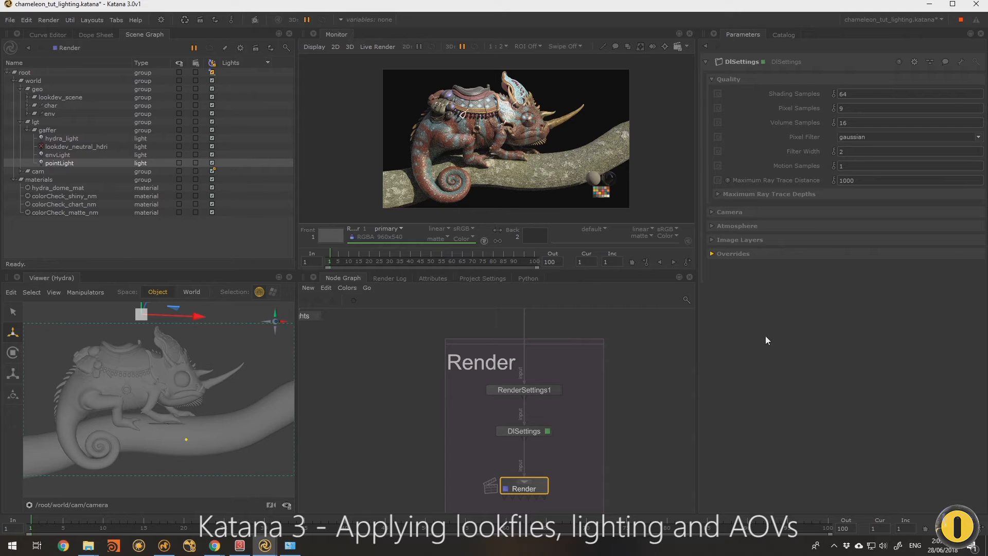
Step: Expand Image Layers and select the existing AOVs from primary to Surface Shader ID
{"action": "left_click", "coordinate": [739, 240]}
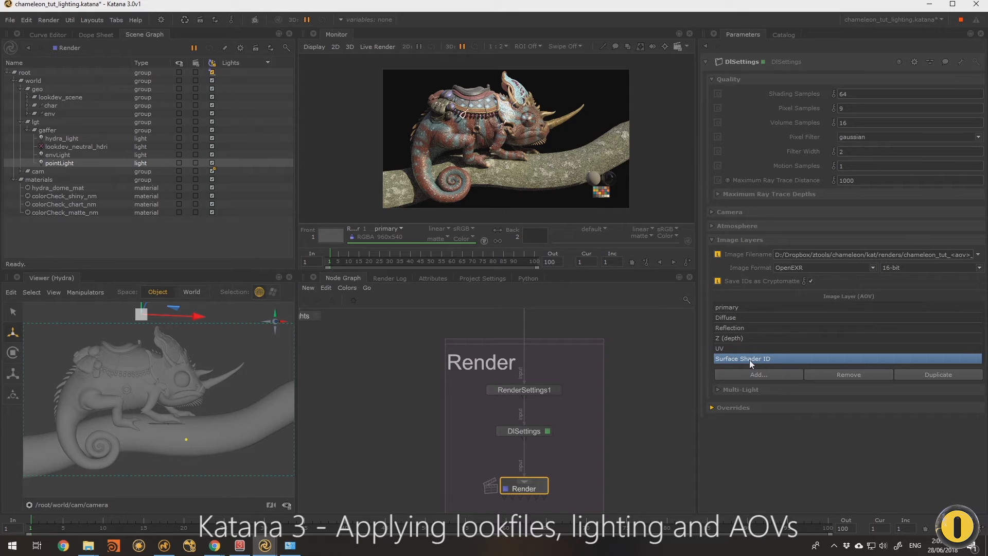
{"action": "mouse_move", "coordinate": [799, 360]}
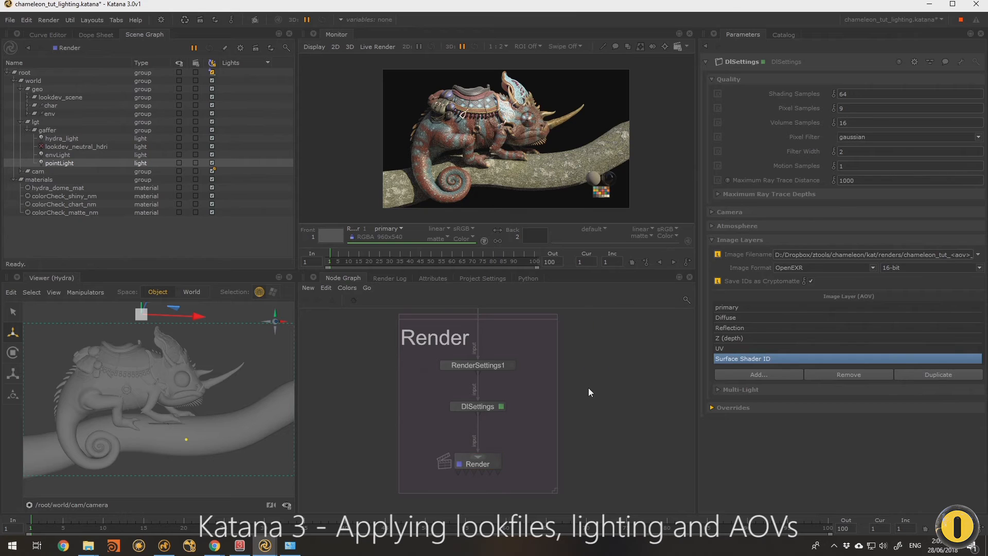
{"action": "mouse_move", "coordinate": [507, 366]}
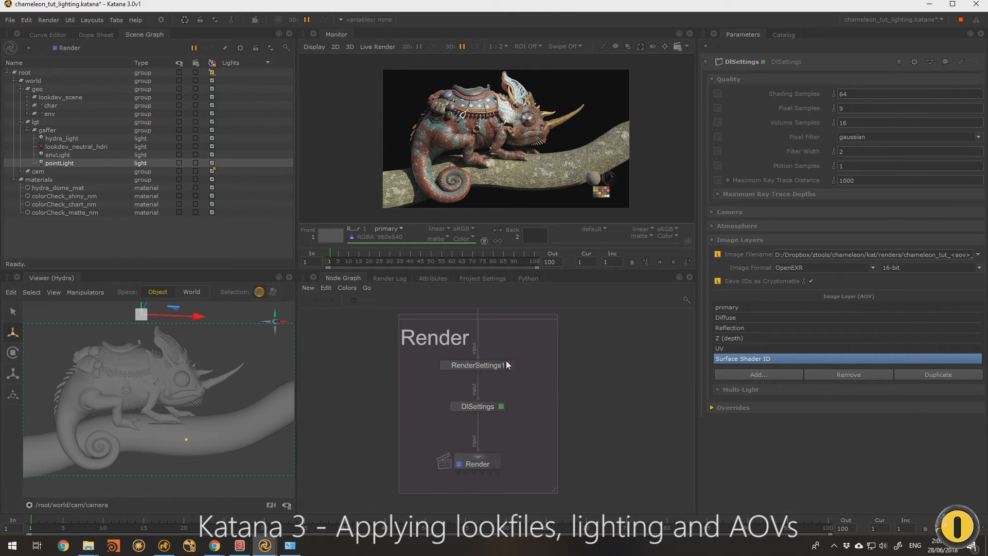
{"action": "mouse_move", "coordinate": [674, 450]}
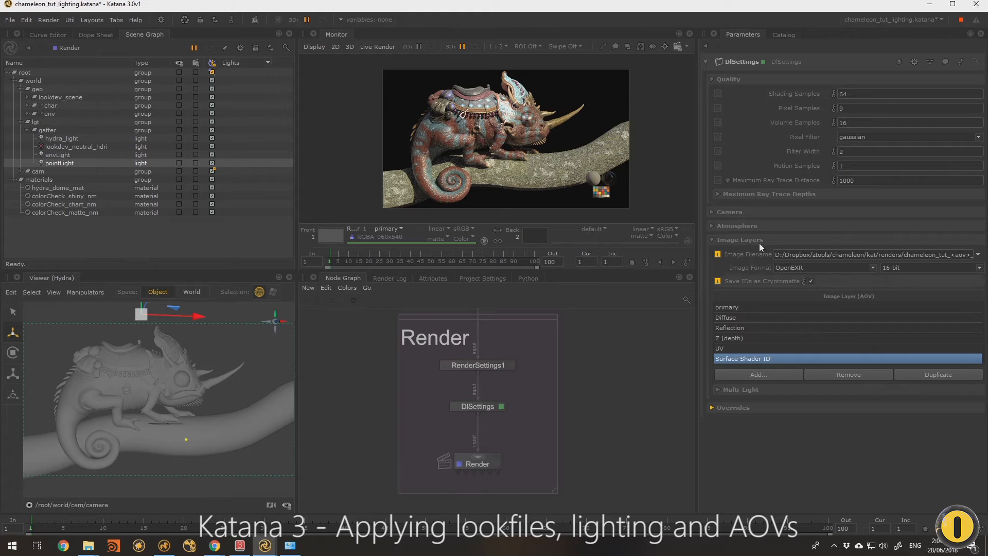
{"action": "left_click", "coordinate": [724, 307]}
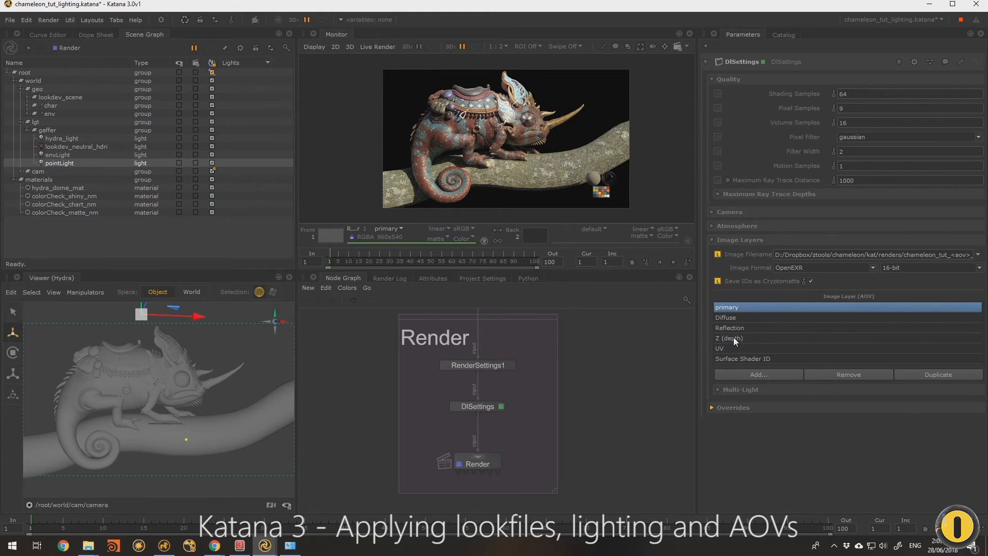
{"action": "mouse_move", "coordinate": [747, 359]}
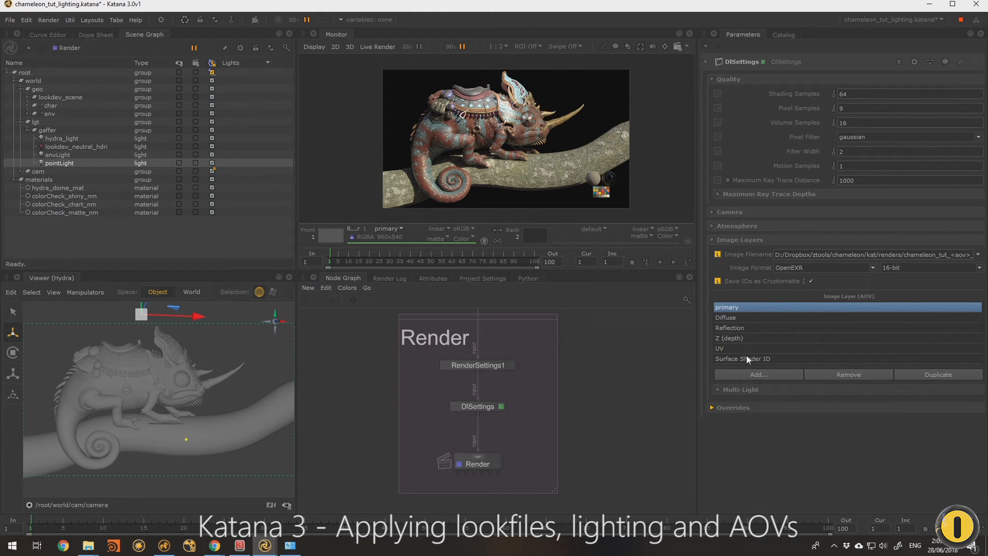
Step: Remove the existing layers and choose primary through Reflection shading components, without Incandescence
{"action": "left_click", "coordinate": [848, 353]}
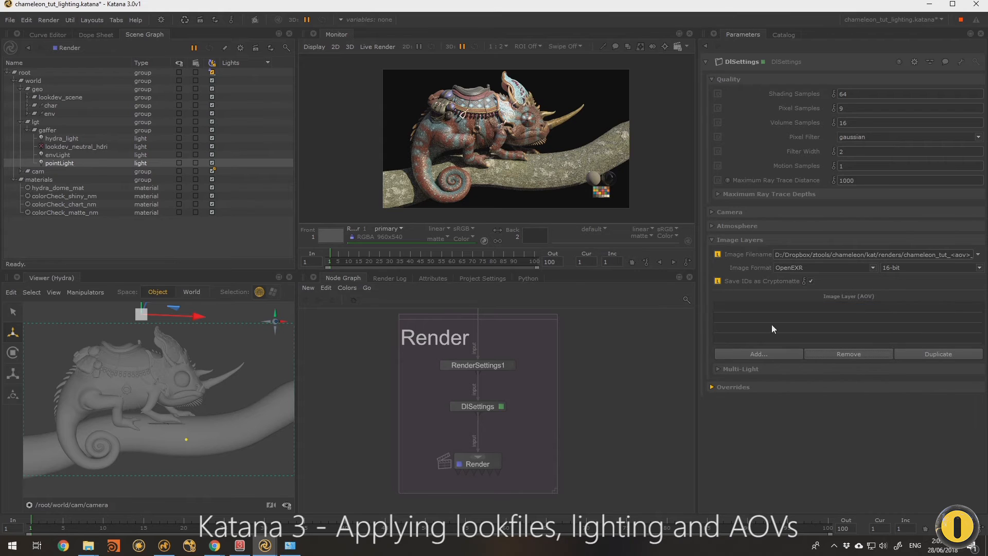
{"action": "mouse_move", "coordinate": [744, 359]}
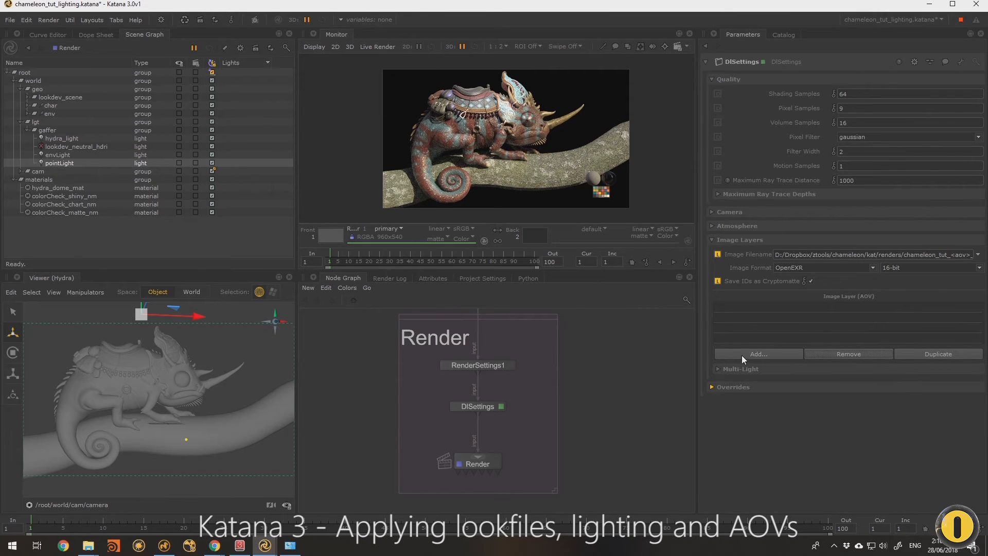
{"action": "mouse_move", "coordinate": [769, 370]}
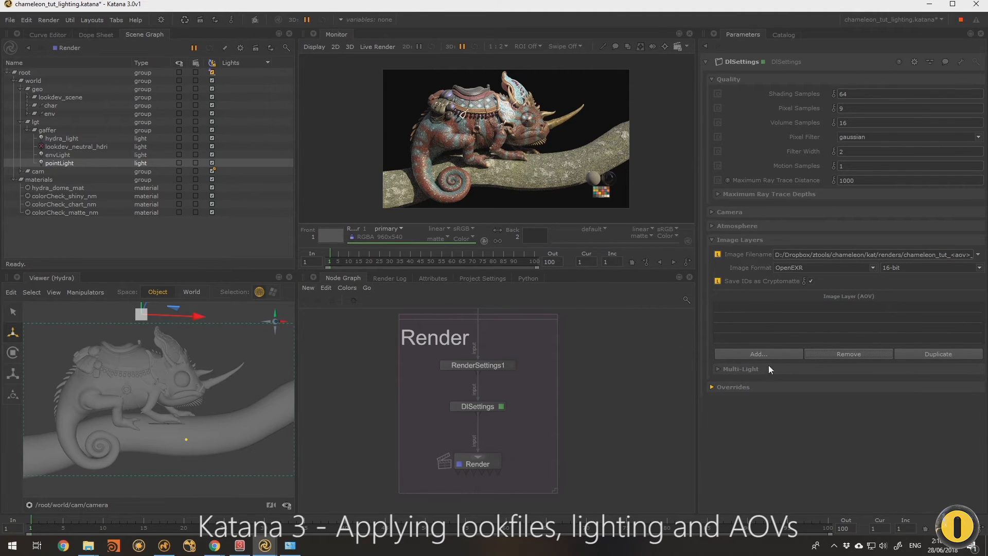
{"action": "left_click", "coordinate": [757, 353]}
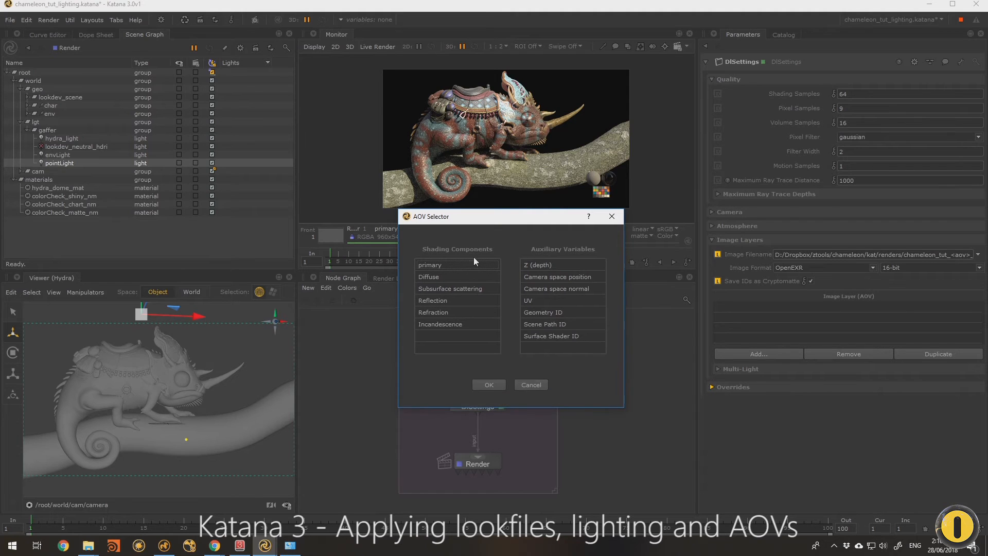
{"action": "mouse_move", "coordinate": [466, 375]}
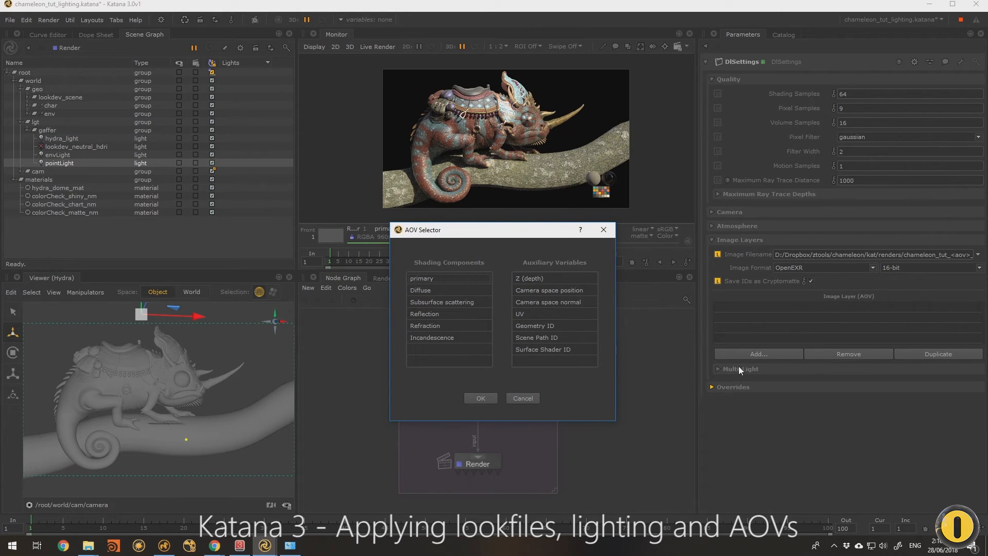
{"action": "mouse_move", "coordinate": [596, 327]}
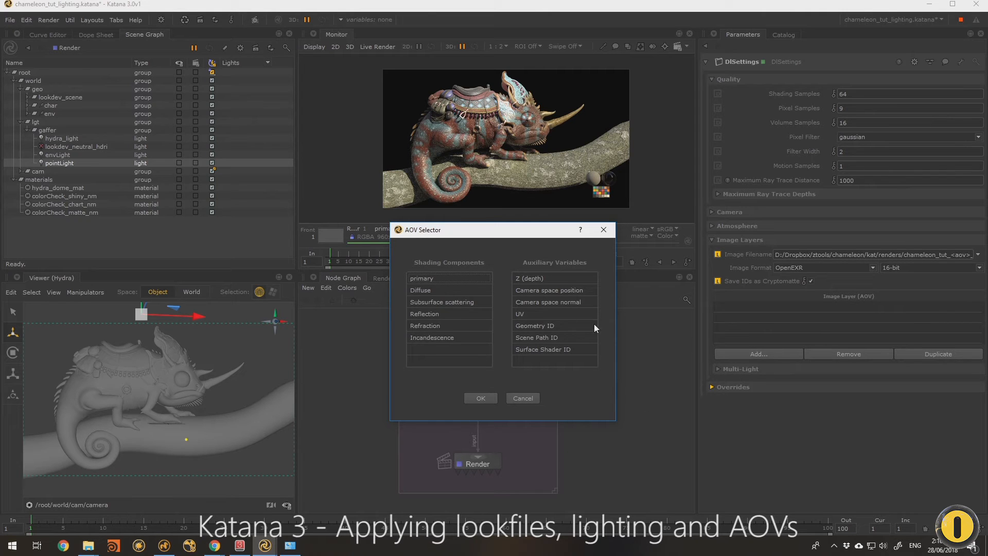
{"action": "mouse_move", "coordinate": [574, 408]}
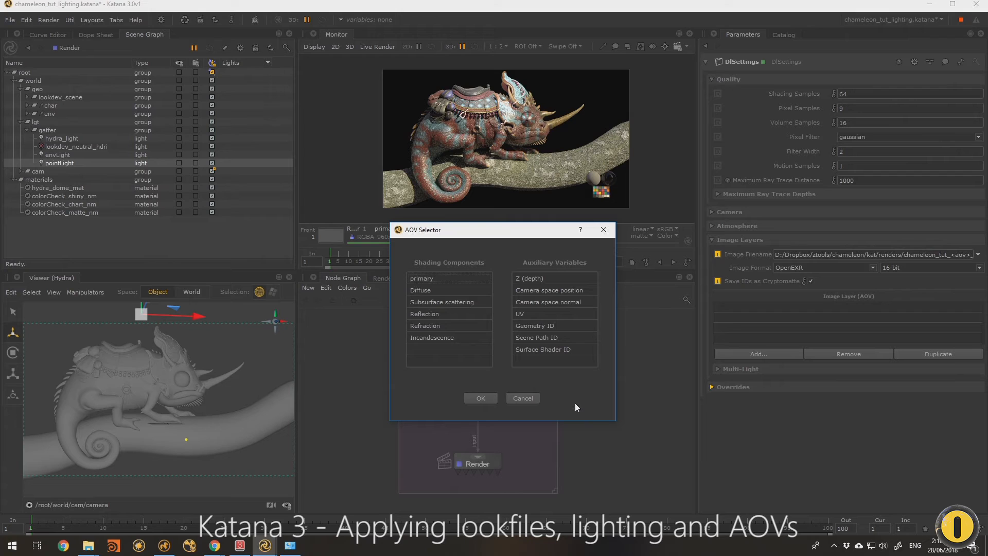
{"action": "left_click", "coordinate": [420, 290]}
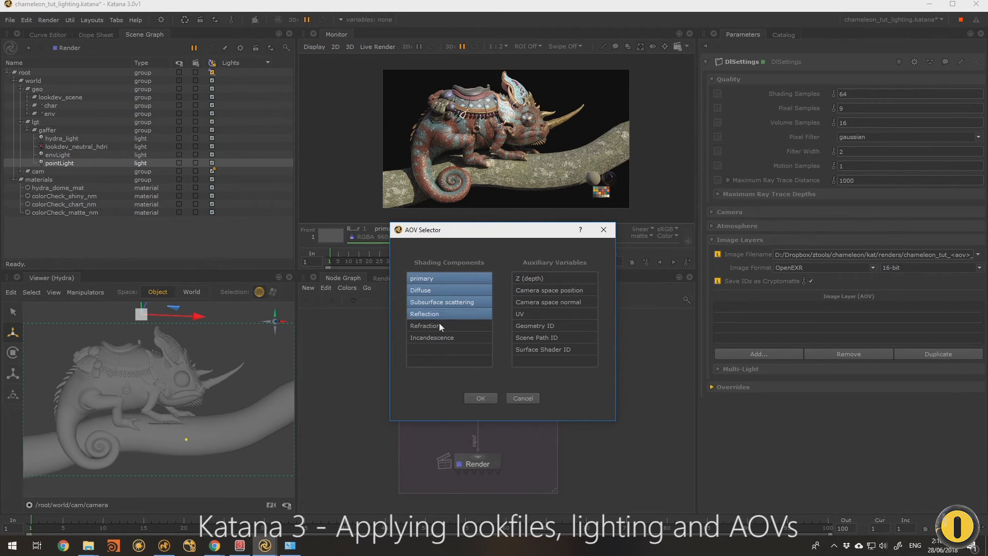
{"action": "left_click", "coordinate": [431, 338]}
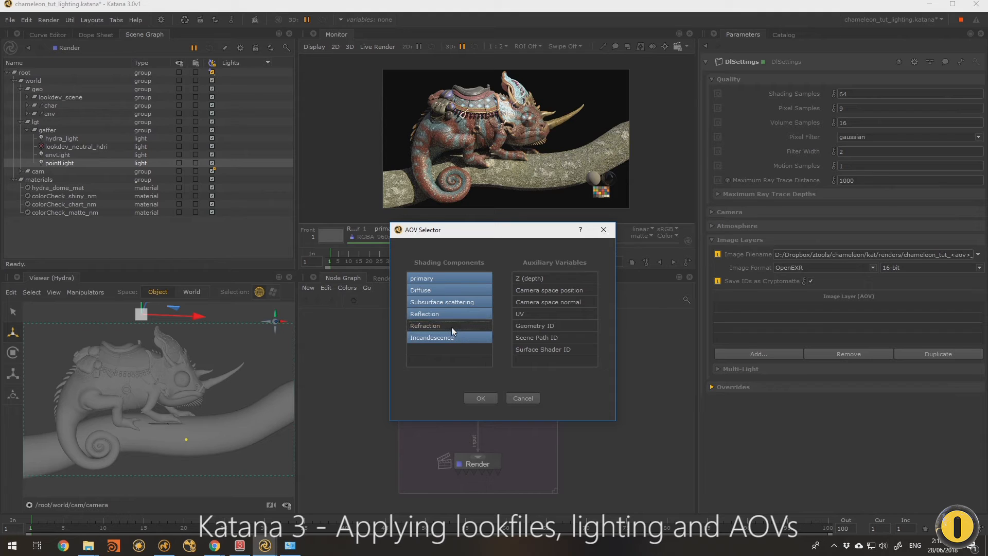
{"action": "left_click", "coordinate": [425, 313]}
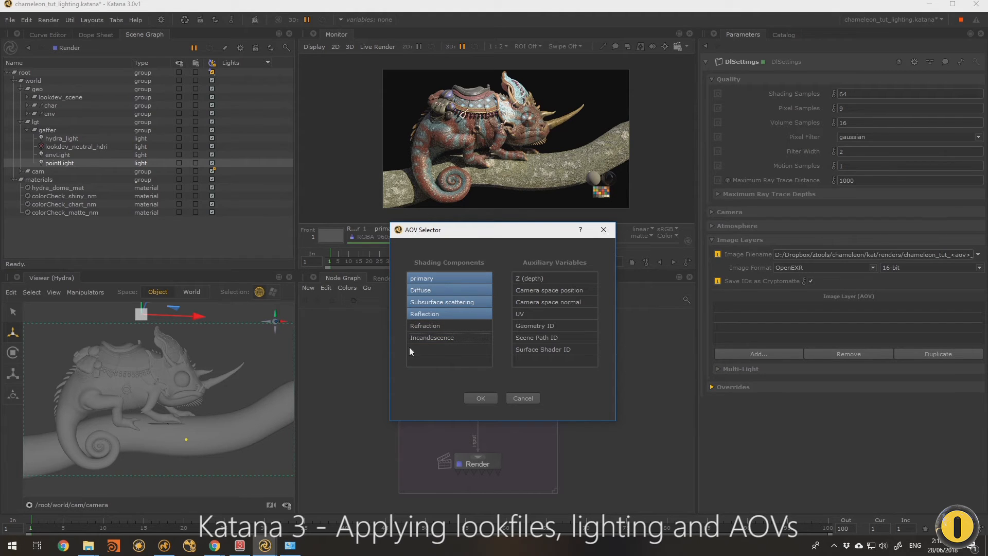
{"action": "mouse_move", "coordinate": [534, 286]}
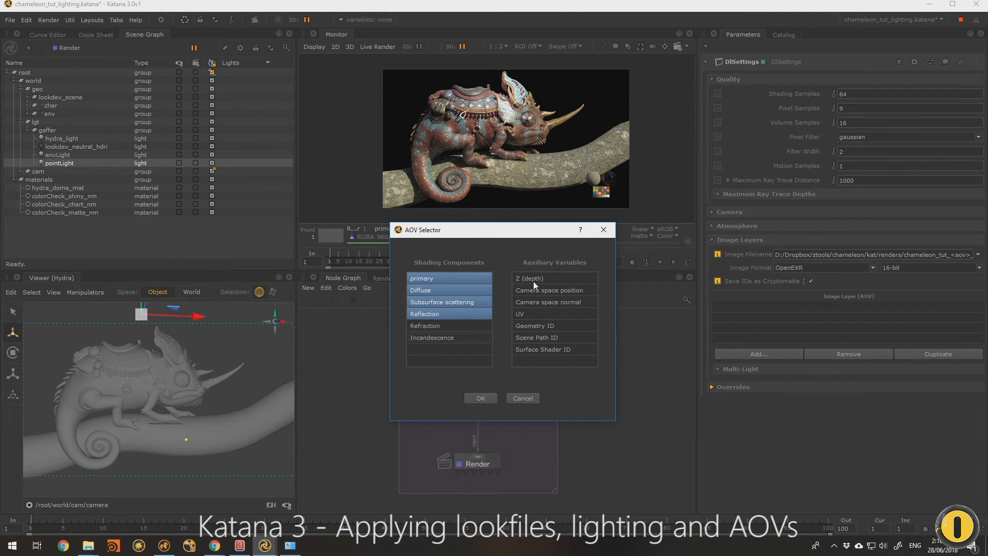
Step: Add Z, camera space position and normal, UV and Surface Shader ID, and confirm the nine AOVs
{"action": "left_click", "coordinate": [554, 302]}
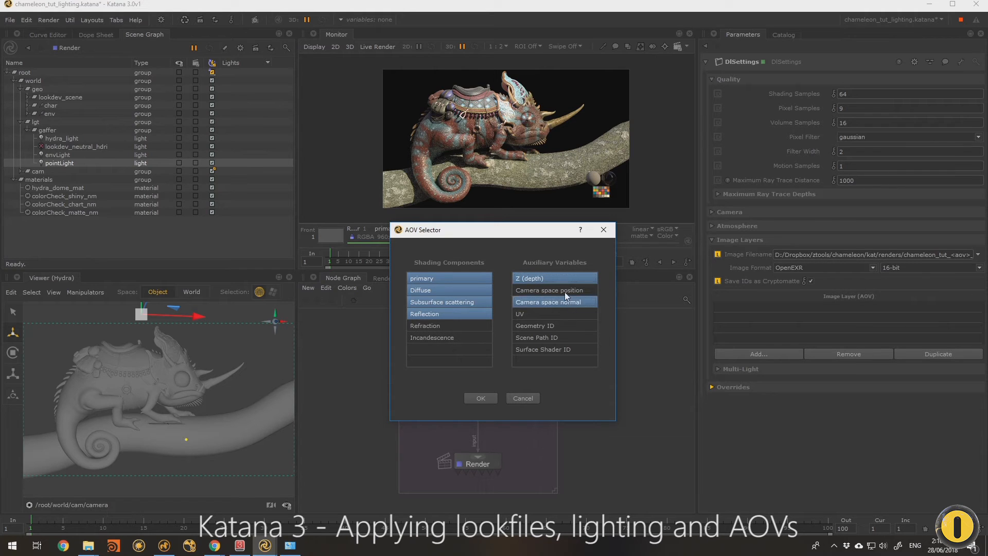
{"action": "left_click", "coordinate": [518, 313]}
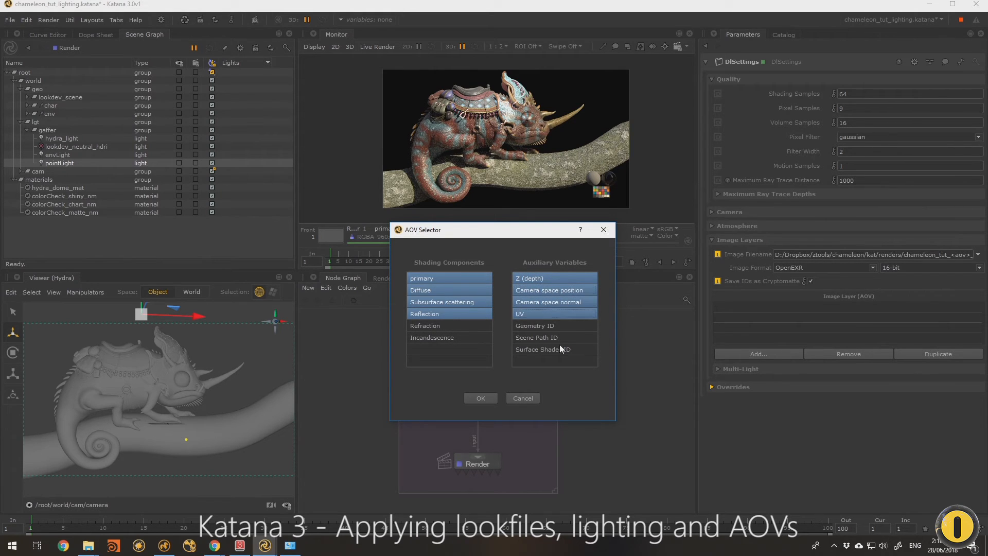
{"action": "mouse_move", "coordinate": [538, 344]}
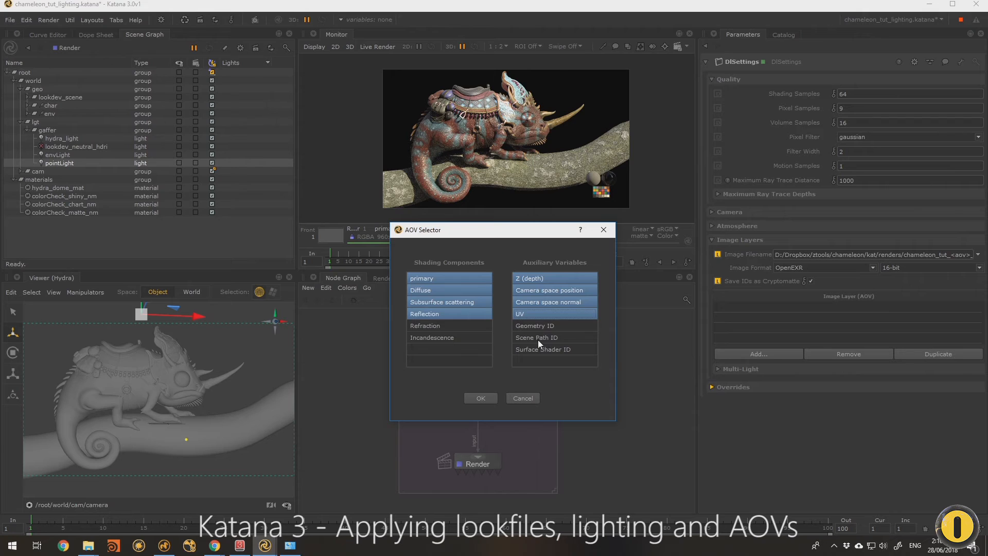
{"action": "mouse_move", "coordinate": [552, 368]}
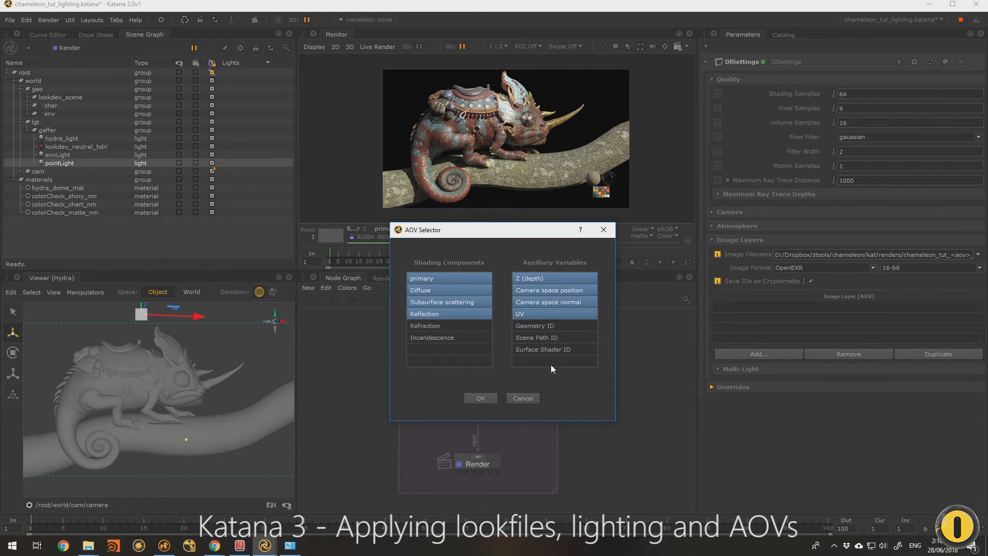
{"action": "left_click", "coordinate": [542, 349]}
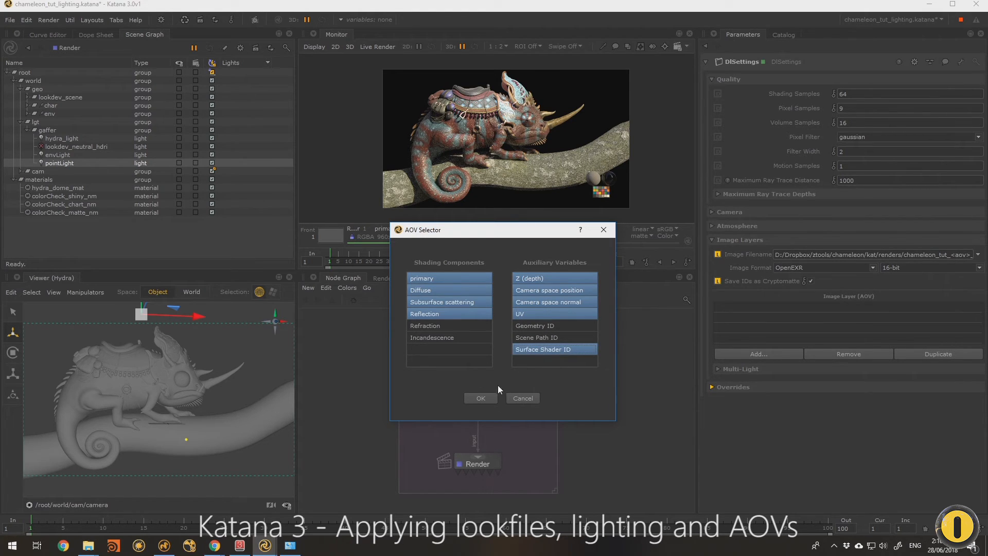
{"action": "mouse_move", "coordinate": [485, 412]}
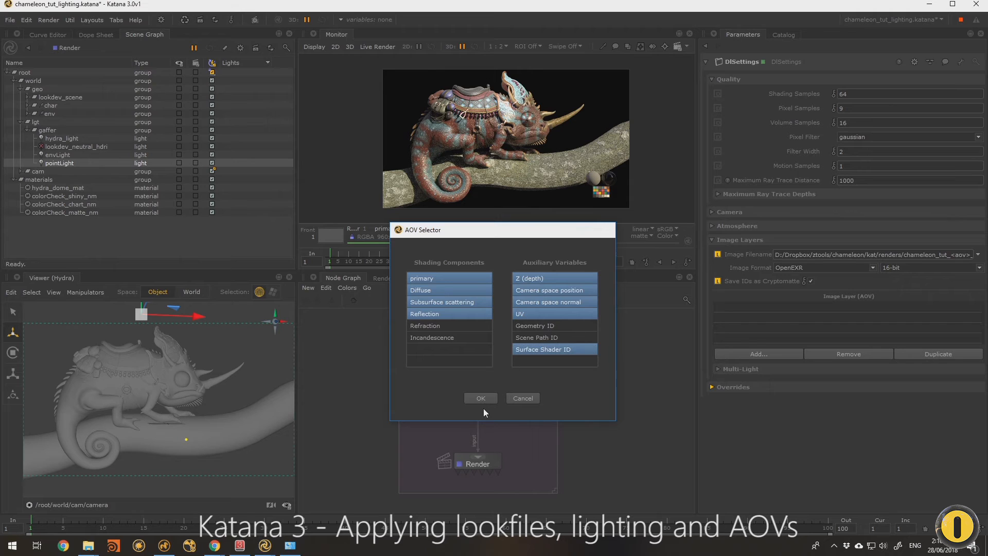
{"action": "left_click", "coordinate": [480, 398]}
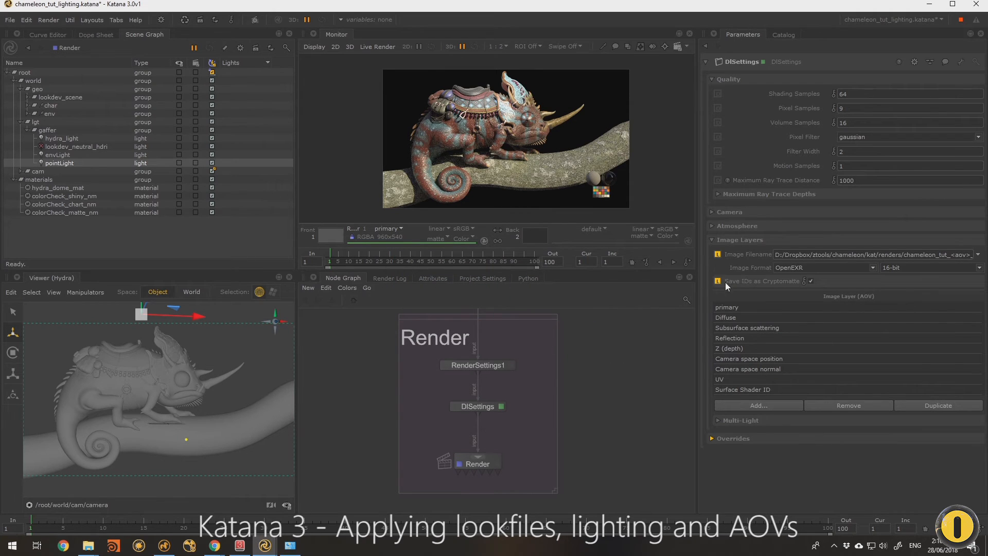
{"action": "mouse_move", "coordinate": [779, 297]}
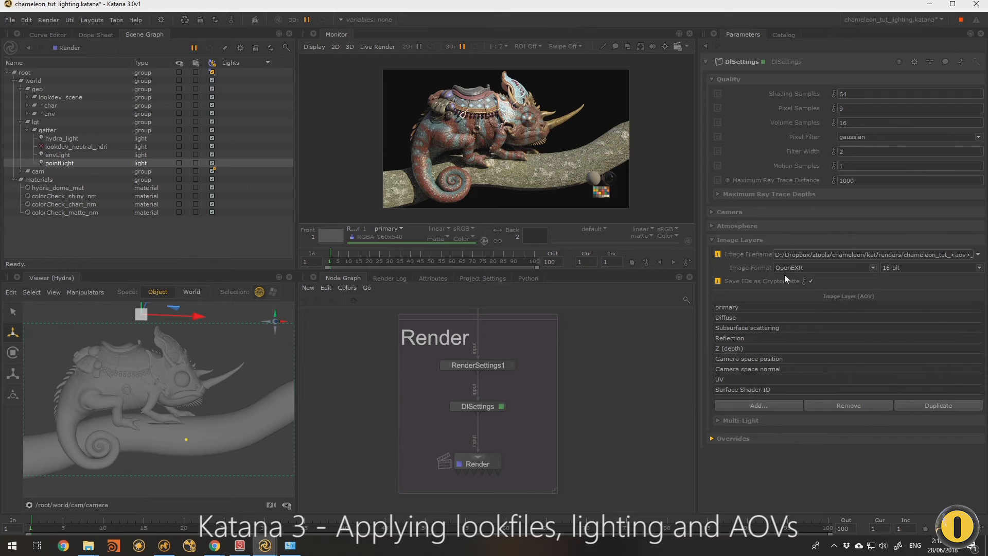
{"action": "mouse_move", "coordinate": [754, 296]}
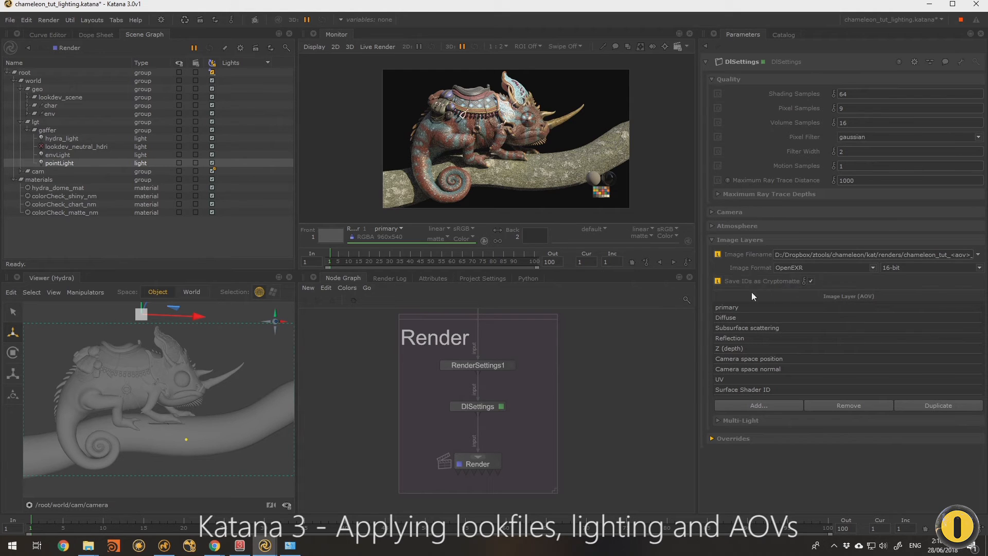
{"action": "mouse_move", "coordinate": [908, 291]}
{"action": "type", "text": "ren"}
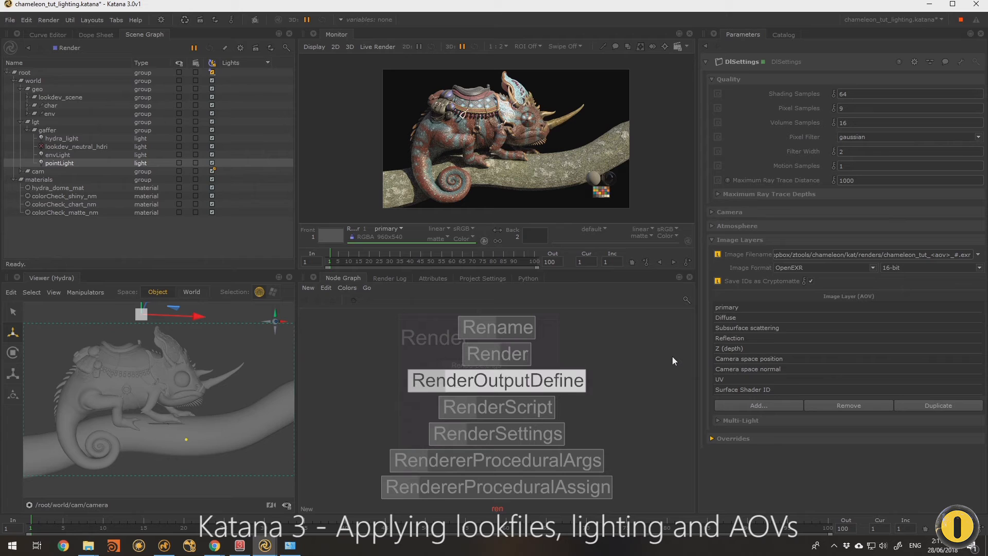
Step: Check the chameleon_tut_<aov>_#.exr filename and expand the DlSettings Overrides
{"action": "left_click", "coordinate": [496, 353]}
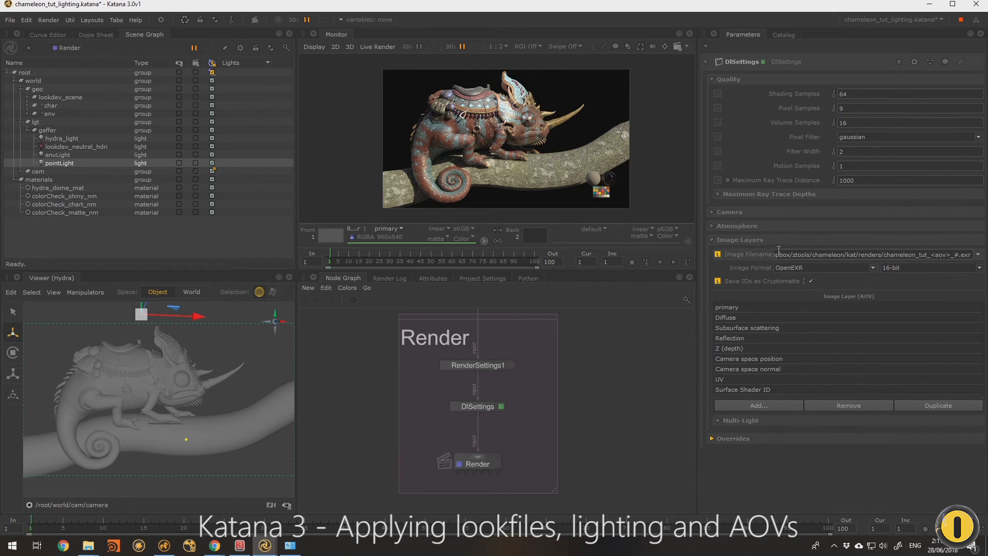
{"action": "left_click", "coordinate": [876, 254]}
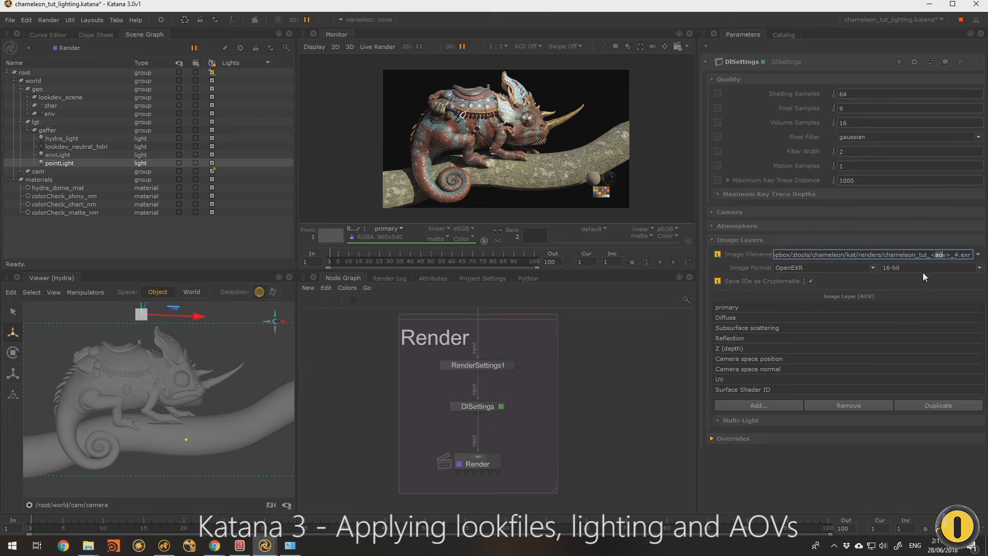
{"action": "left_click", "coordinate": [732, 439]}
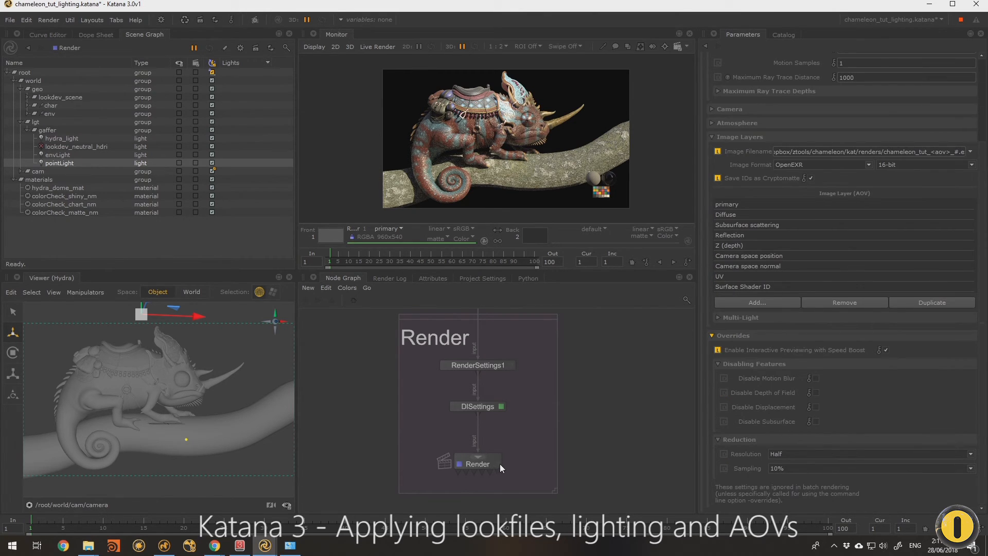
{"action": "left_click", "coordinate": [477, 464]}
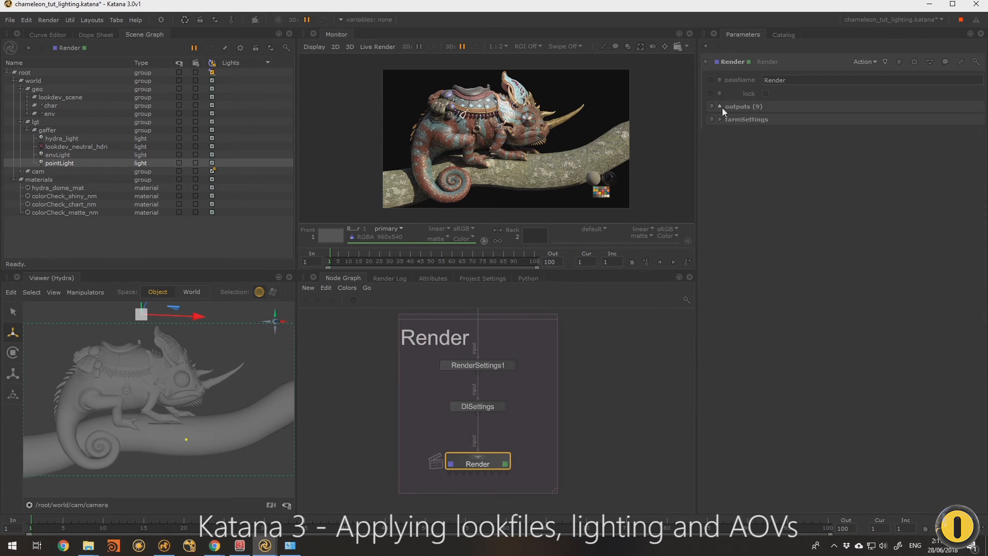
{"action": "left_click", "coordinate": [719, 106]}
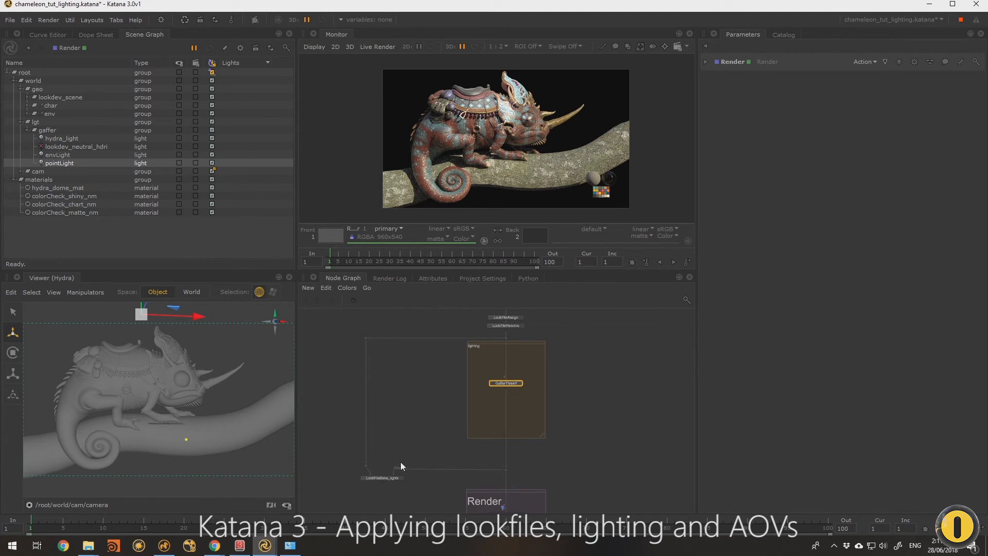
{"action": "left_click", "coordinate": [240, 546]}
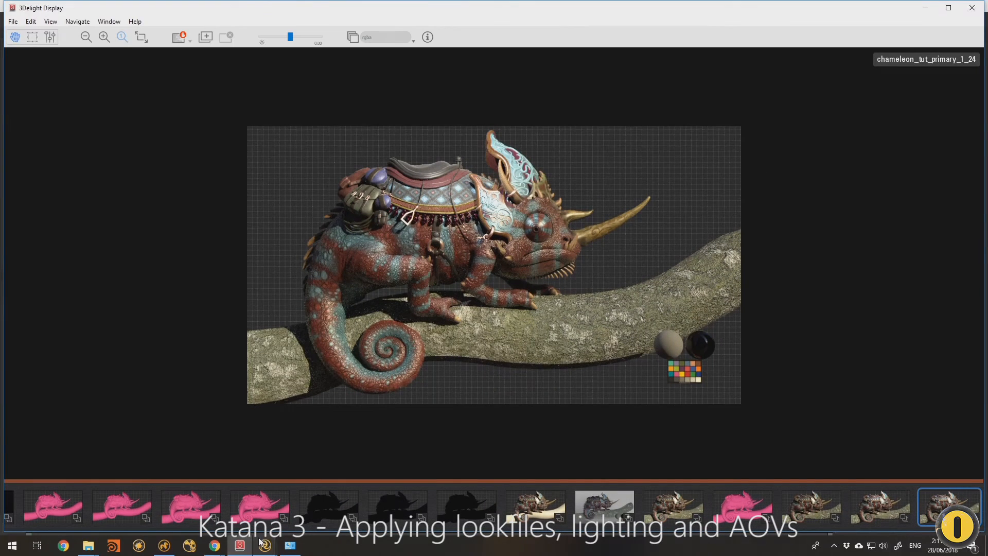
{"action": "mouse_move", "coordinate": [503, 282]}
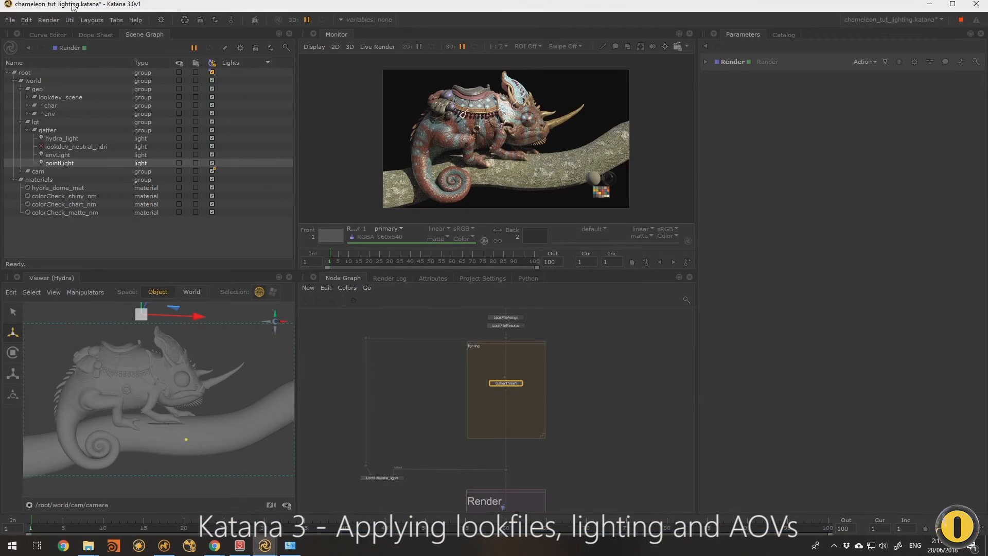
Step: Bring up Edit > Preferences on the 3Delight category
{"action": "left_click", "coordinate": [27, 19]}
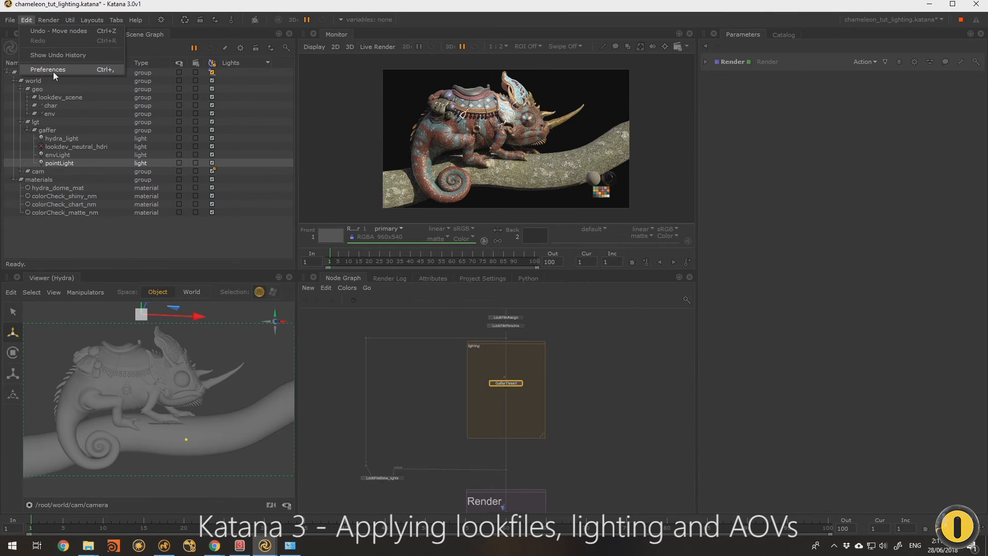
{"action": "left_click", "coordinate": [48, 69]}
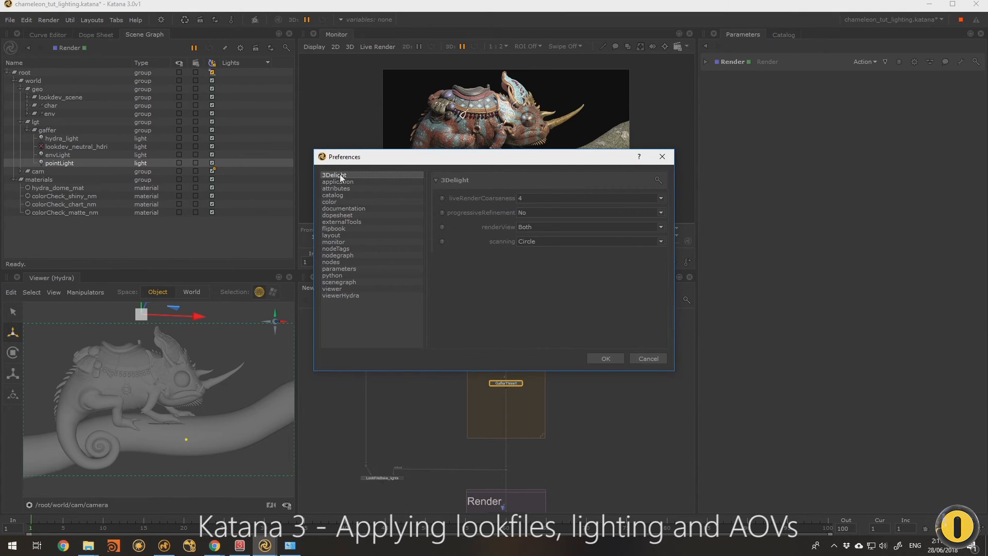
{"action": "mouse_move", "coordinate": [563, 232]}
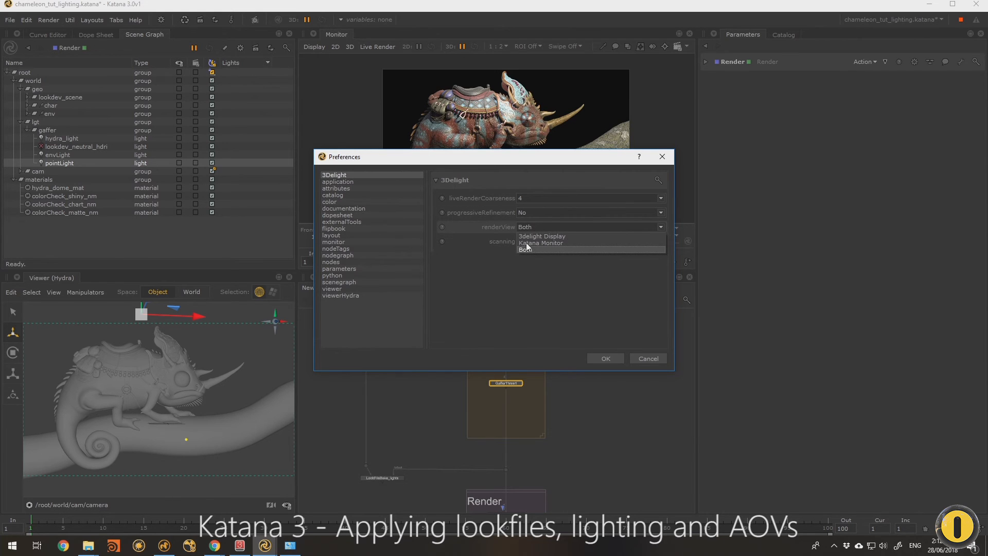
{"action": "mouse_move", "coordinate": [549, 236]}
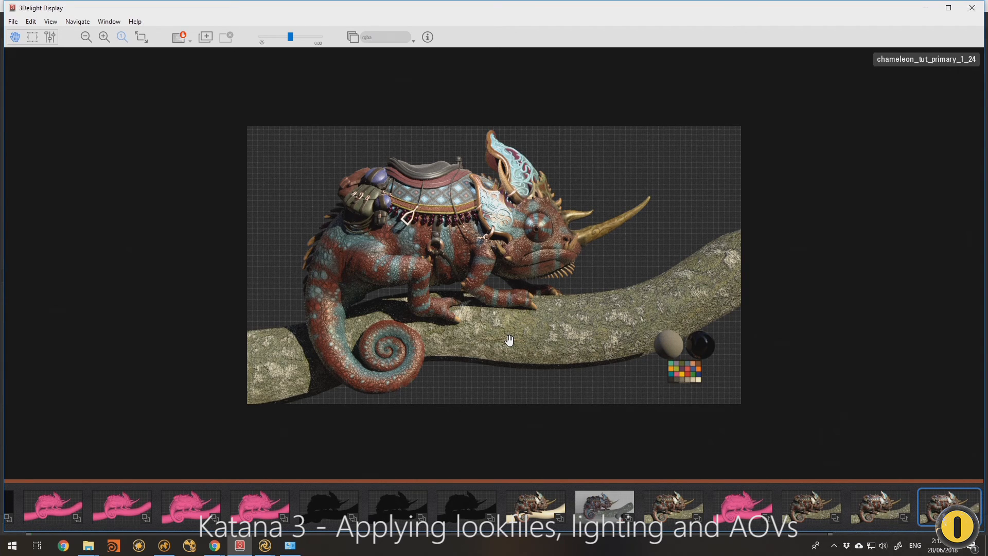
{"action": "mouse_move", "coordinate": [559, 240]}
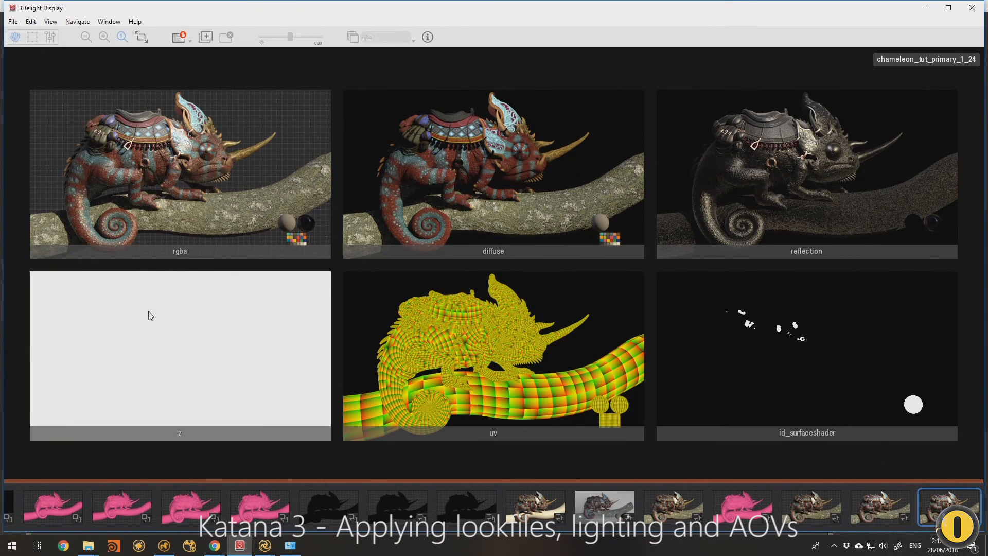
{"action": "mouse_move", "coordinate": [516, 279]}
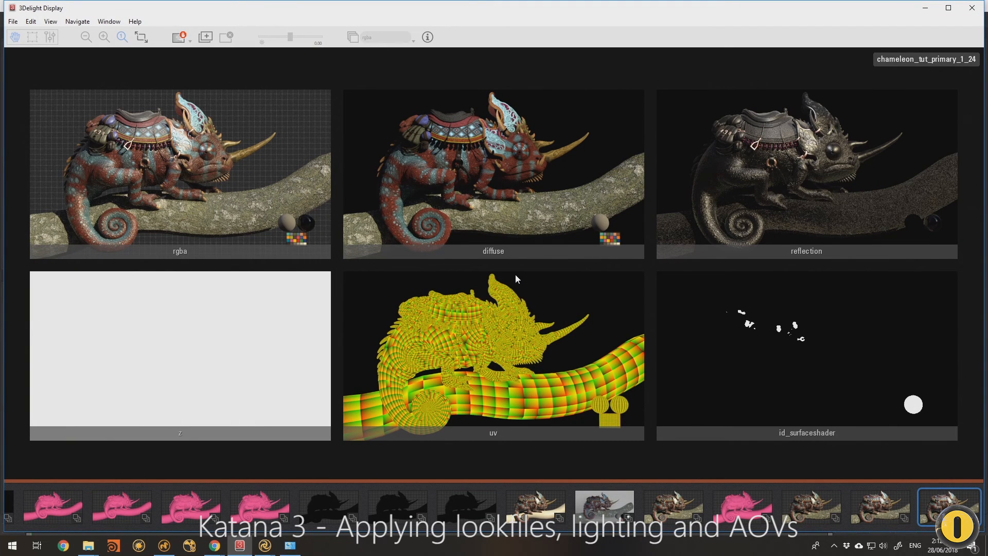
Step: View the diffuse layer alone, then switch the layer selector to reflection
{"action": "double_click", "coordinate": [493, 173]}
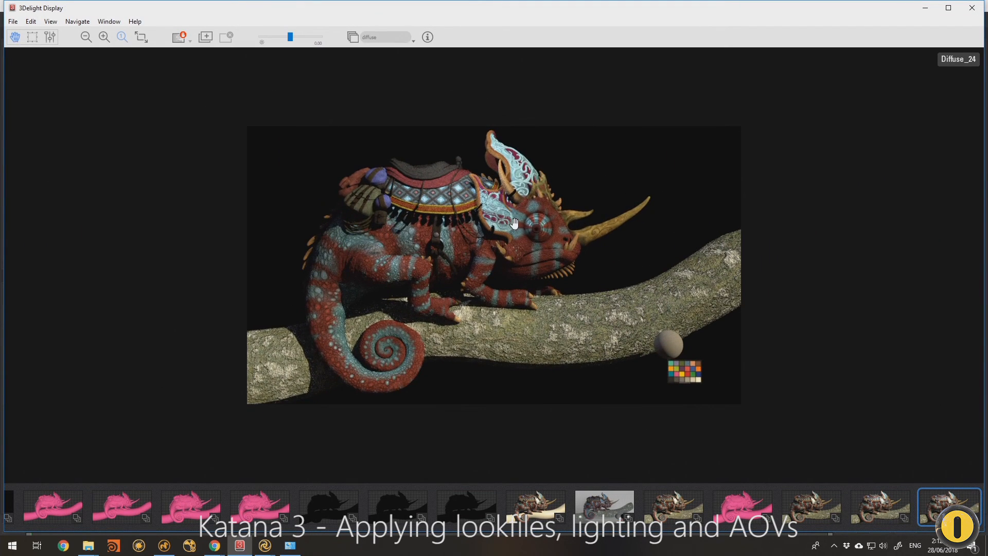
{"action": "left_click", "coordinate": [384, 37]}
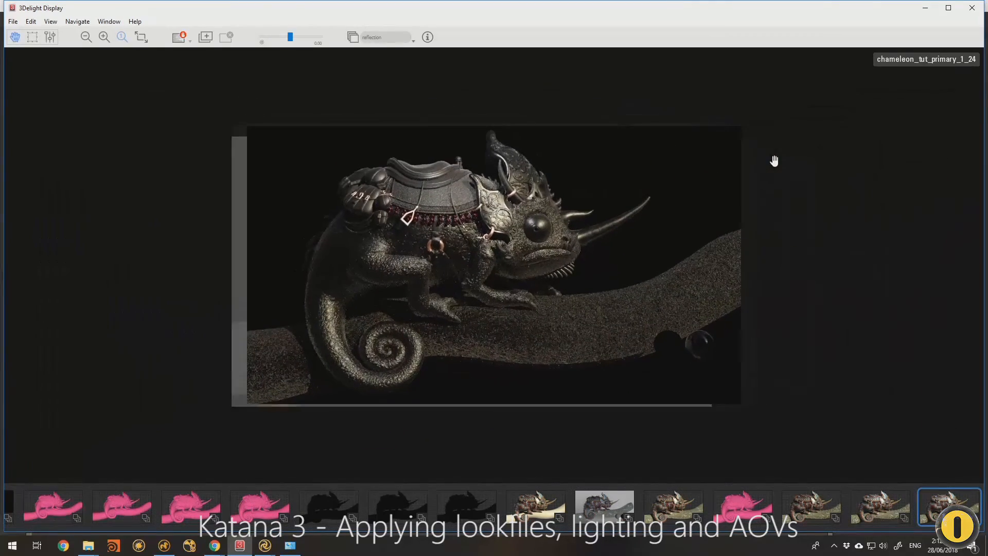
{"action": "left_click", "coordinate": [377, 37]}
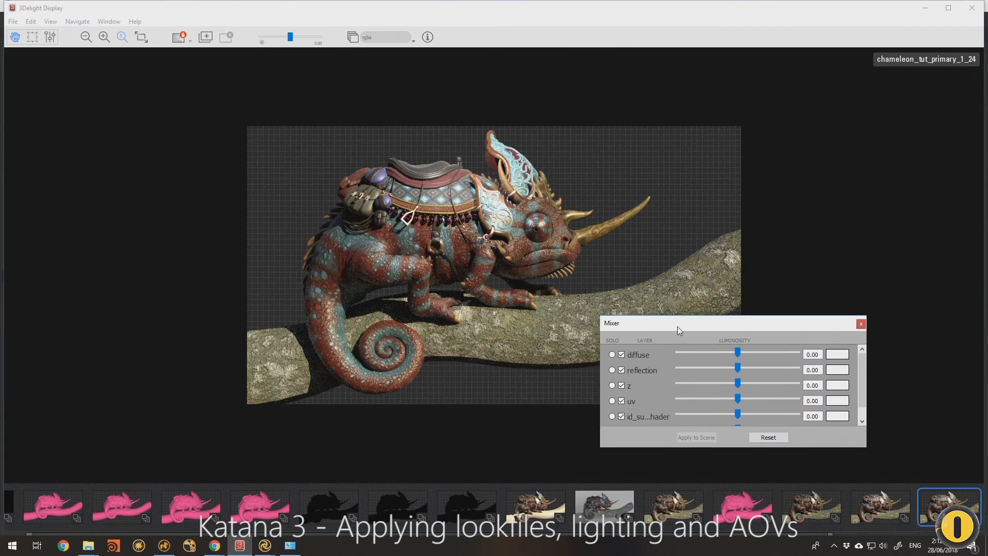
Step: Adjust diffuse and reflection luminosity in the Mixer, then reset and close it
{"action": "left_click", "coordinate": [30, 21]}
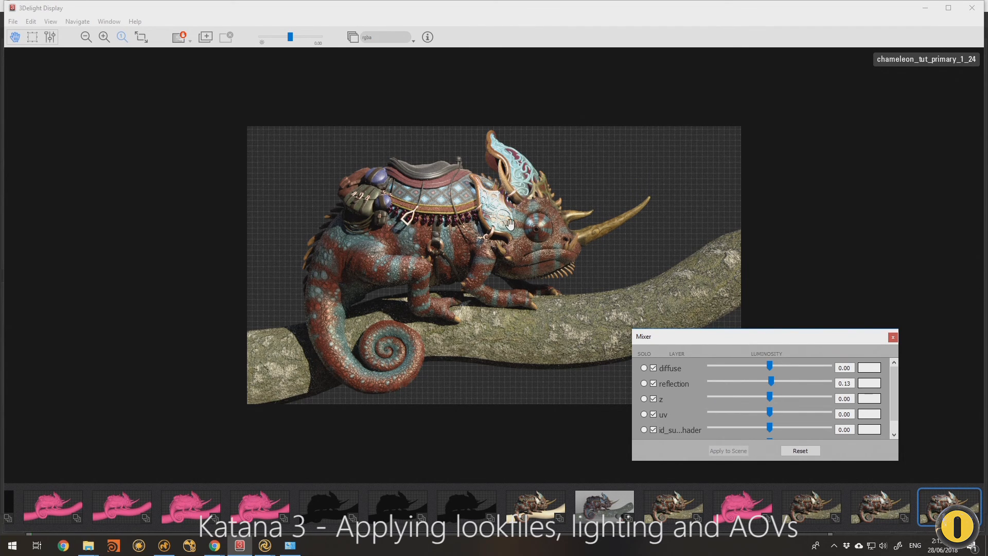
{"action": "mouse_move", "coordinate": [779, 377]}
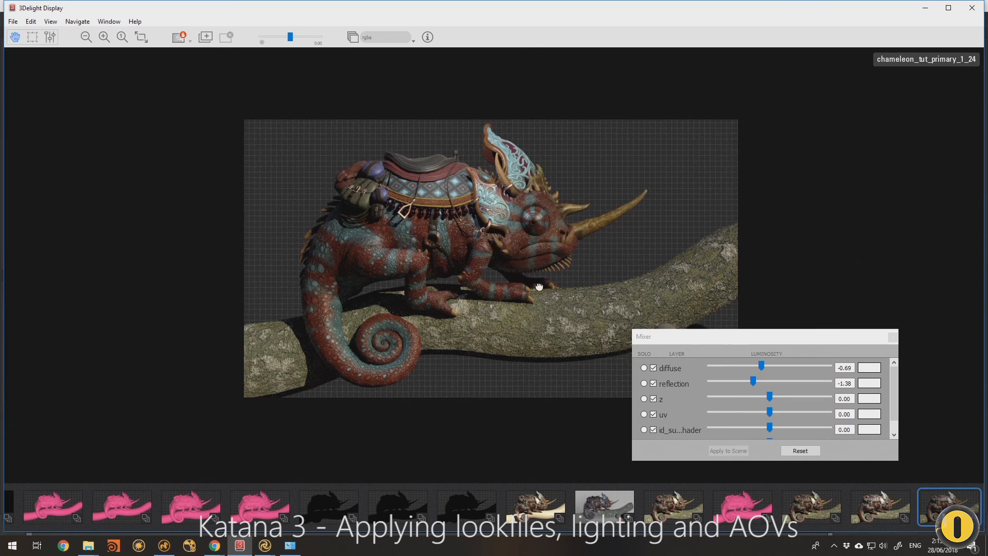
{"action": "left_click", "coordinate": [800, 450]}
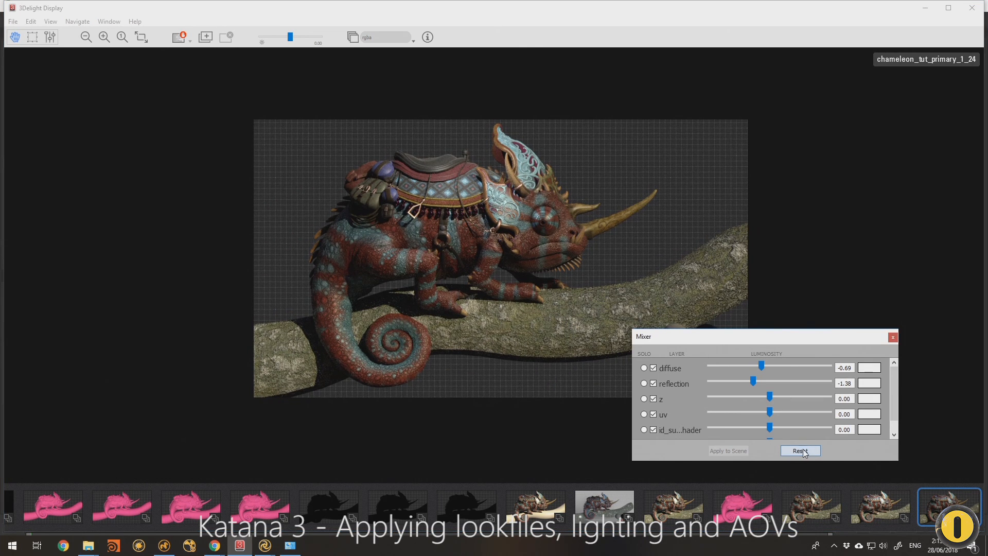
{"action": "left_click", "coordinate": [801, 450]}
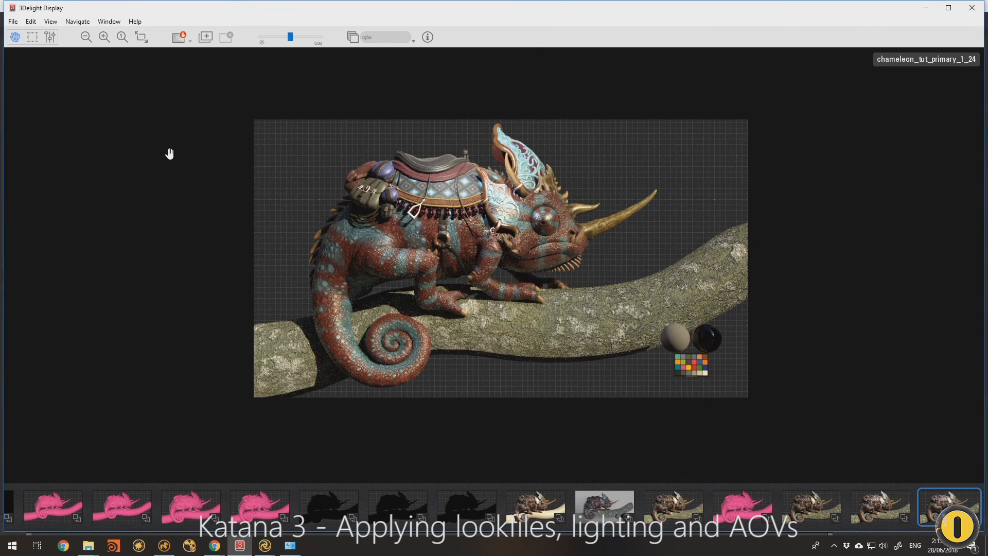
Step: Attempt to quit 3Delight Display, cancel to keep the images, and return to Katana
{"action": "left_click", "coordinate": [970, 7]}
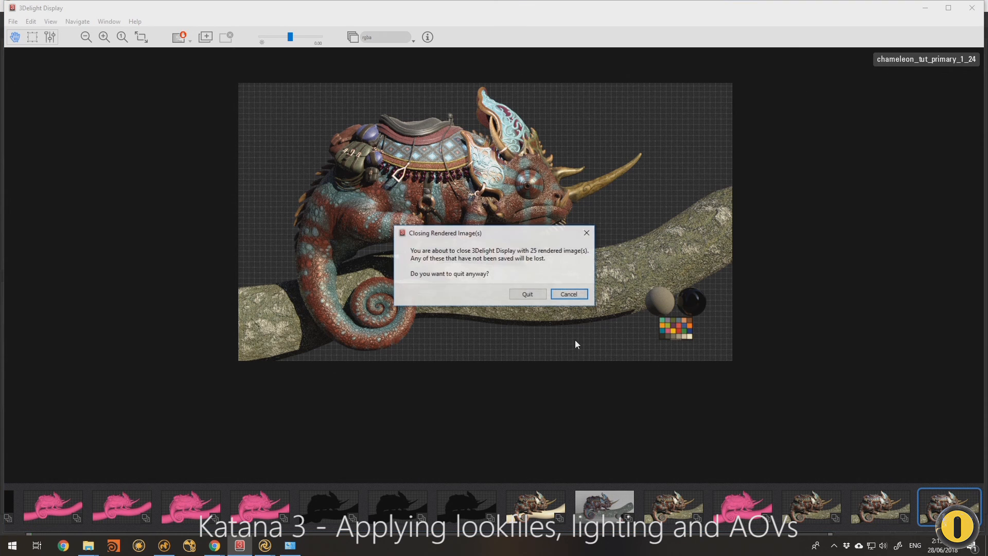
{"action": "left_click", "coordinate": [567, 293]}
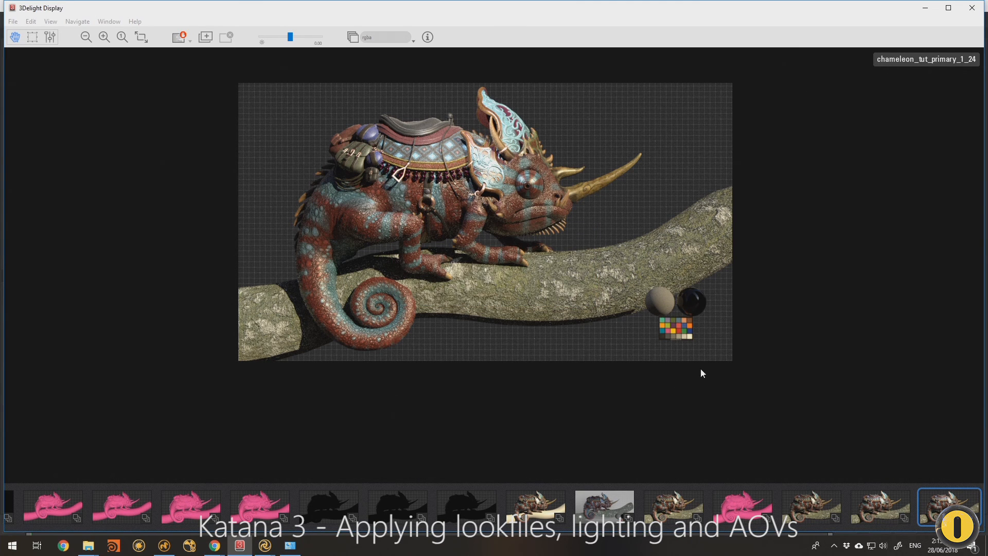
{"action": "left_click", "coordinate": [264, 546]}
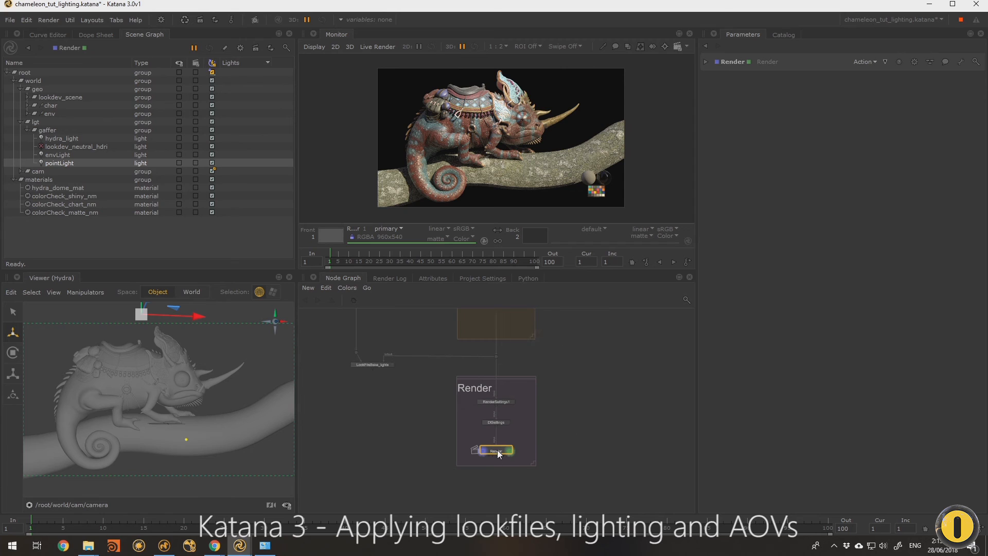
Step: Start a Live Render of the chameleon from the Render node's context menu
{"action": "right_click", "coordinate": [496, 449]}
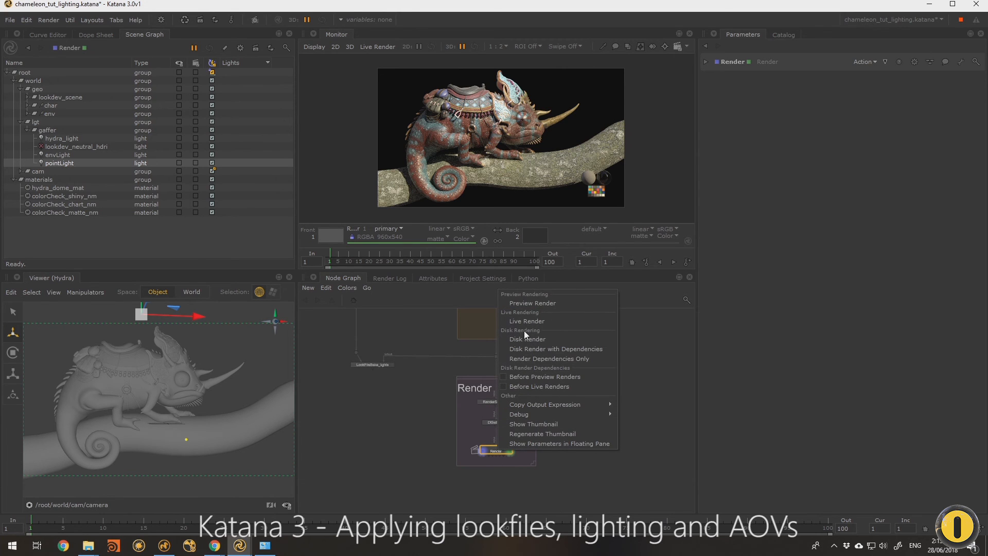
{"action": "mouse_move", "coordinate": [527, 321]}
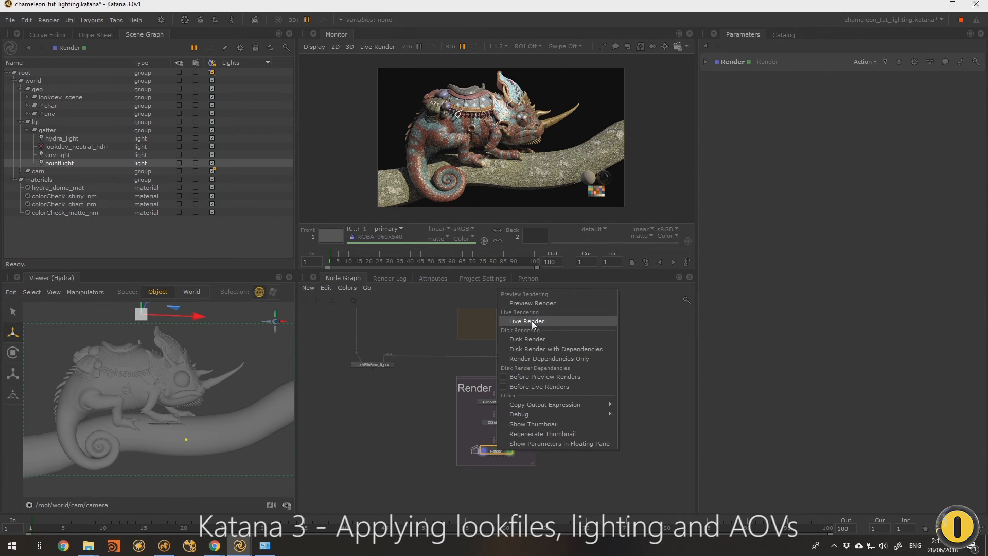
{"action": "mouse_move", "coordinate": [375, 452]}
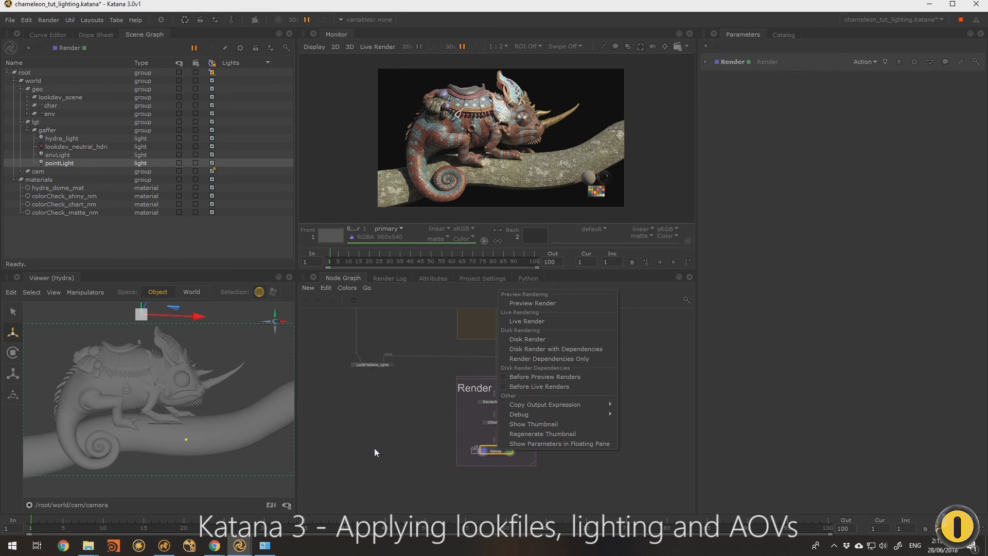
{"action": "mouse_move", "coordinate": [245, 451]}
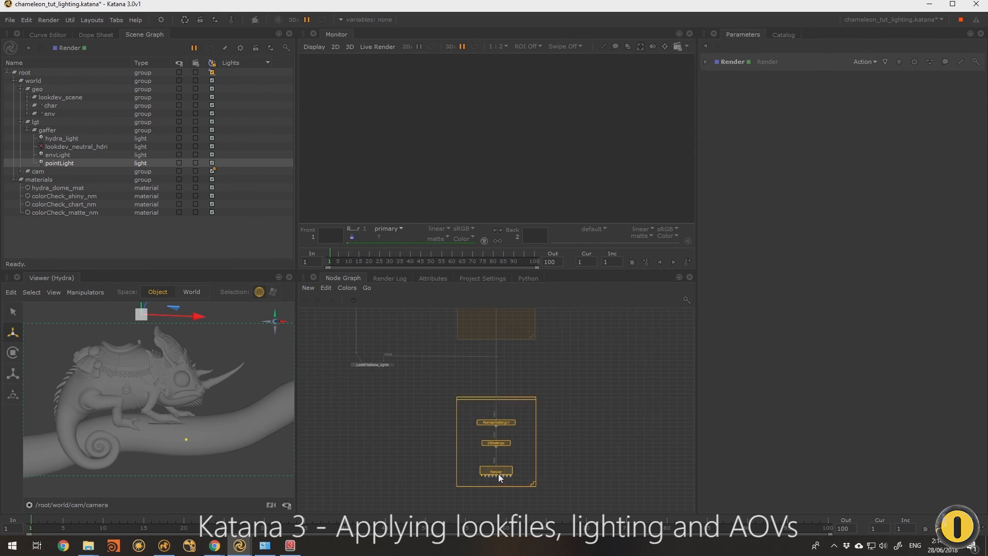
{"action": "left_click", "coordinate": [496, 470]}
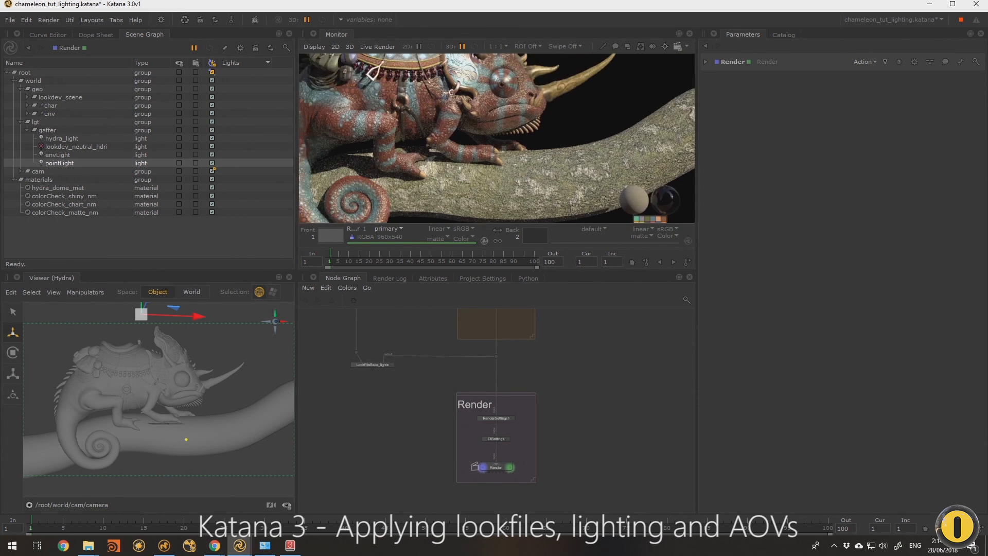
{"action": "left_click", "coordinate": [498, 47]}
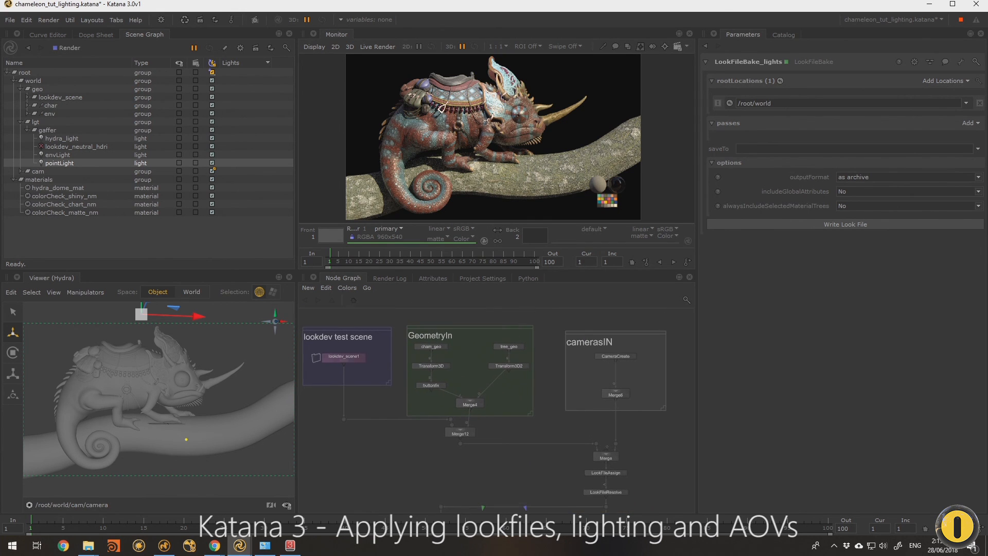
{"action": "mouse_move", "coordinate": [535, 416]}
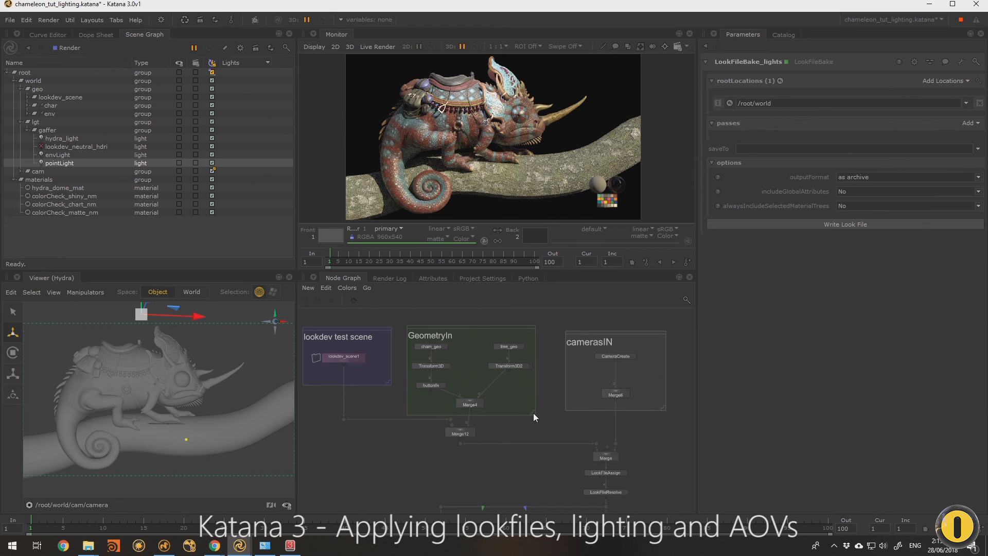